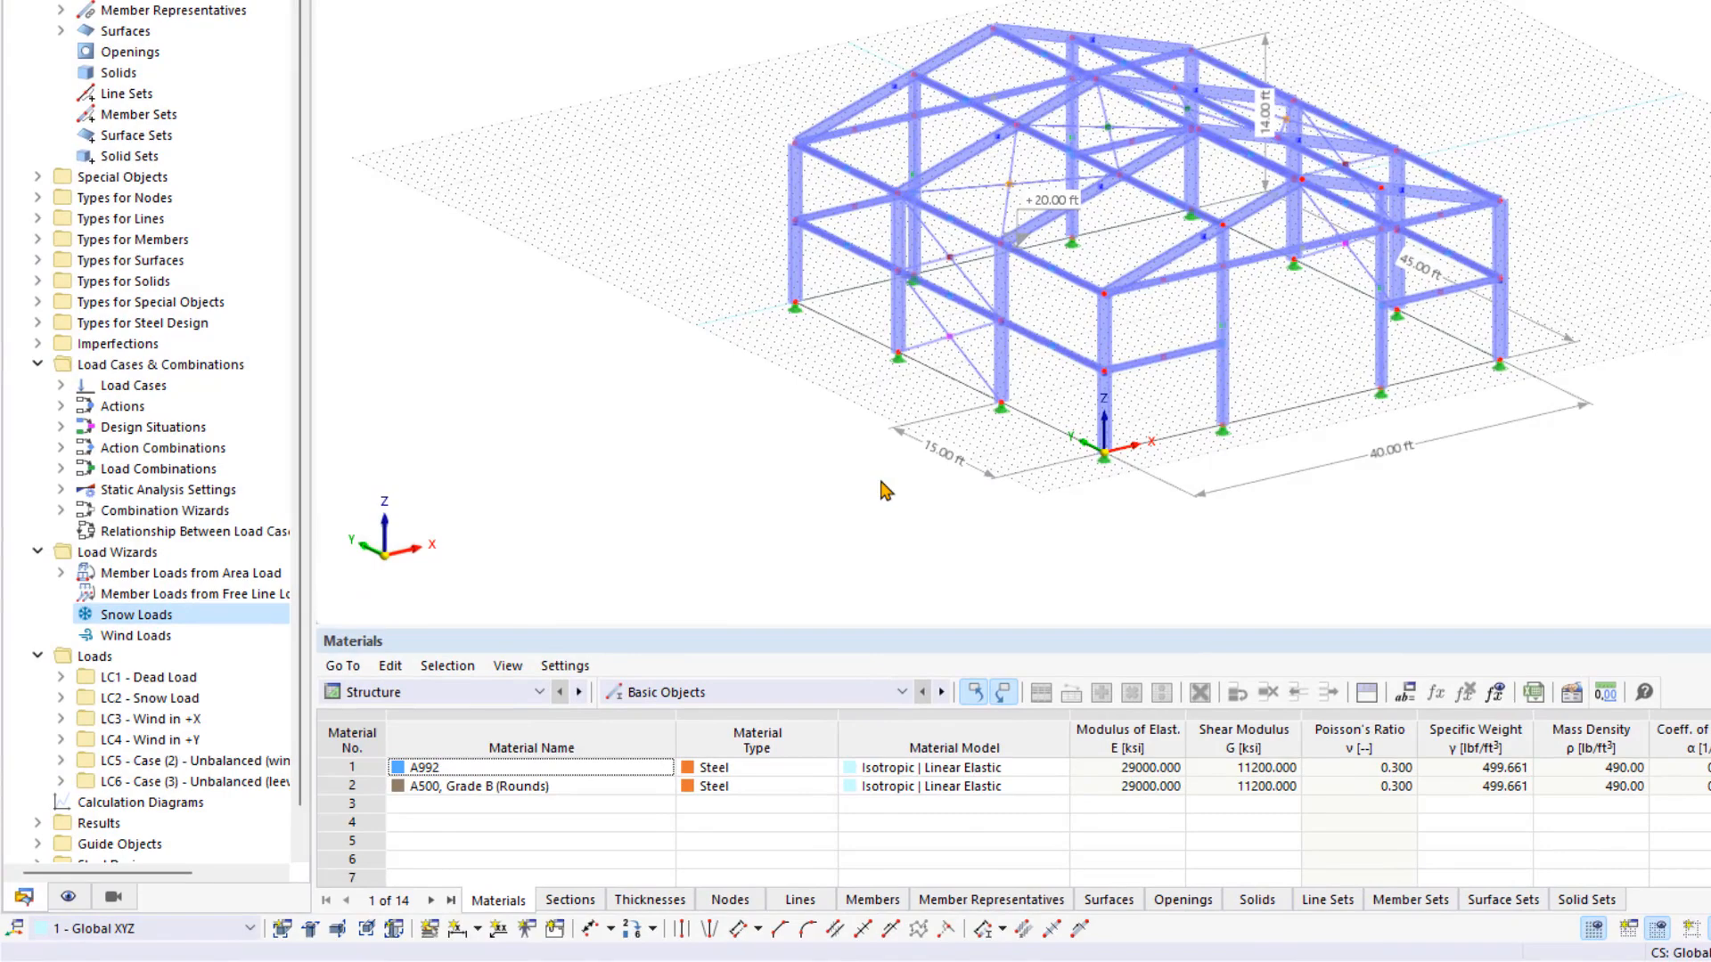
mouse_move(258, 608)
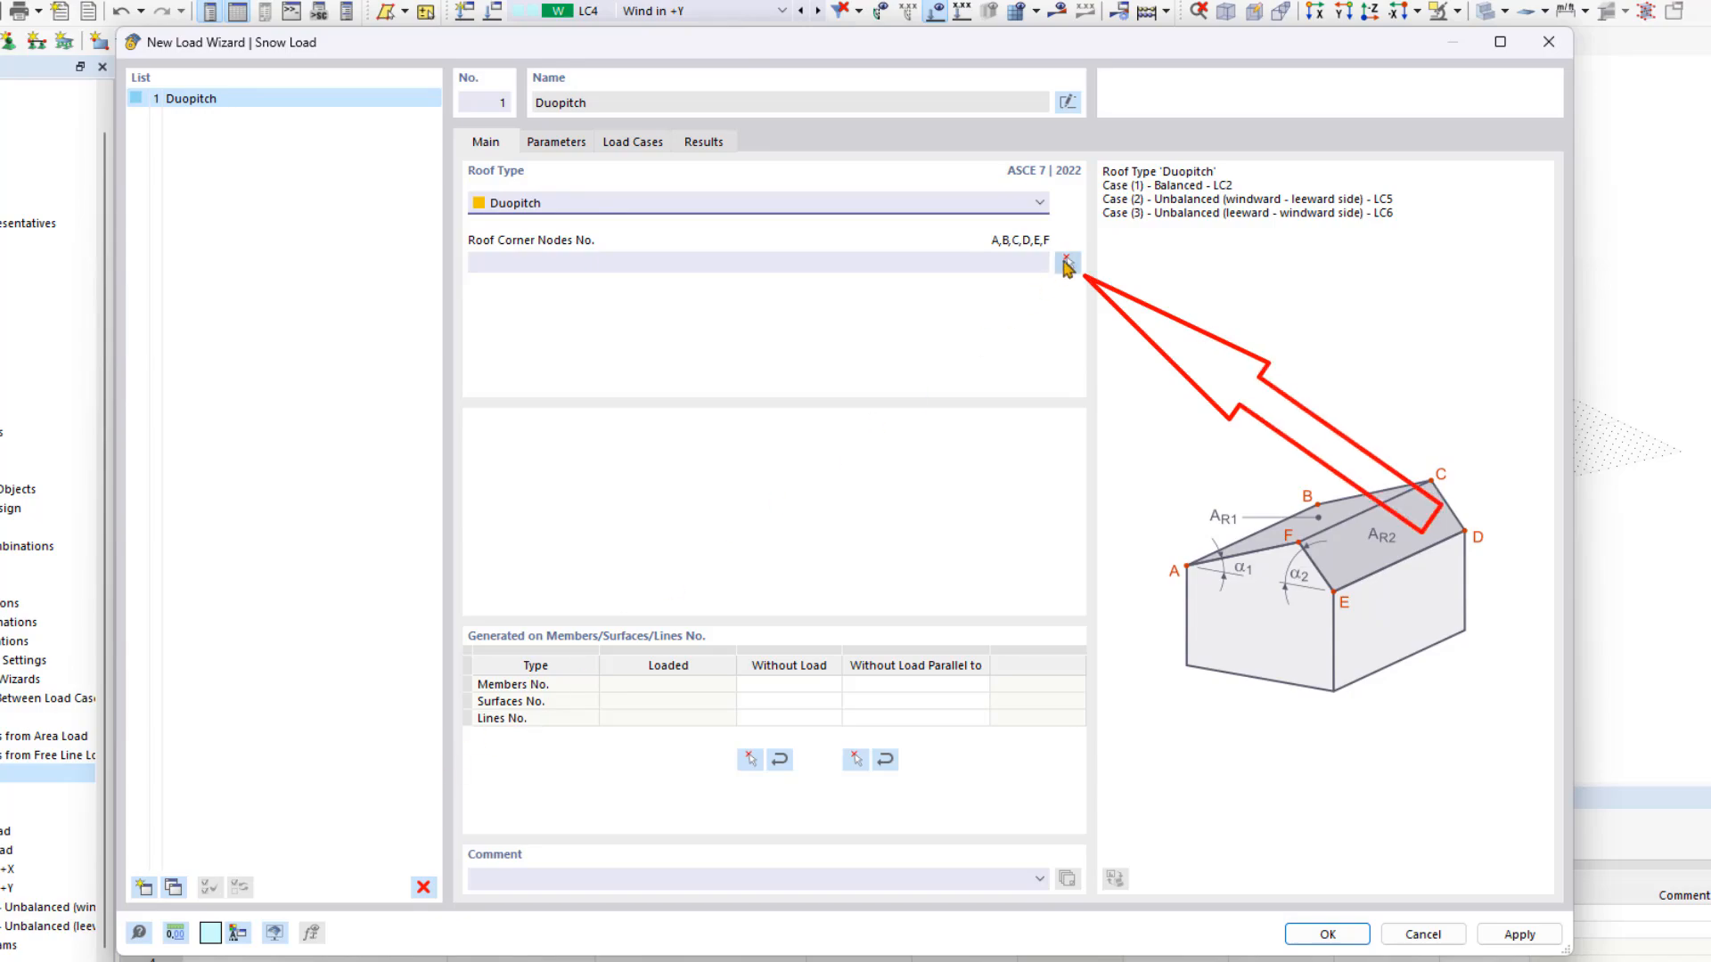
- Pick the six duopitch roof corner nodes 8, 54, 58, 62, 16, 12 in the model
left_click(1066, 262)
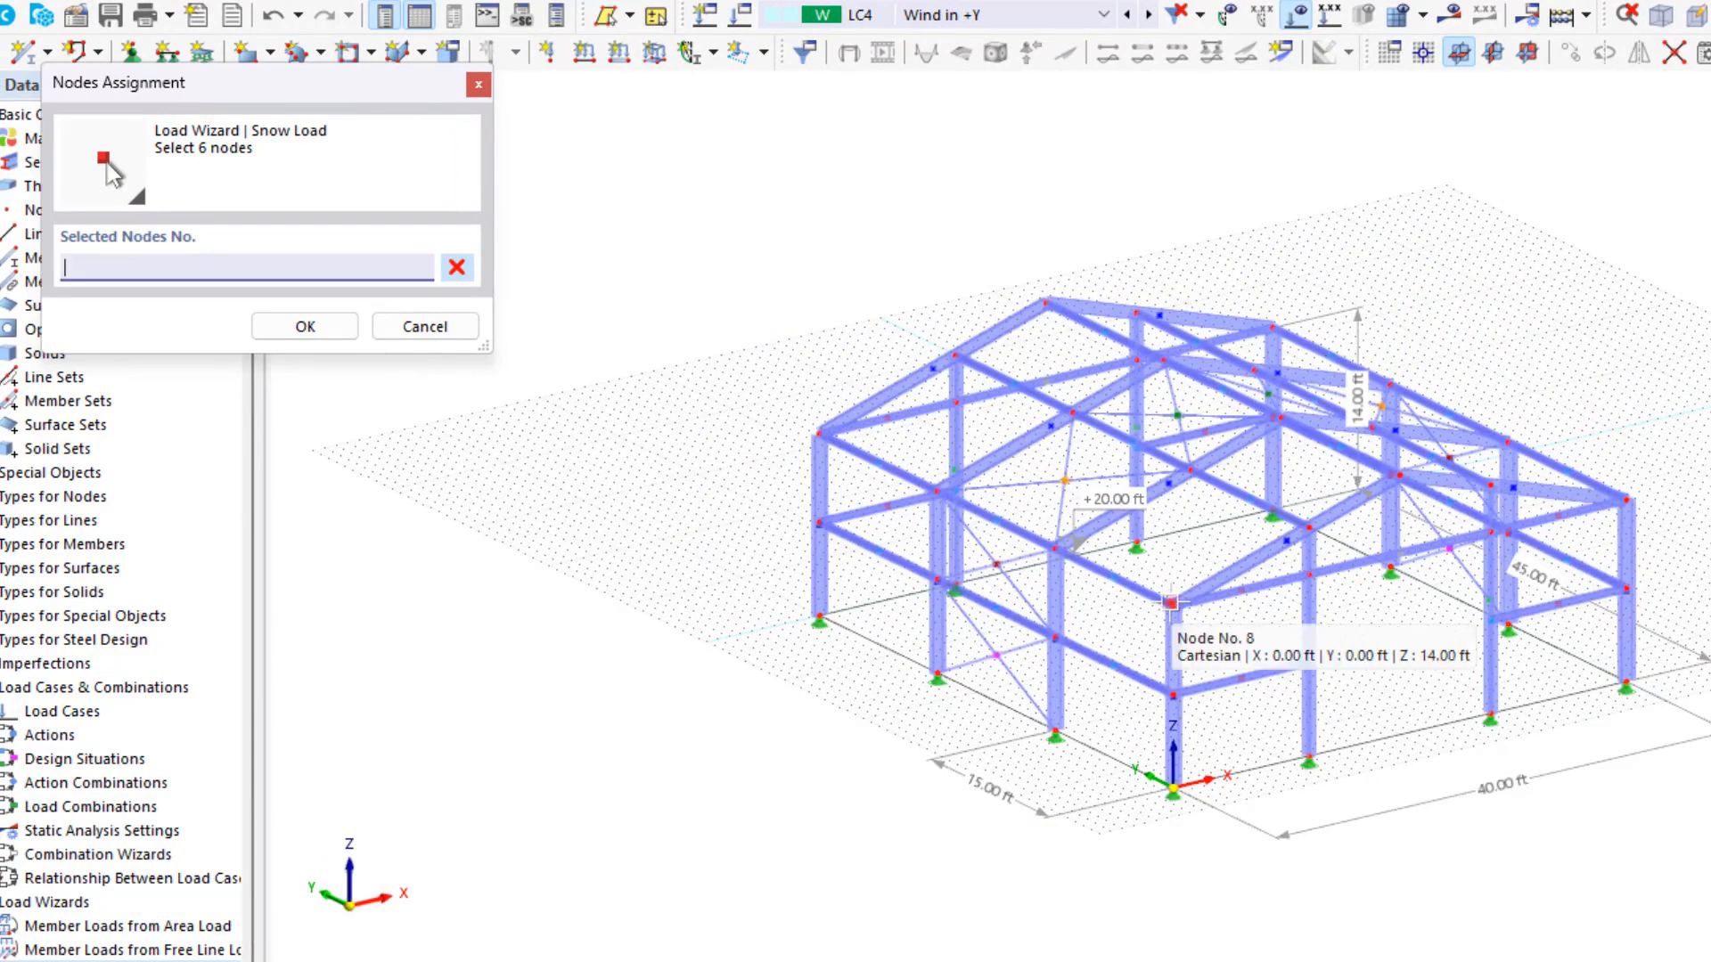
left_click(812, 431)
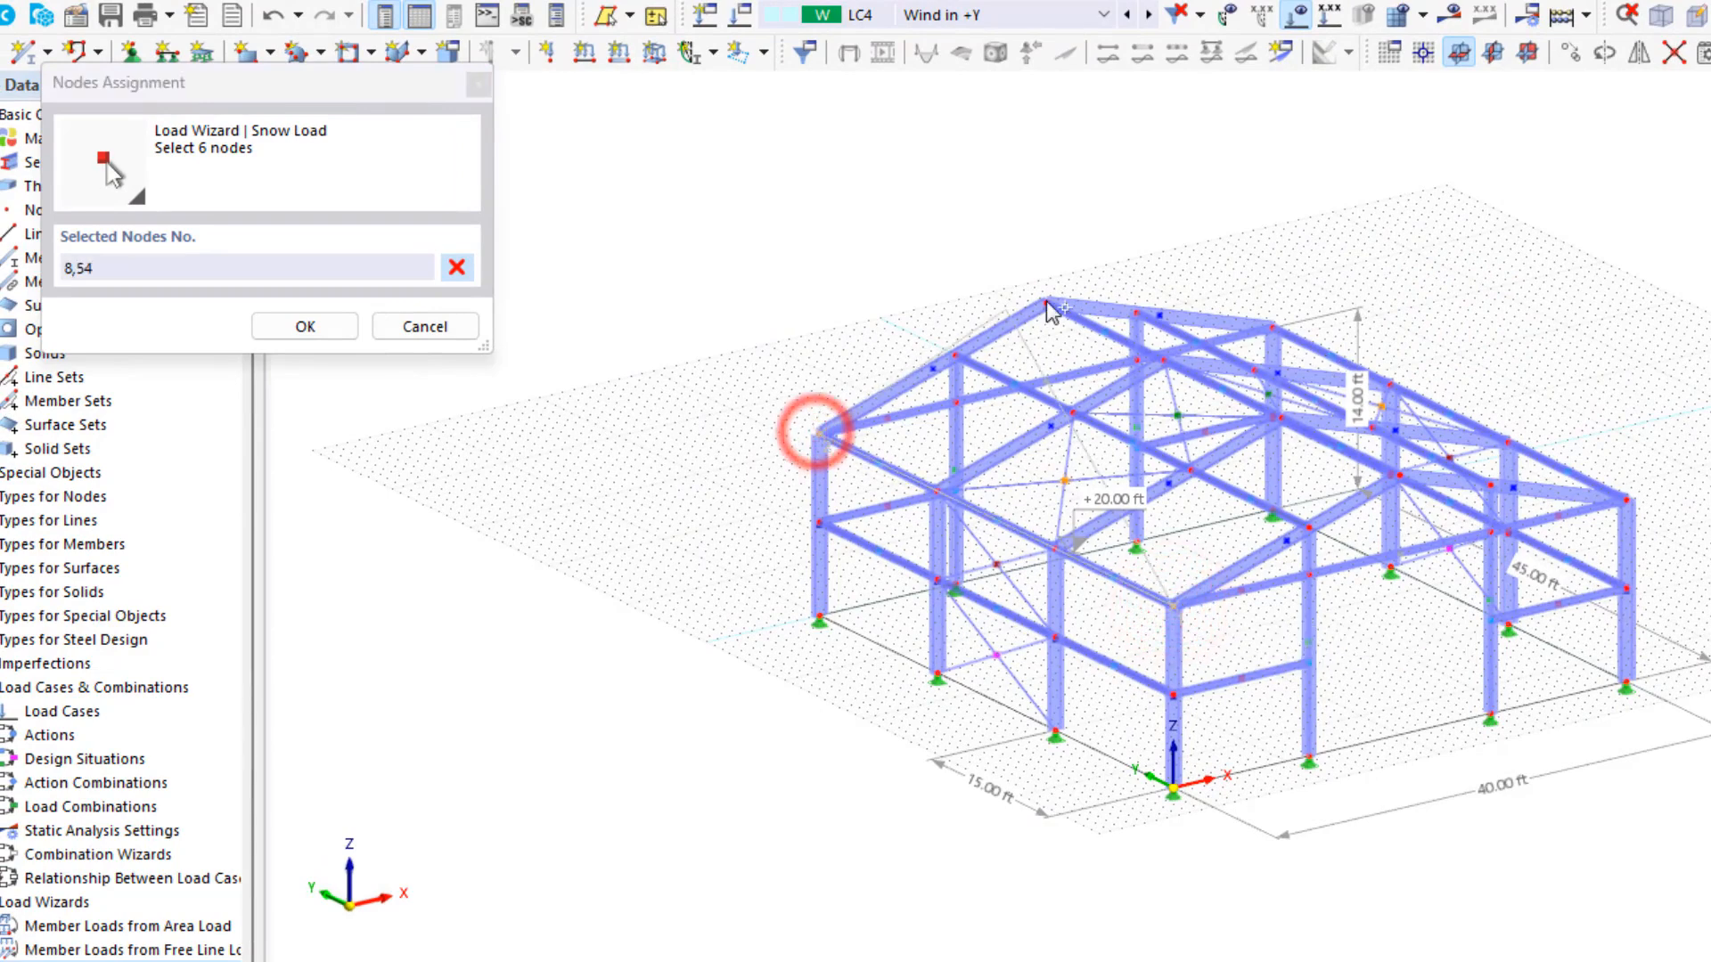
left_click(1059, 309)
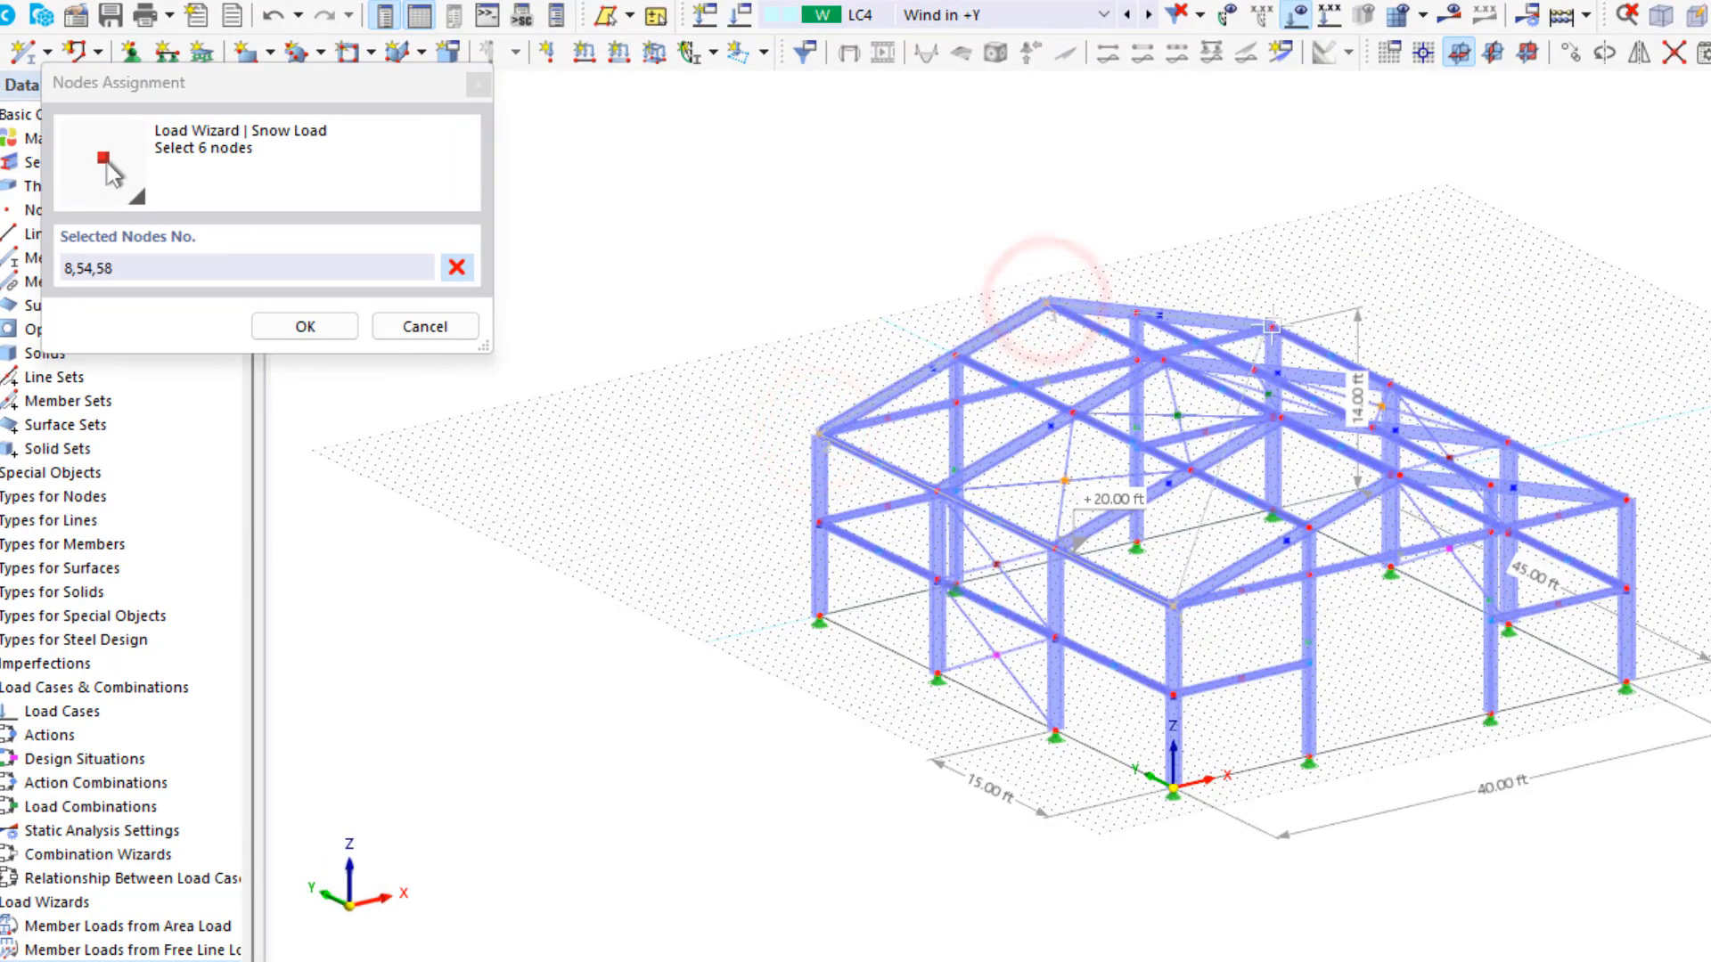
left_click(1625, 496)
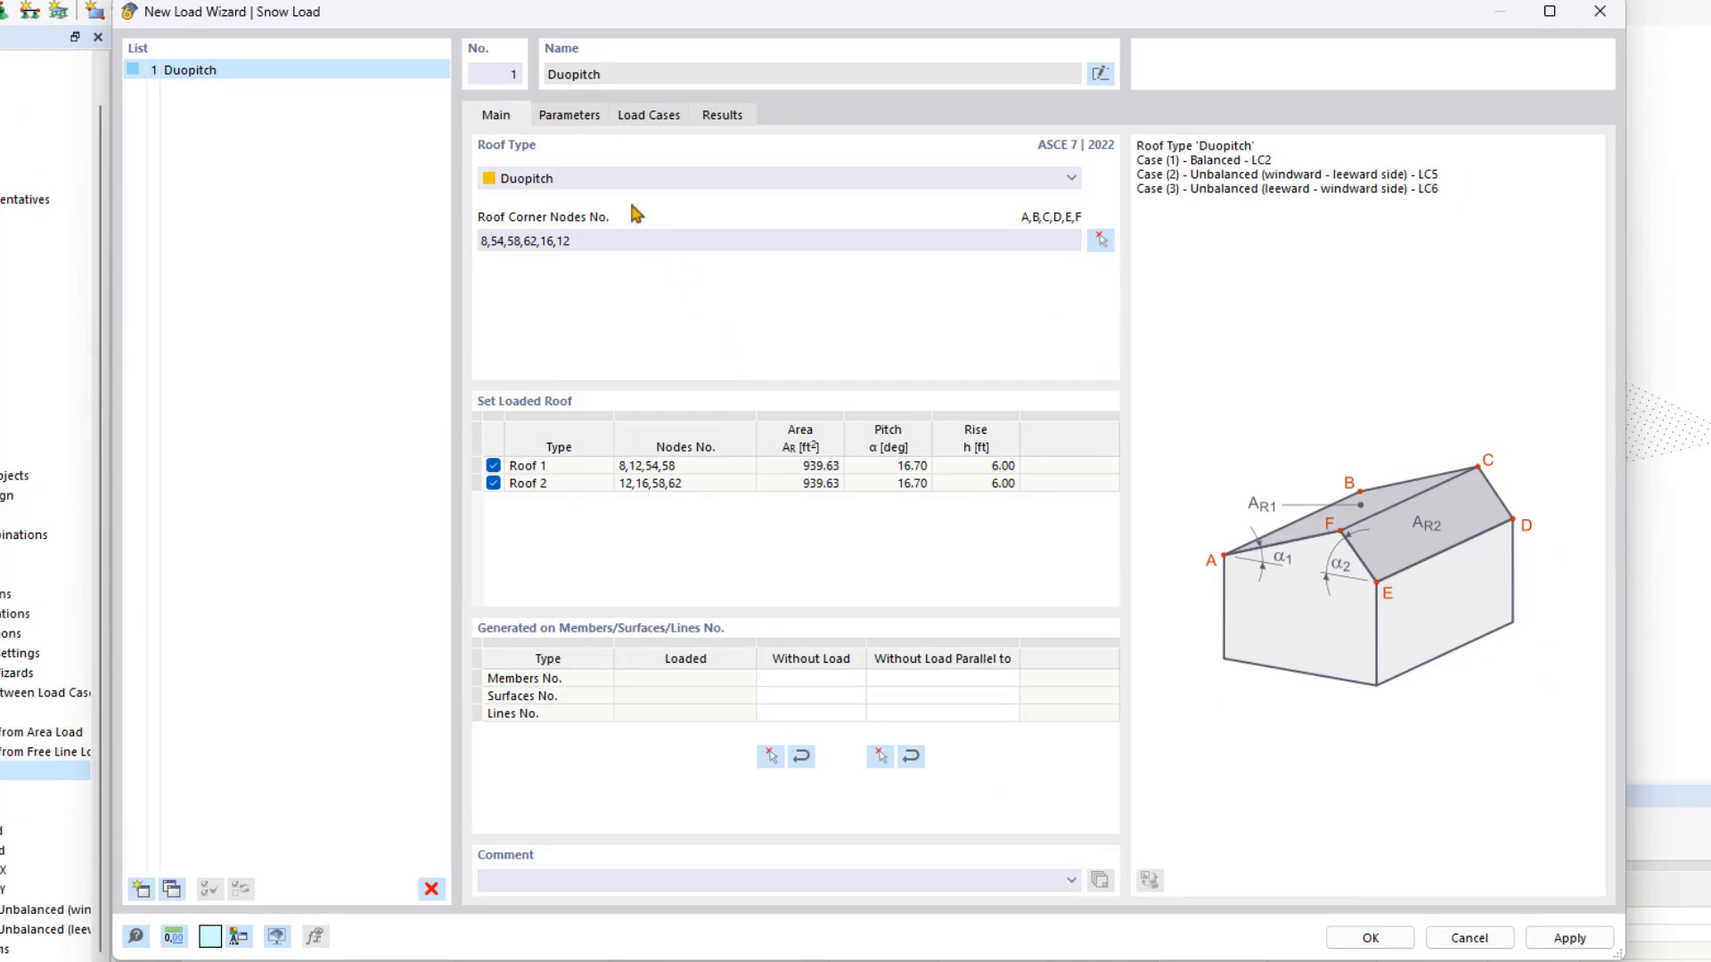
- Use the Geo-Zone tool to set the site to 30 South 15th Street, Philadelphia (0.026 ksf ground snow)
left_click(568, 113)
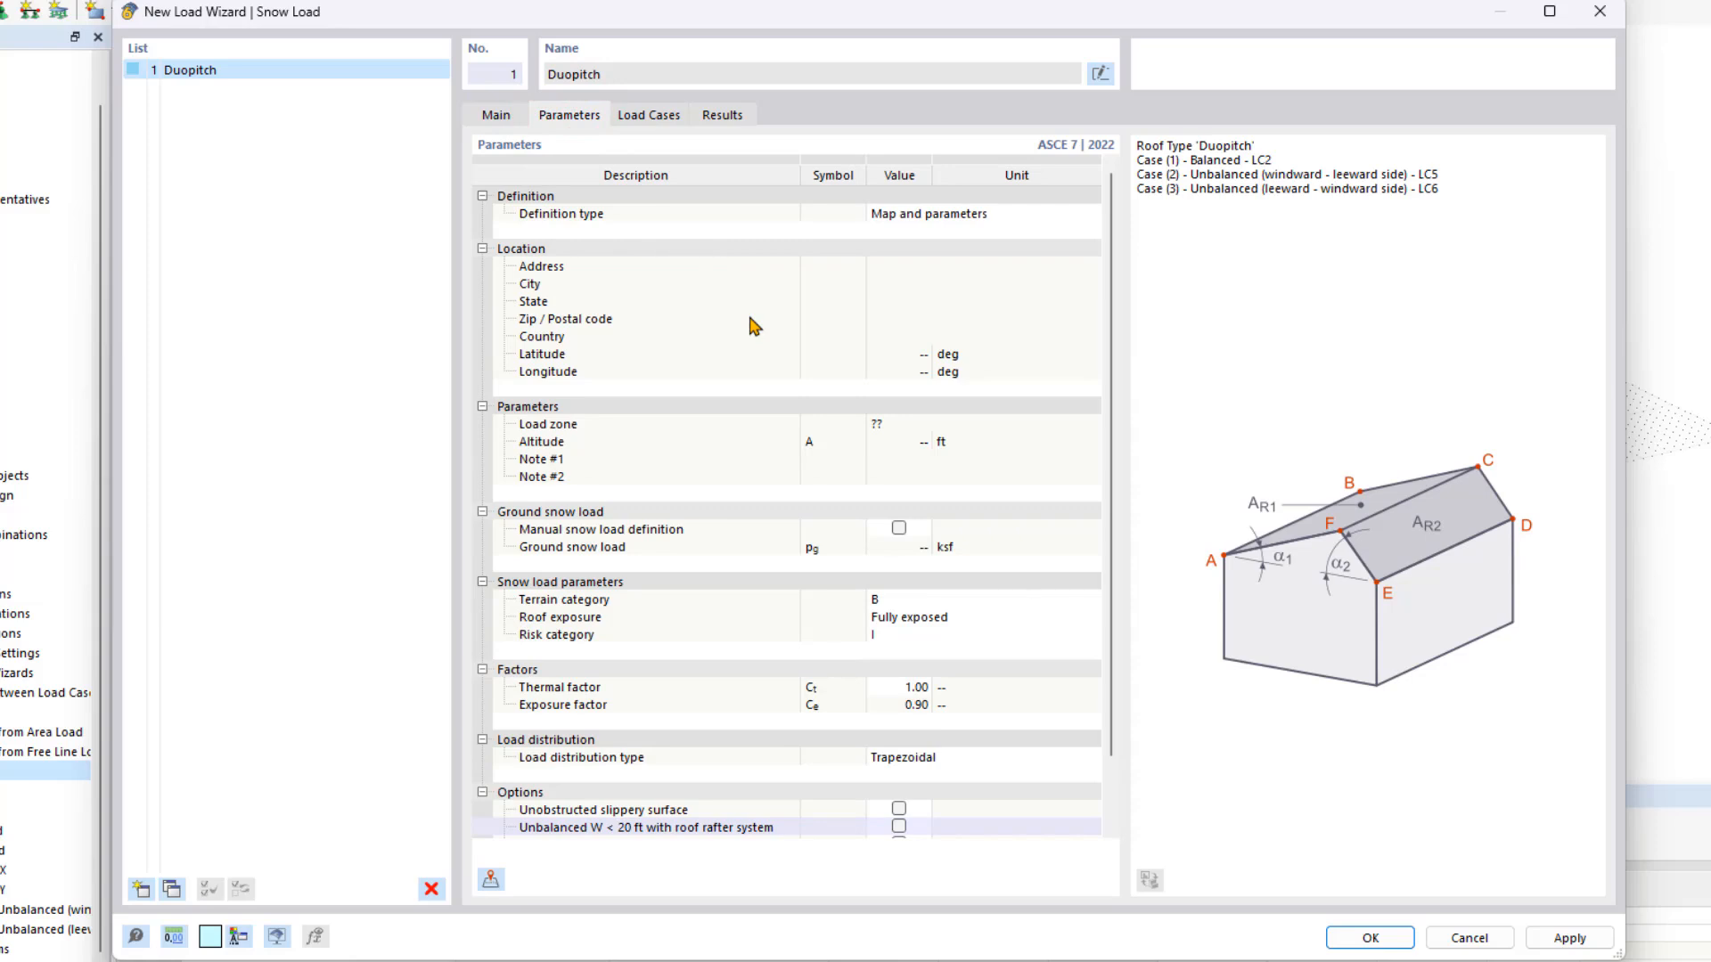
mouse_move(490, 879)
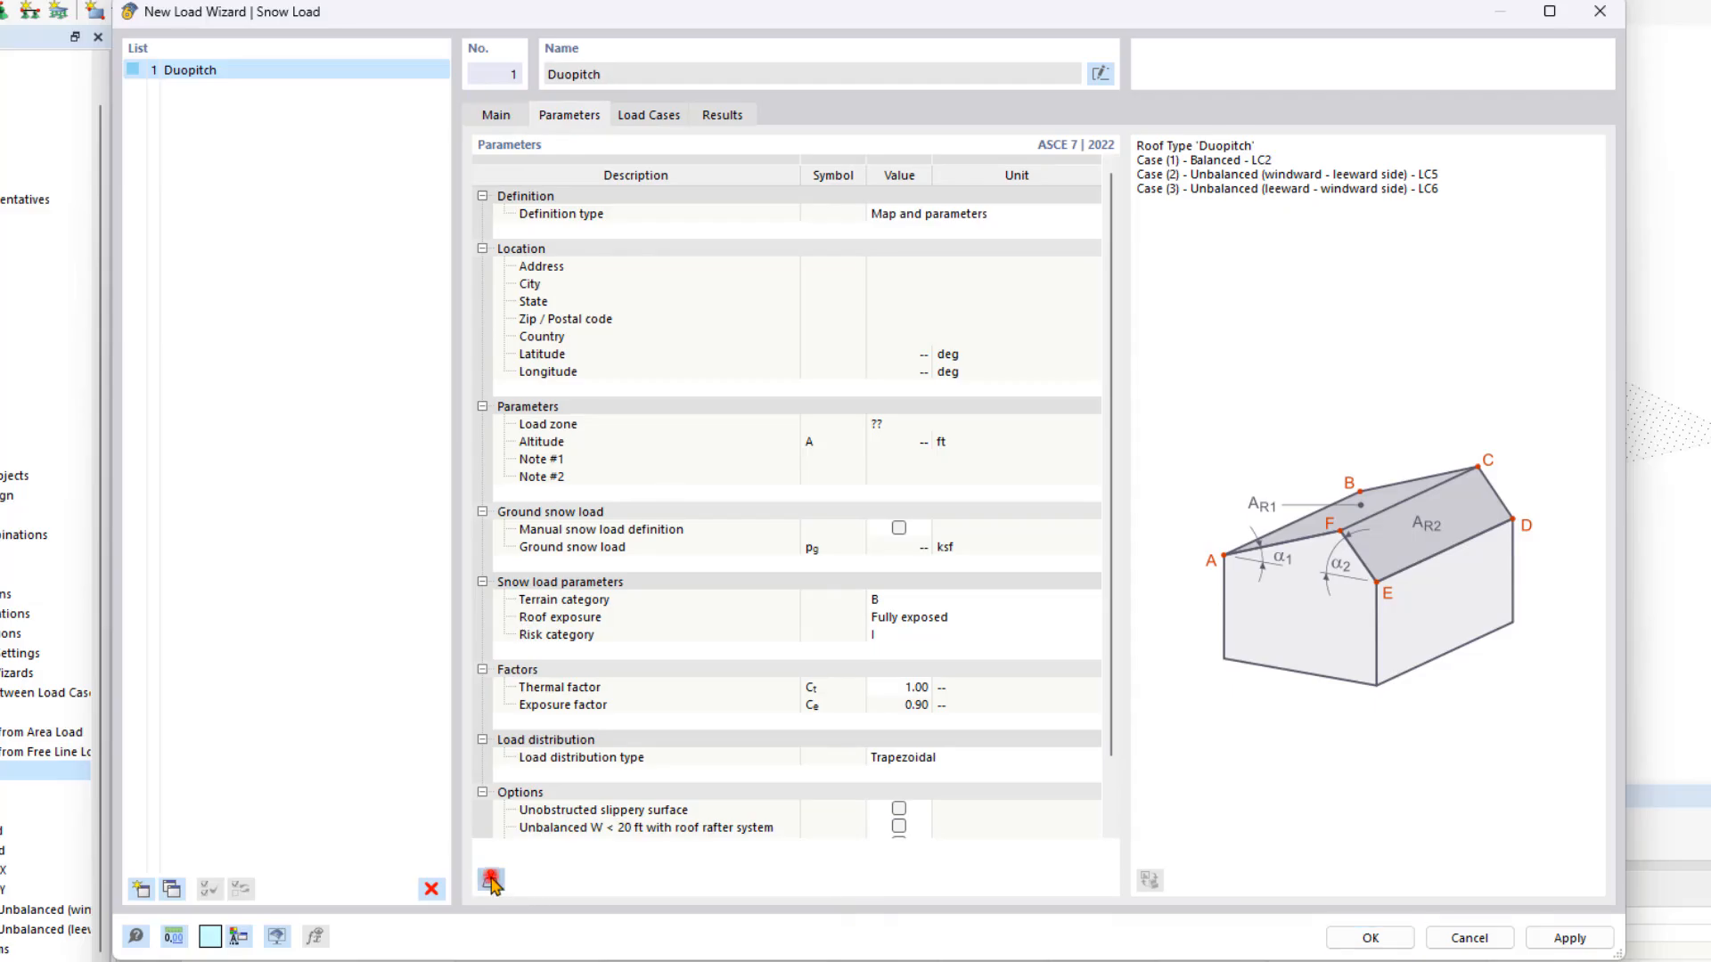
left_click(490, 880)
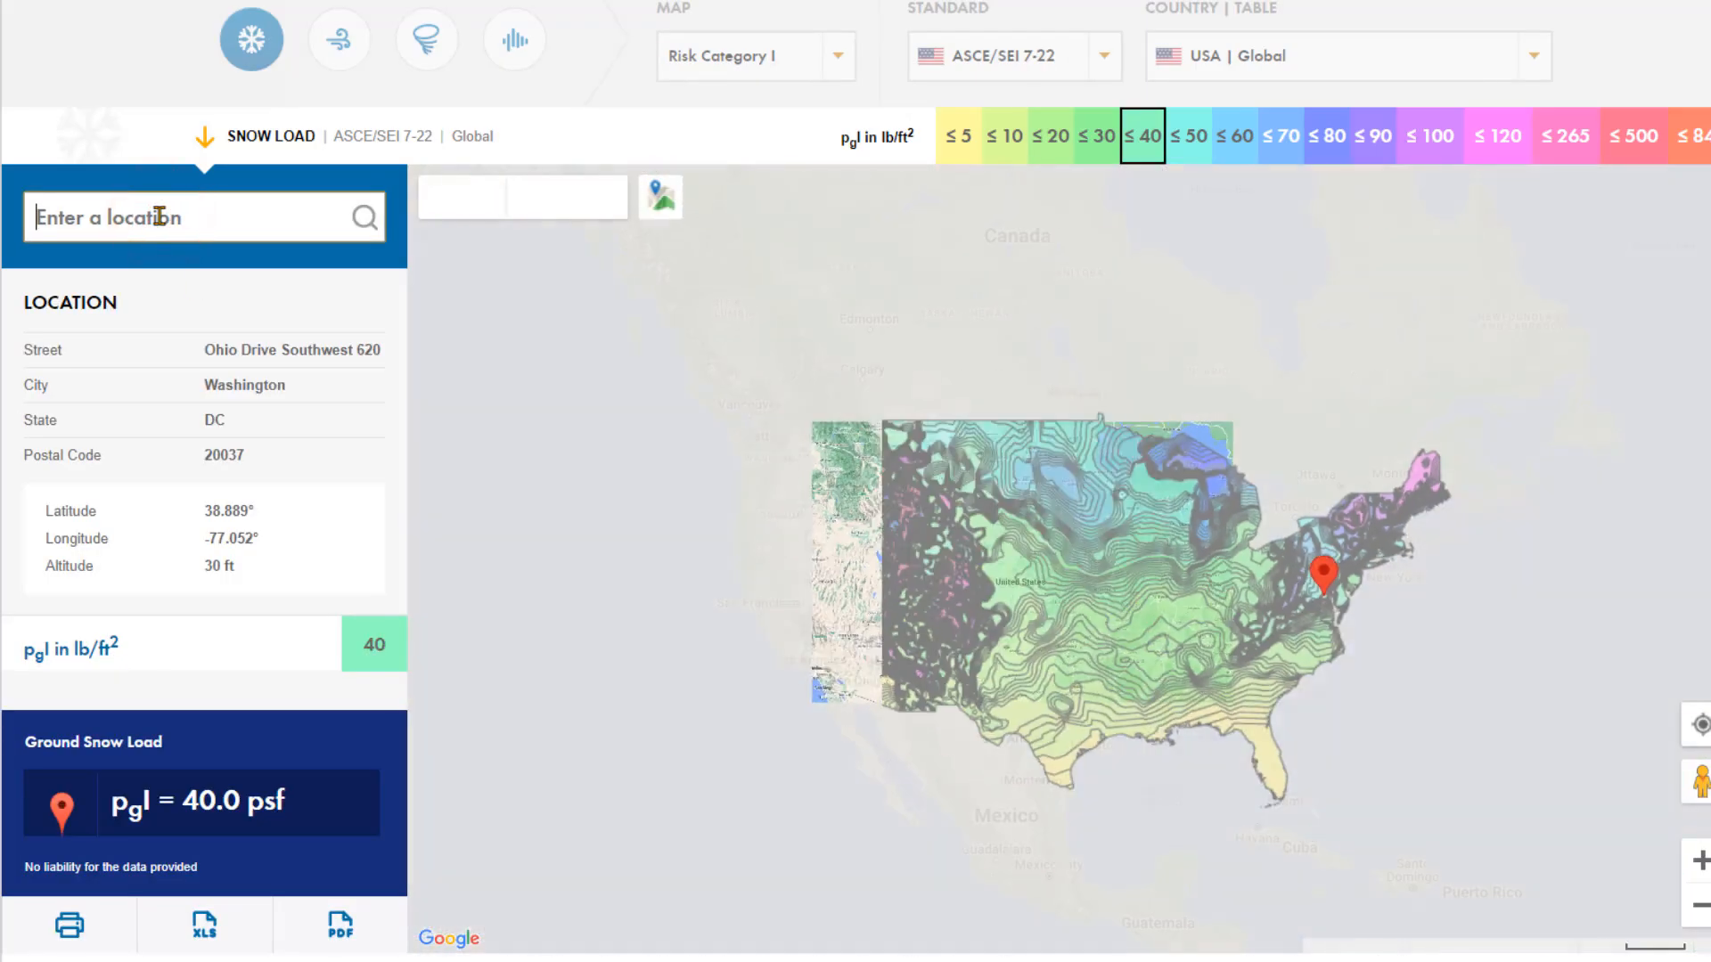
type("30 south 15th str")
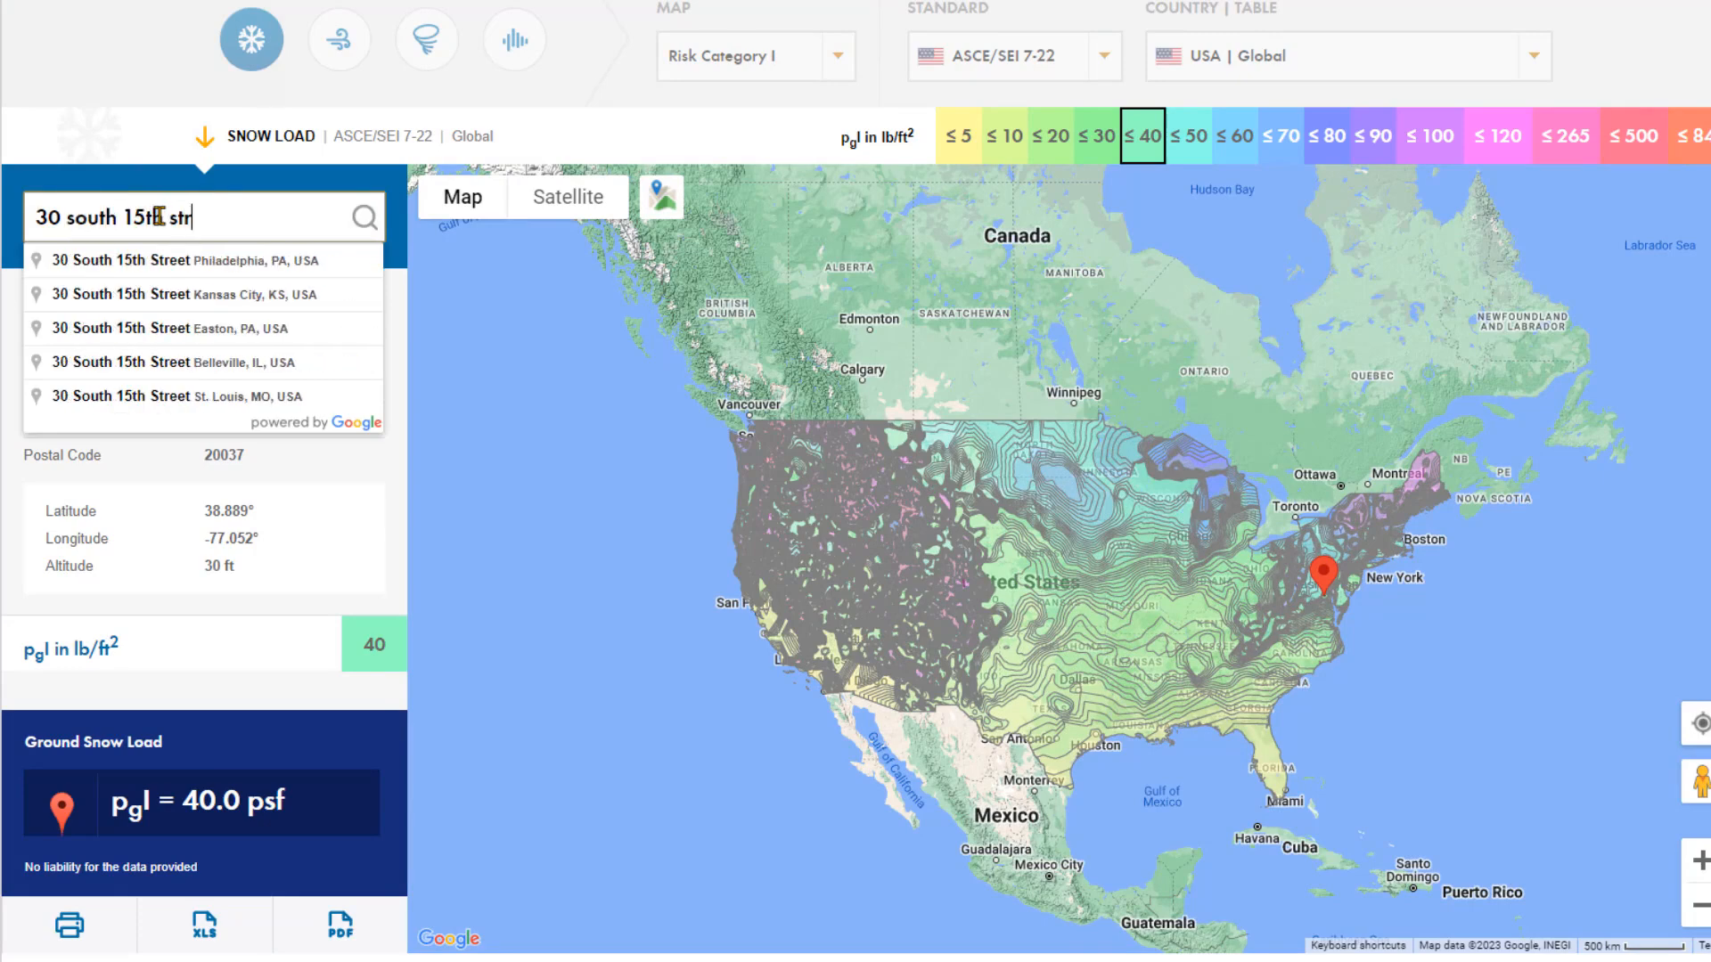
left_click(142, 259)
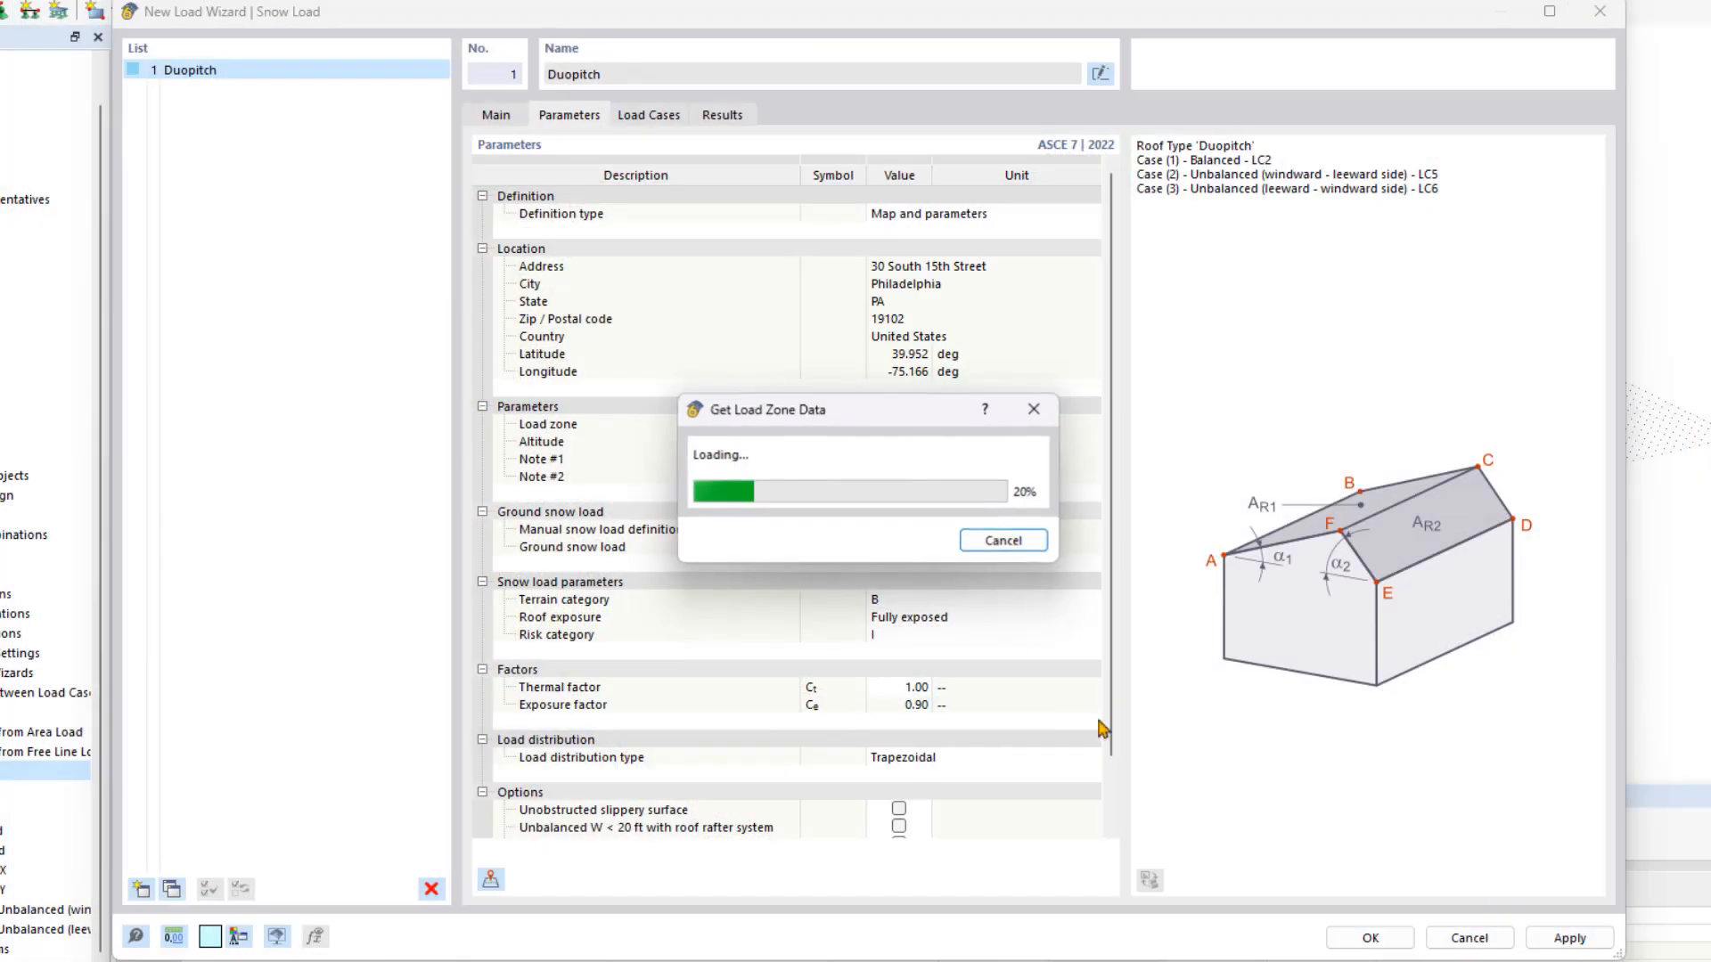
mouse_move(1015, 674)
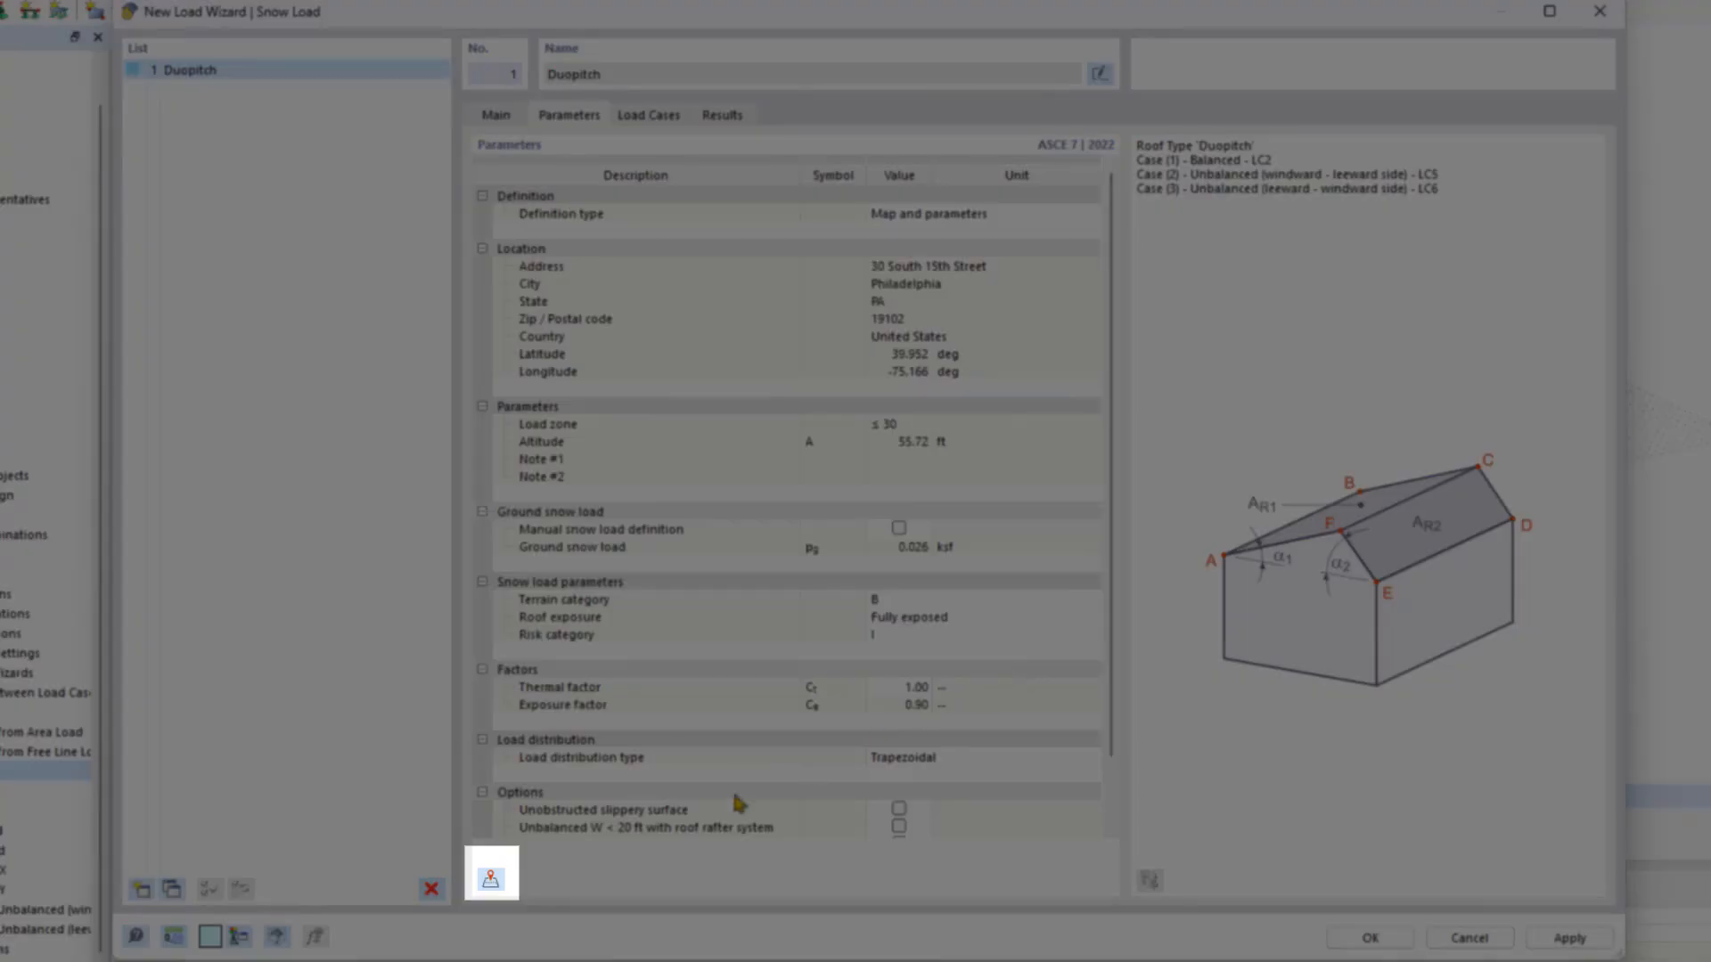
mouse_move(530, 899)
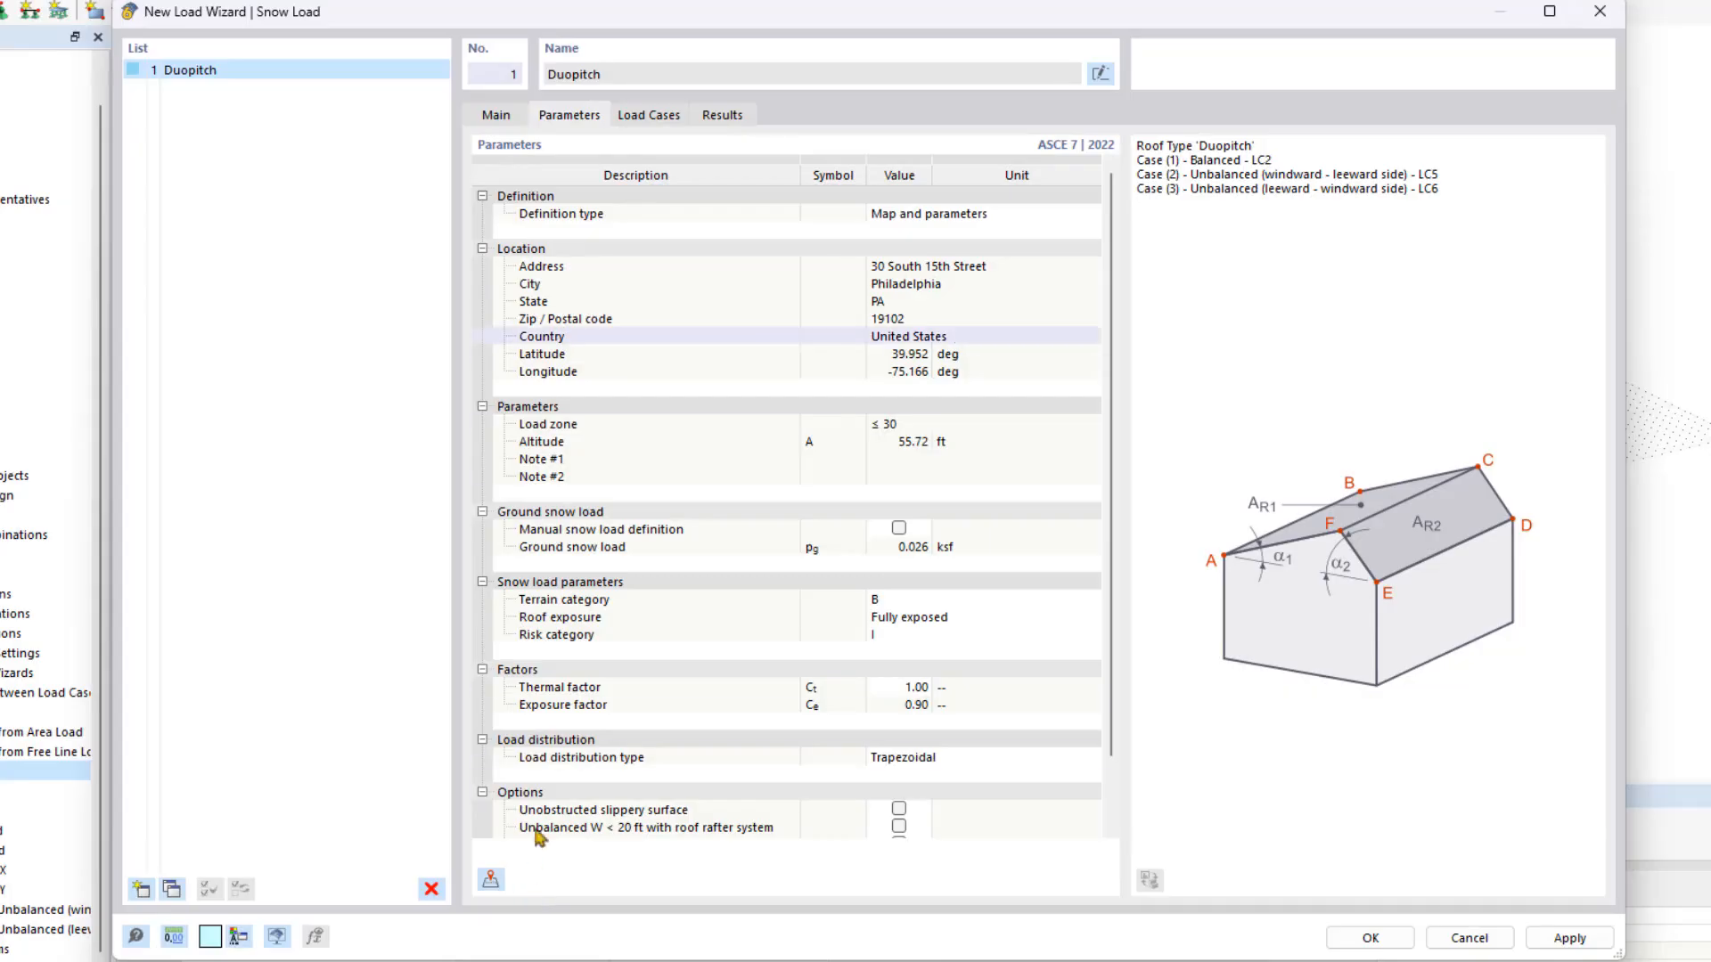
left_click(647, 115)
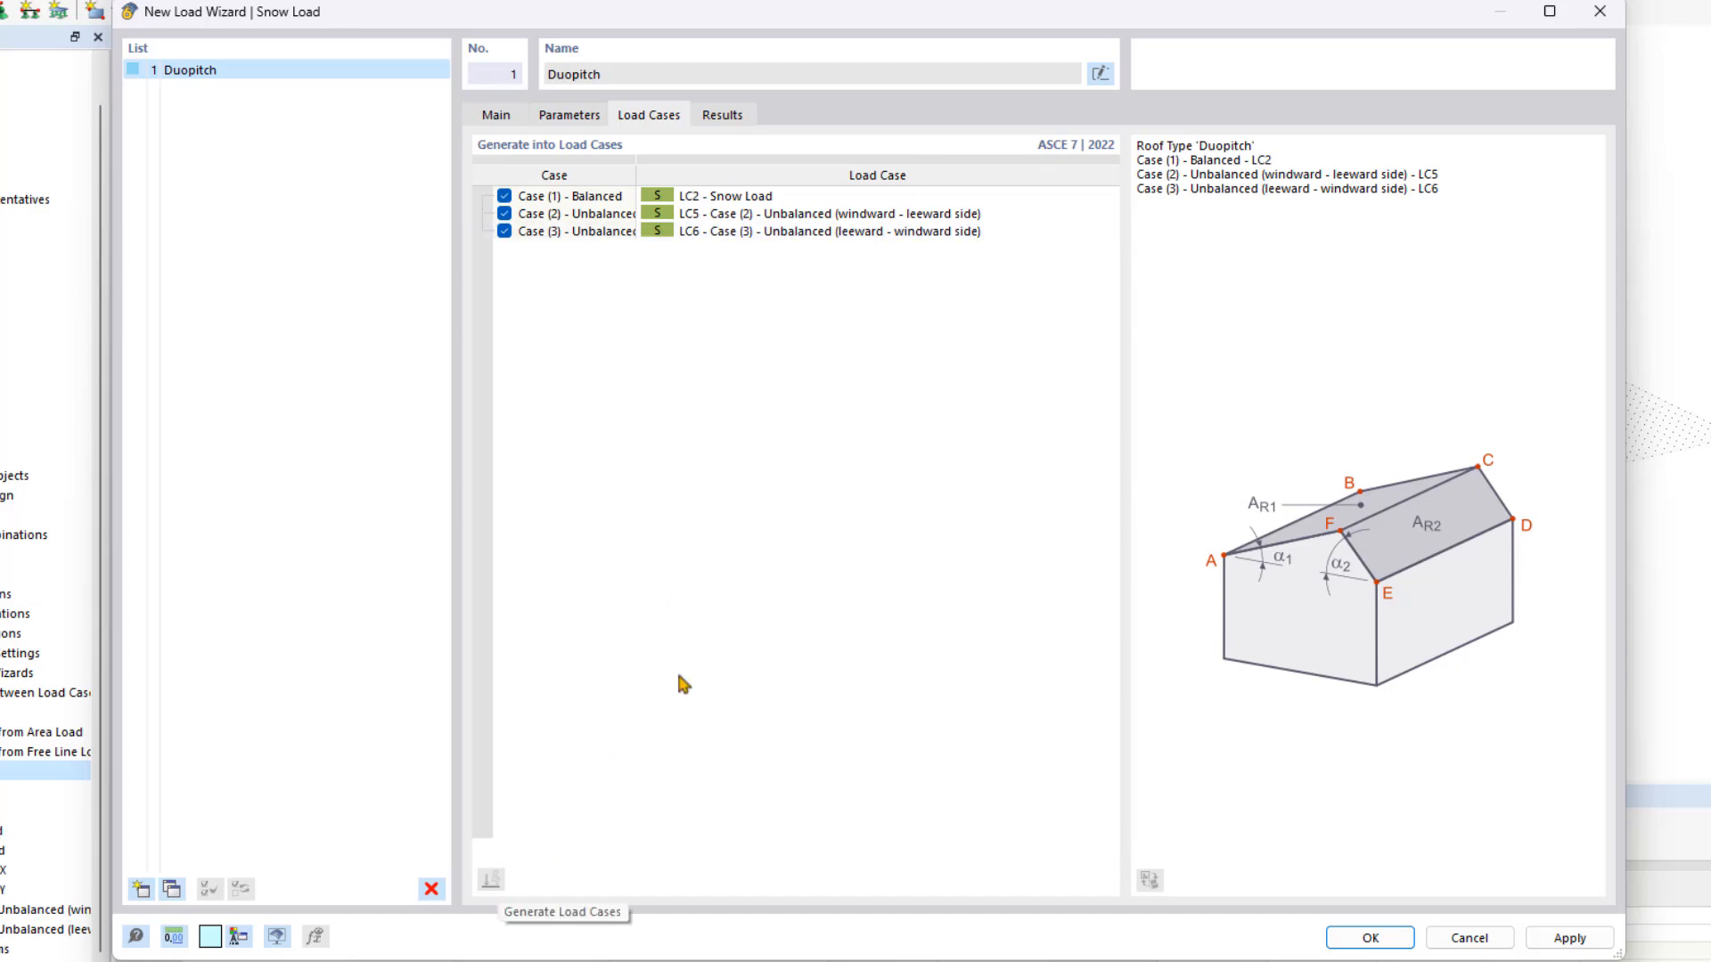
mouse_move(913, 396)
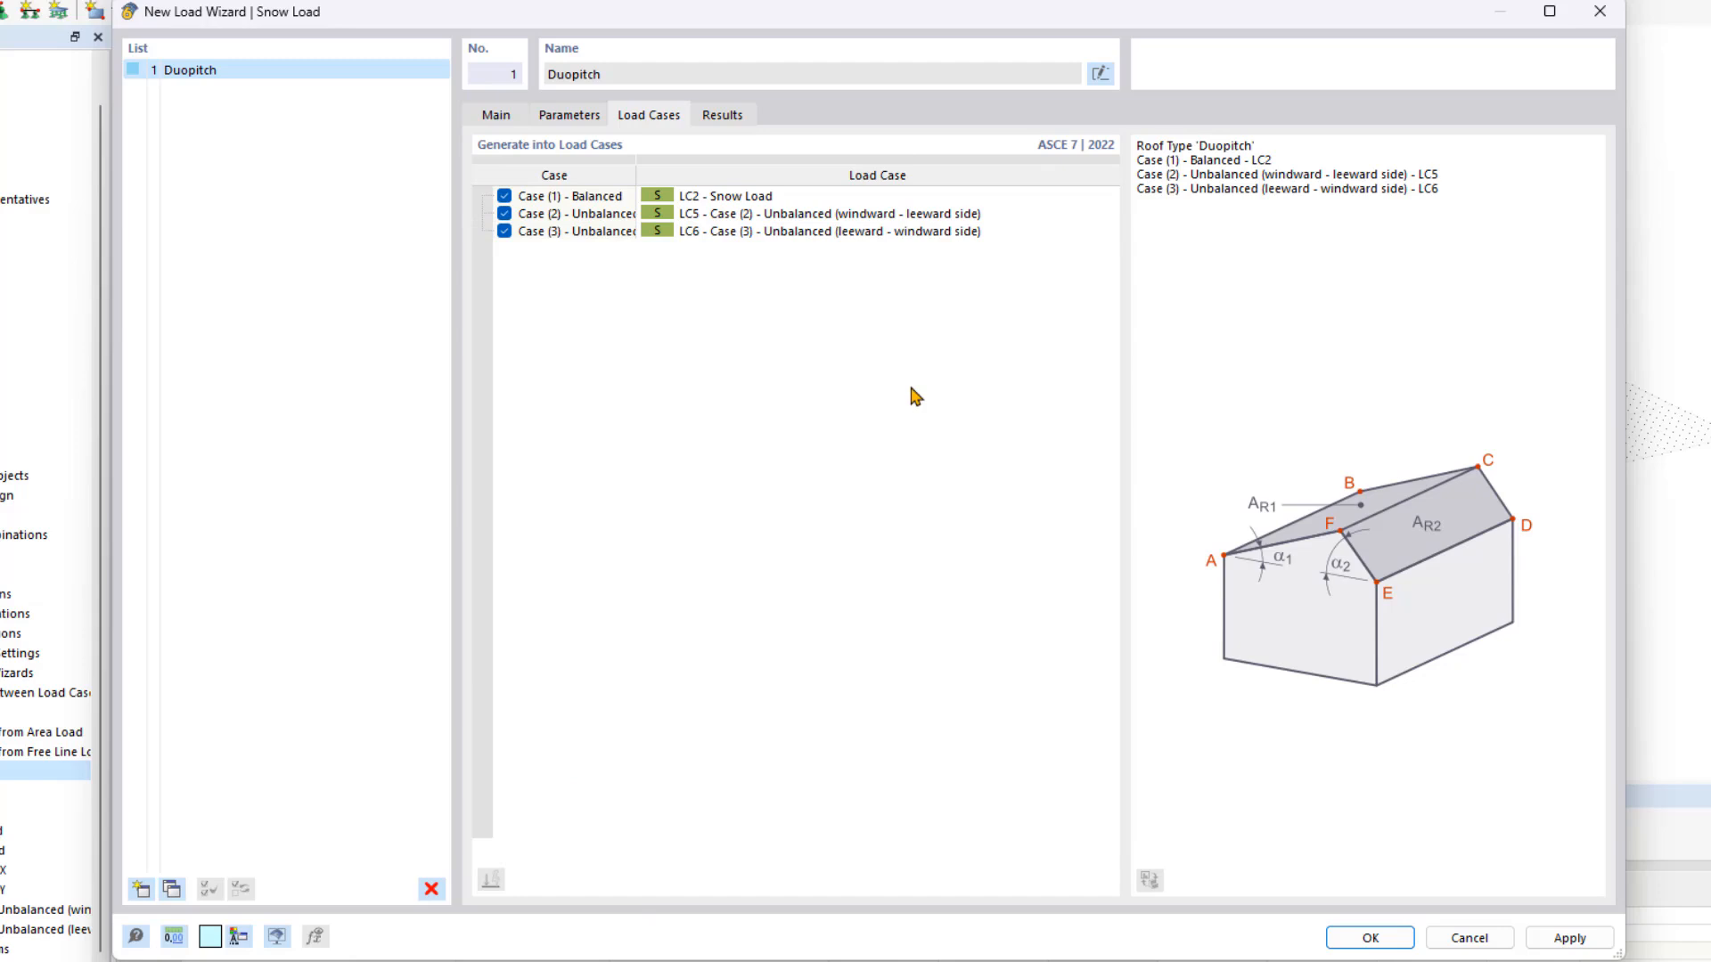
mouse_move(1386, 942)
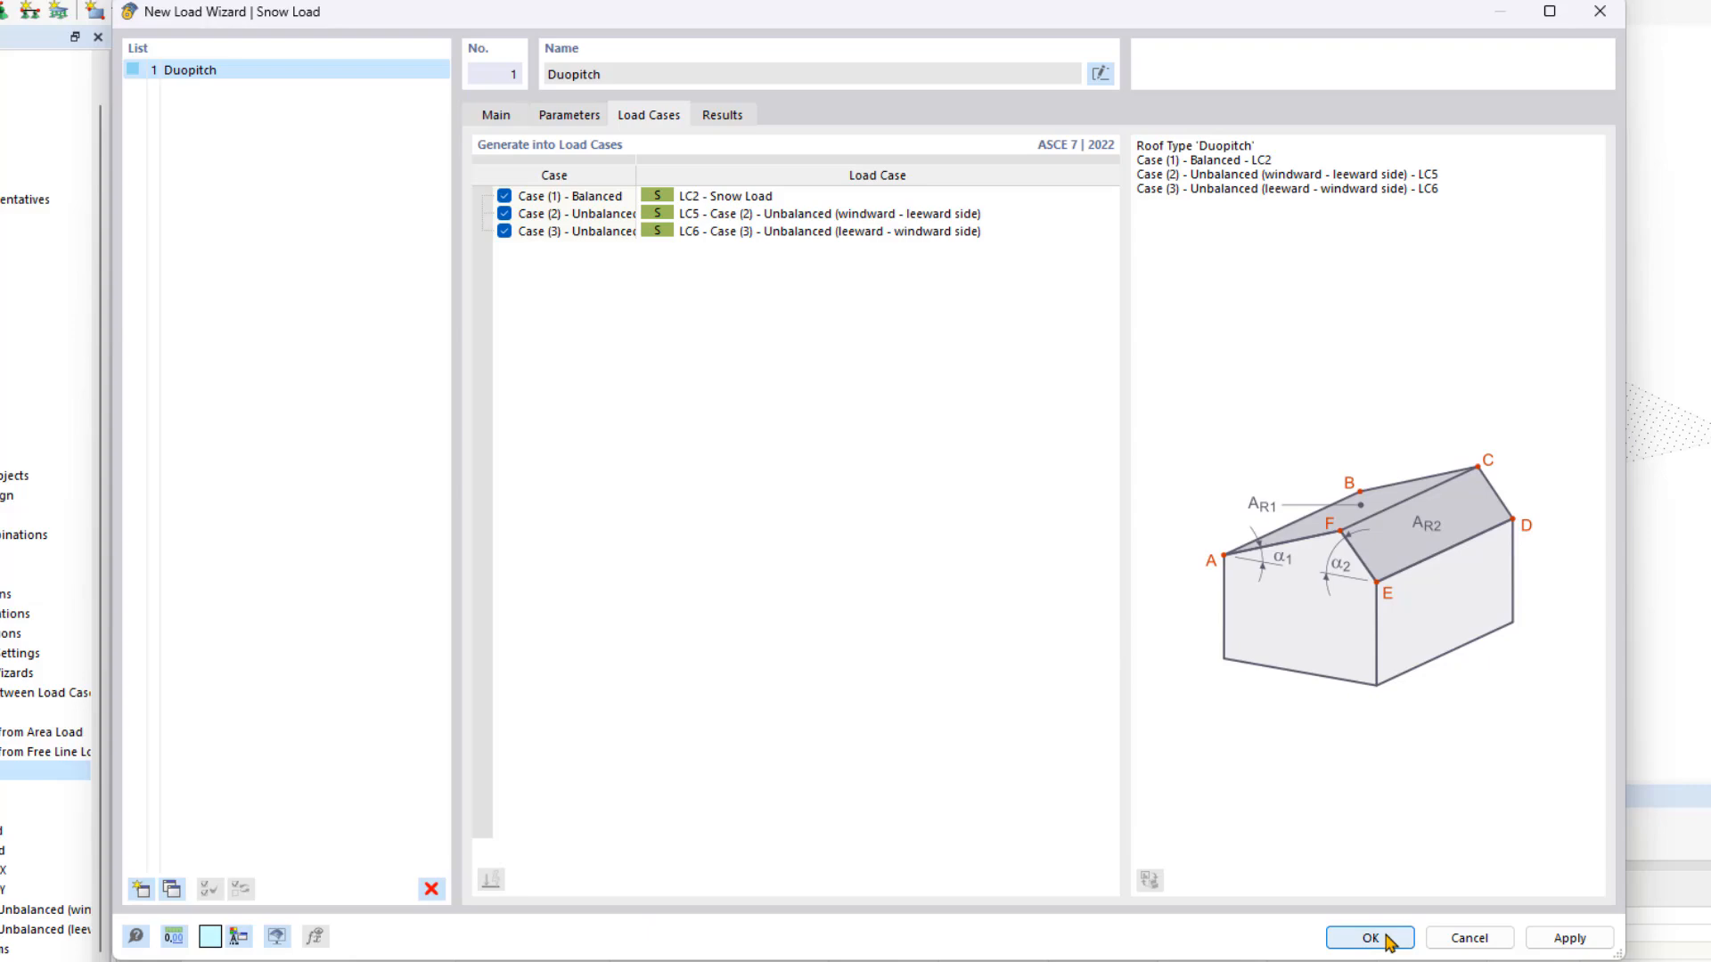
- Finish the snow load wizard and display LC2 Snow Load on the duopitch roof
left_click(1362, 938)
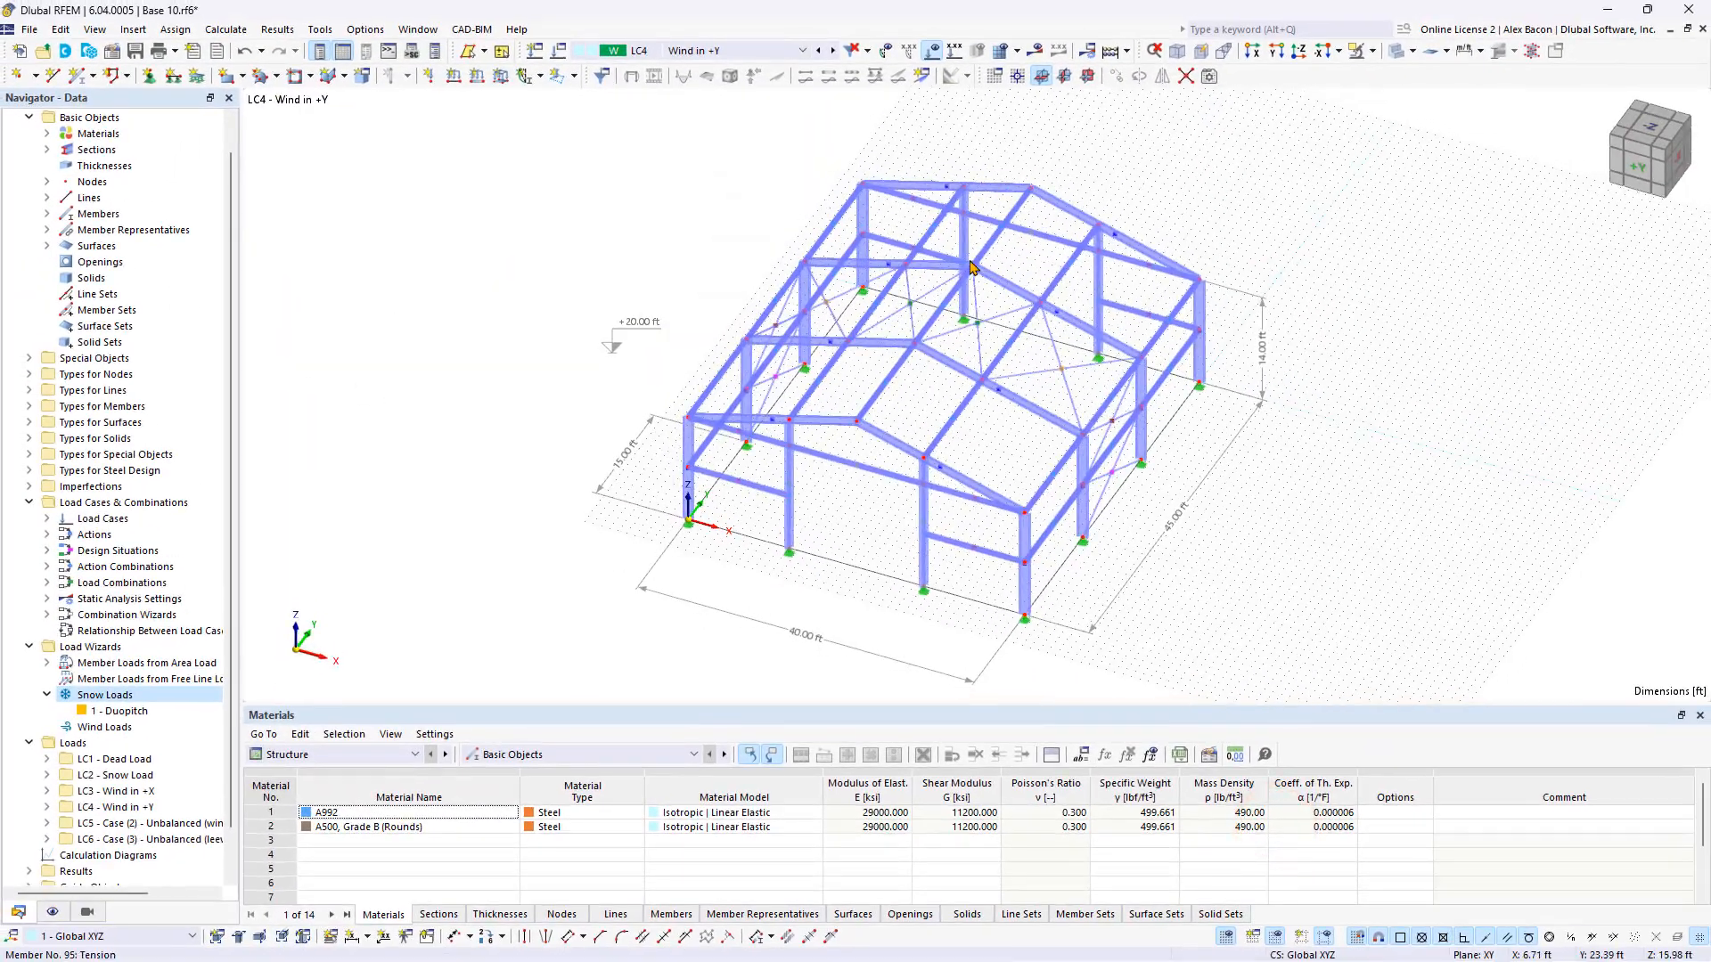
left_click(128, 710)
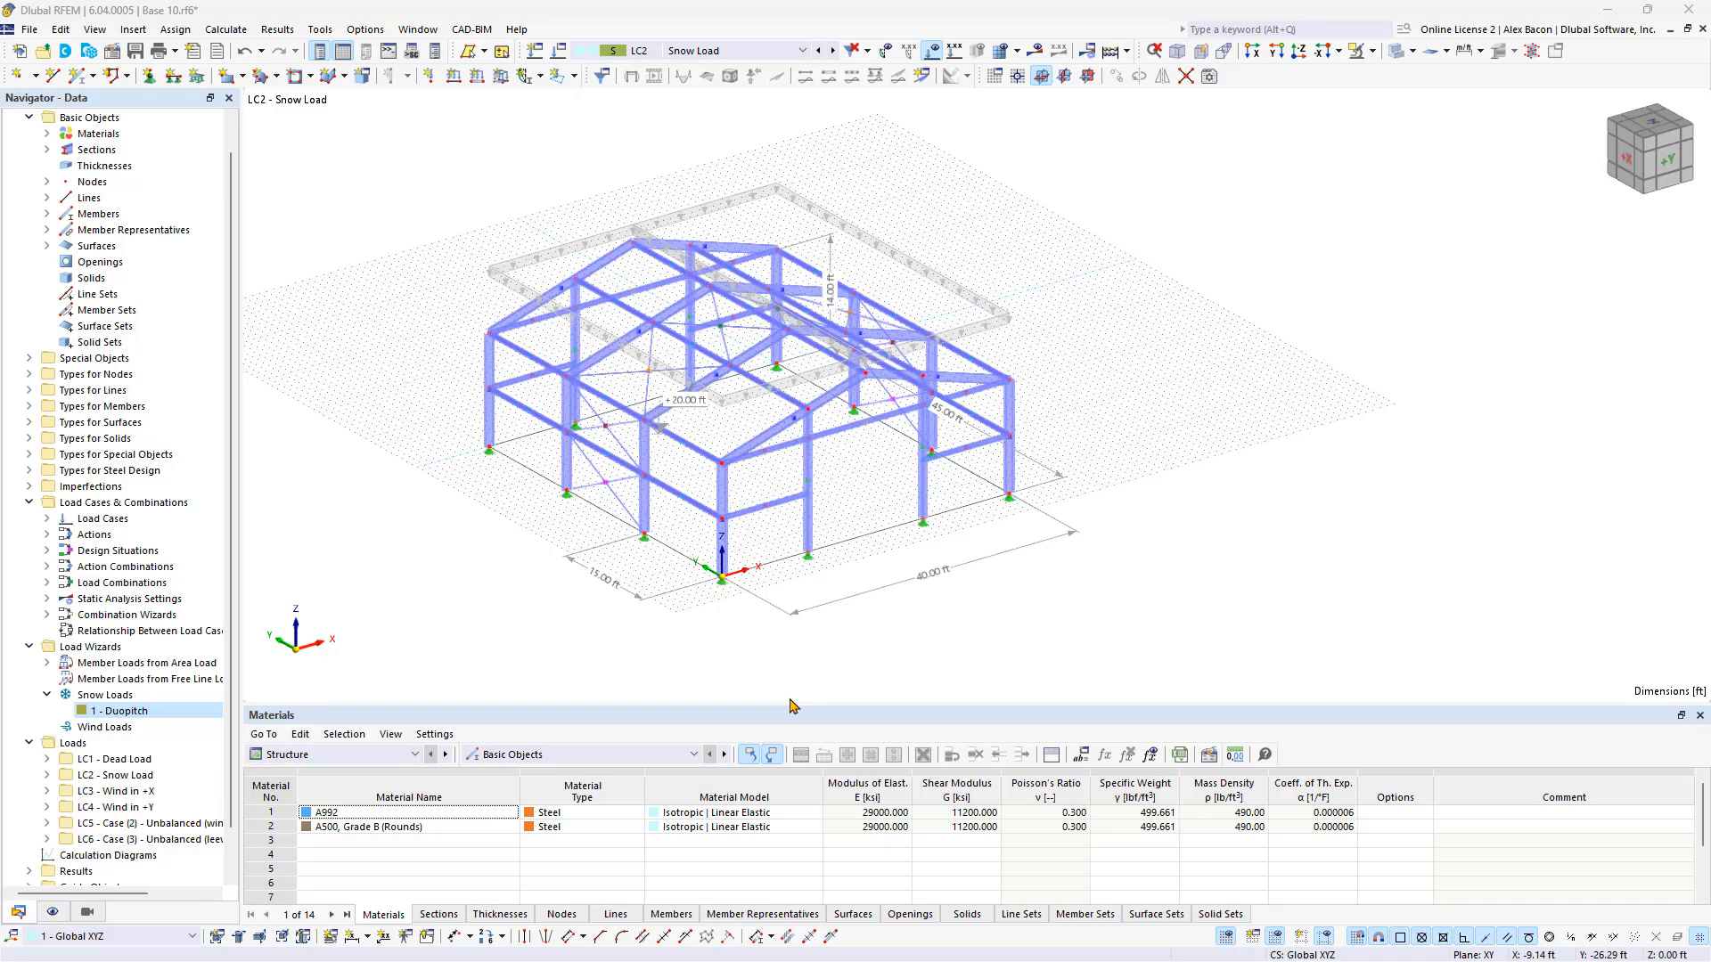
mouse_move(1065, 616)
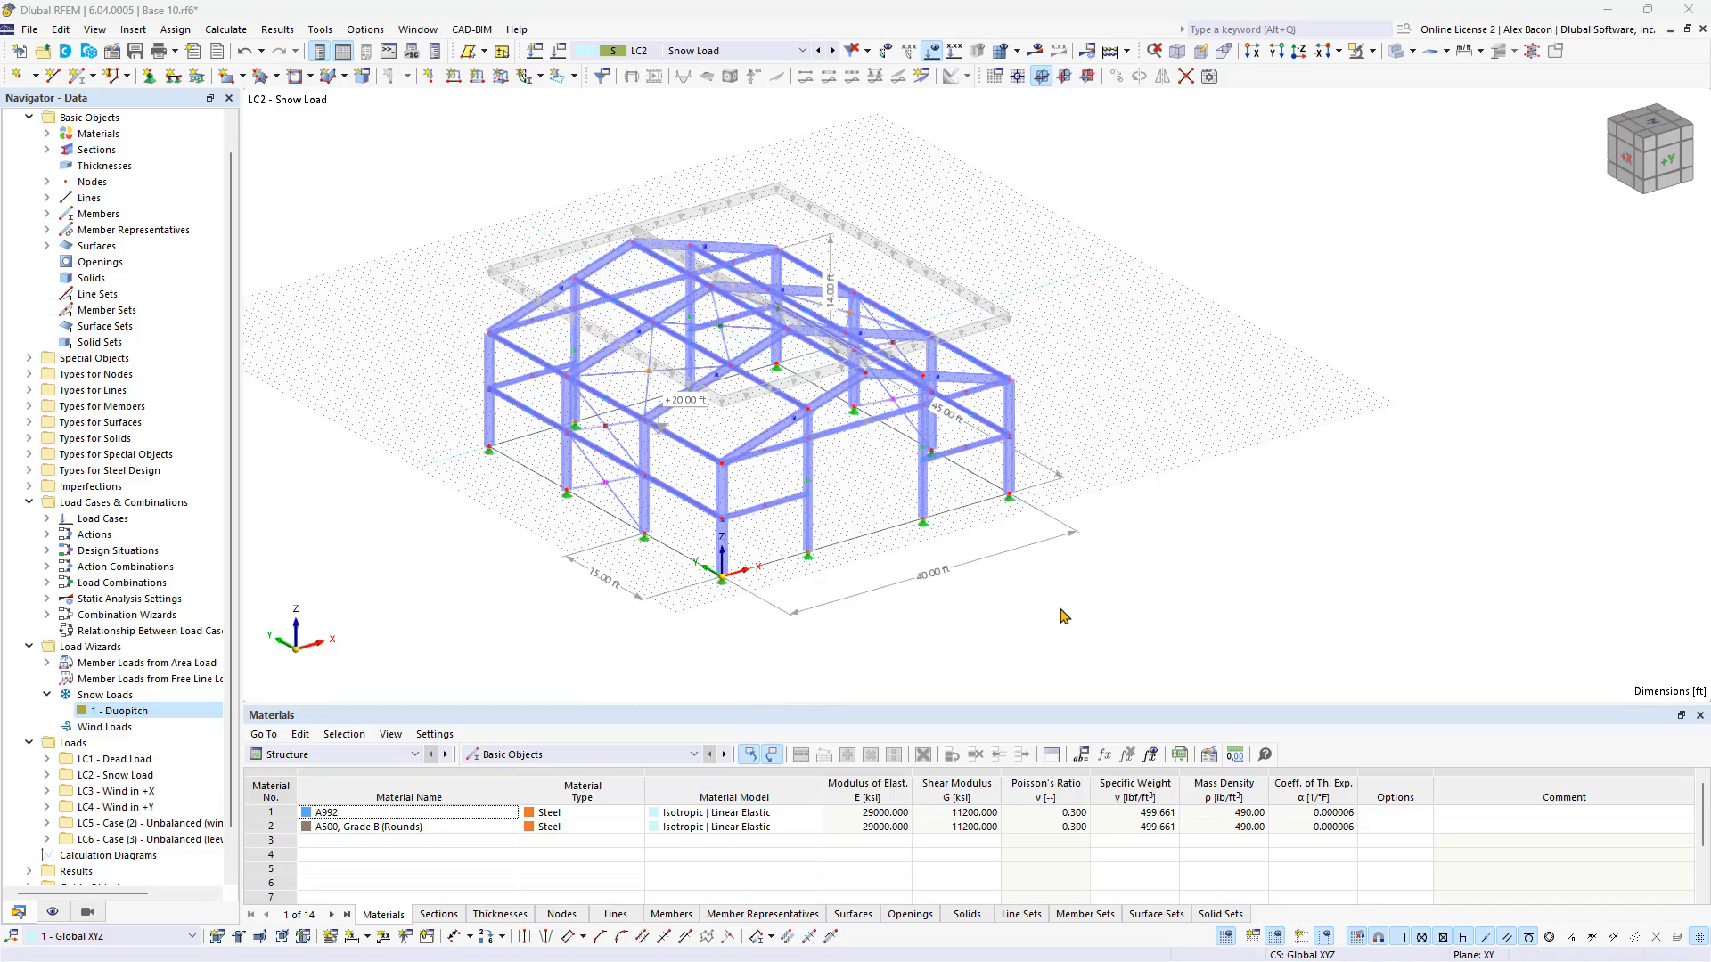
mouse_move(804, 620)
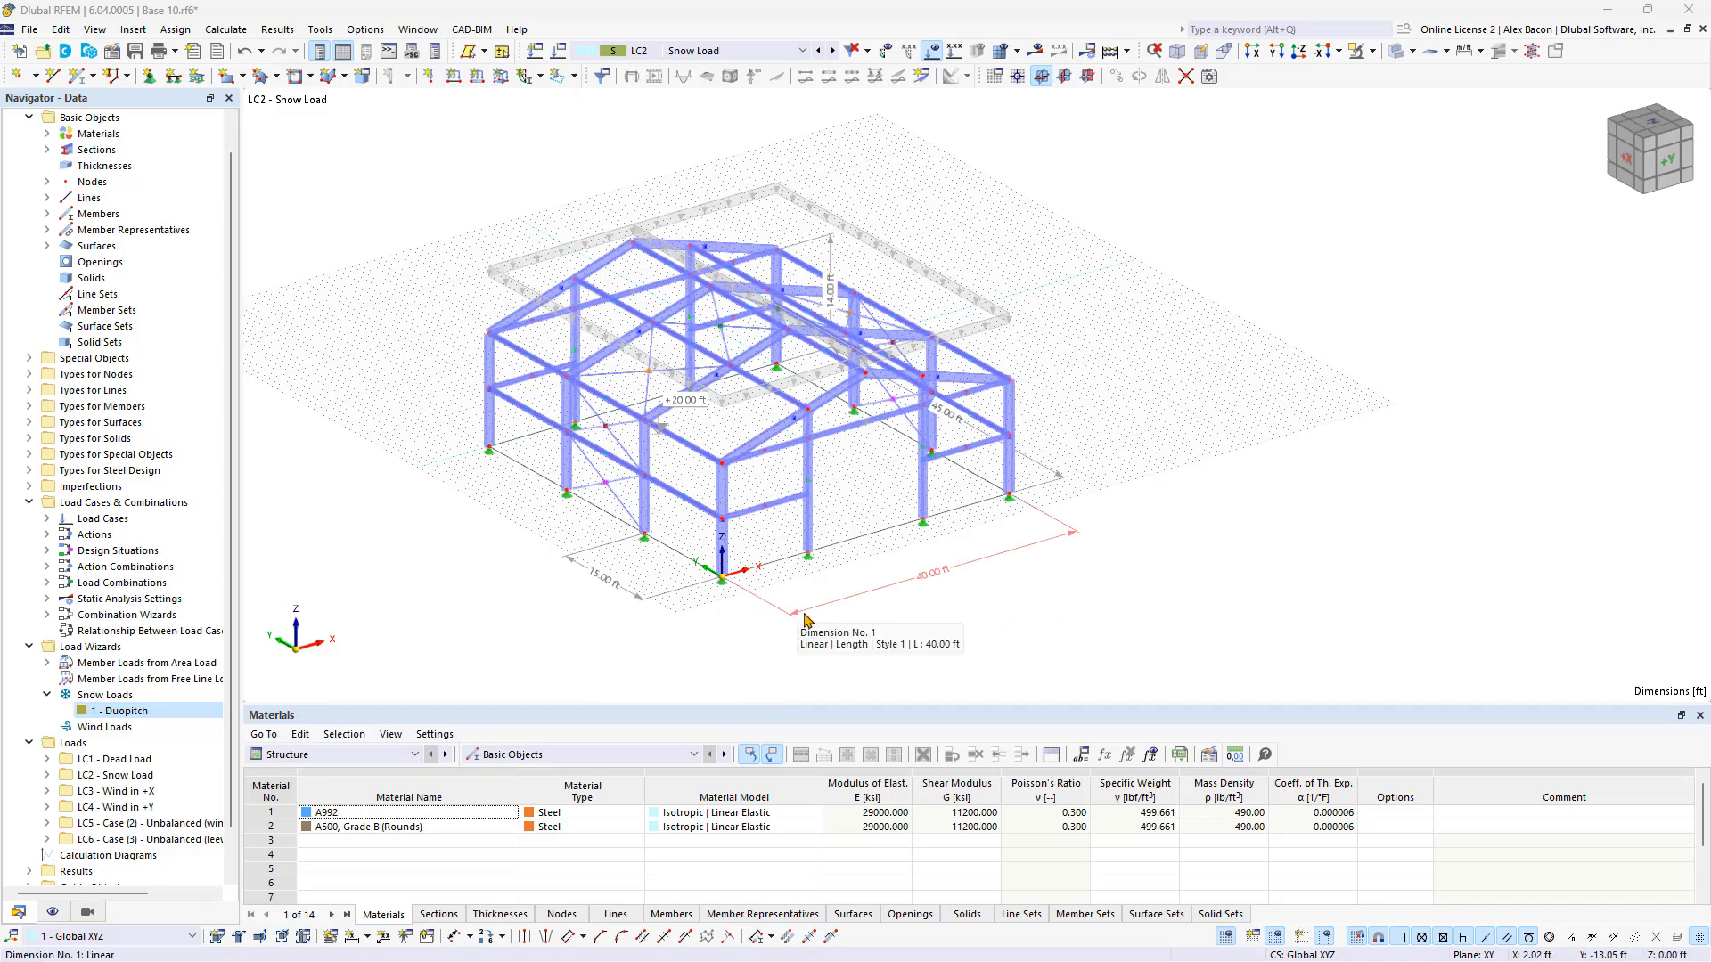
- Start a new wind load wizard, choose the duopitch roof type and begin picking its corner nodes
double_click(105, 727)
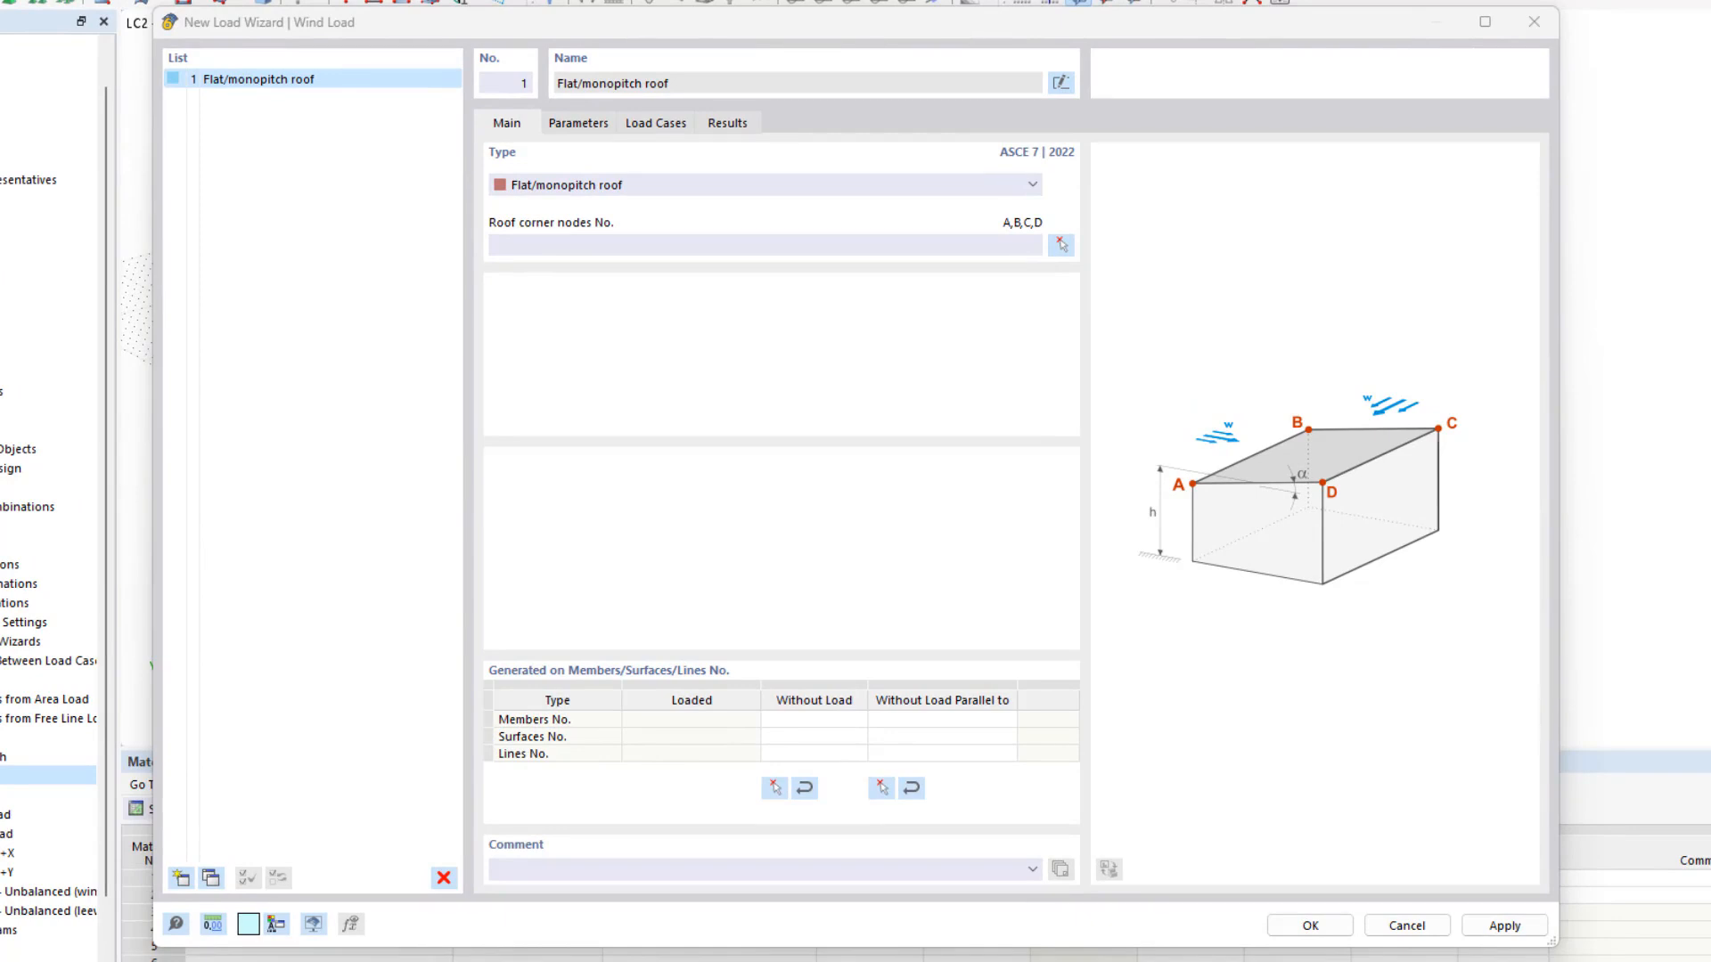
left_click(764, 184)
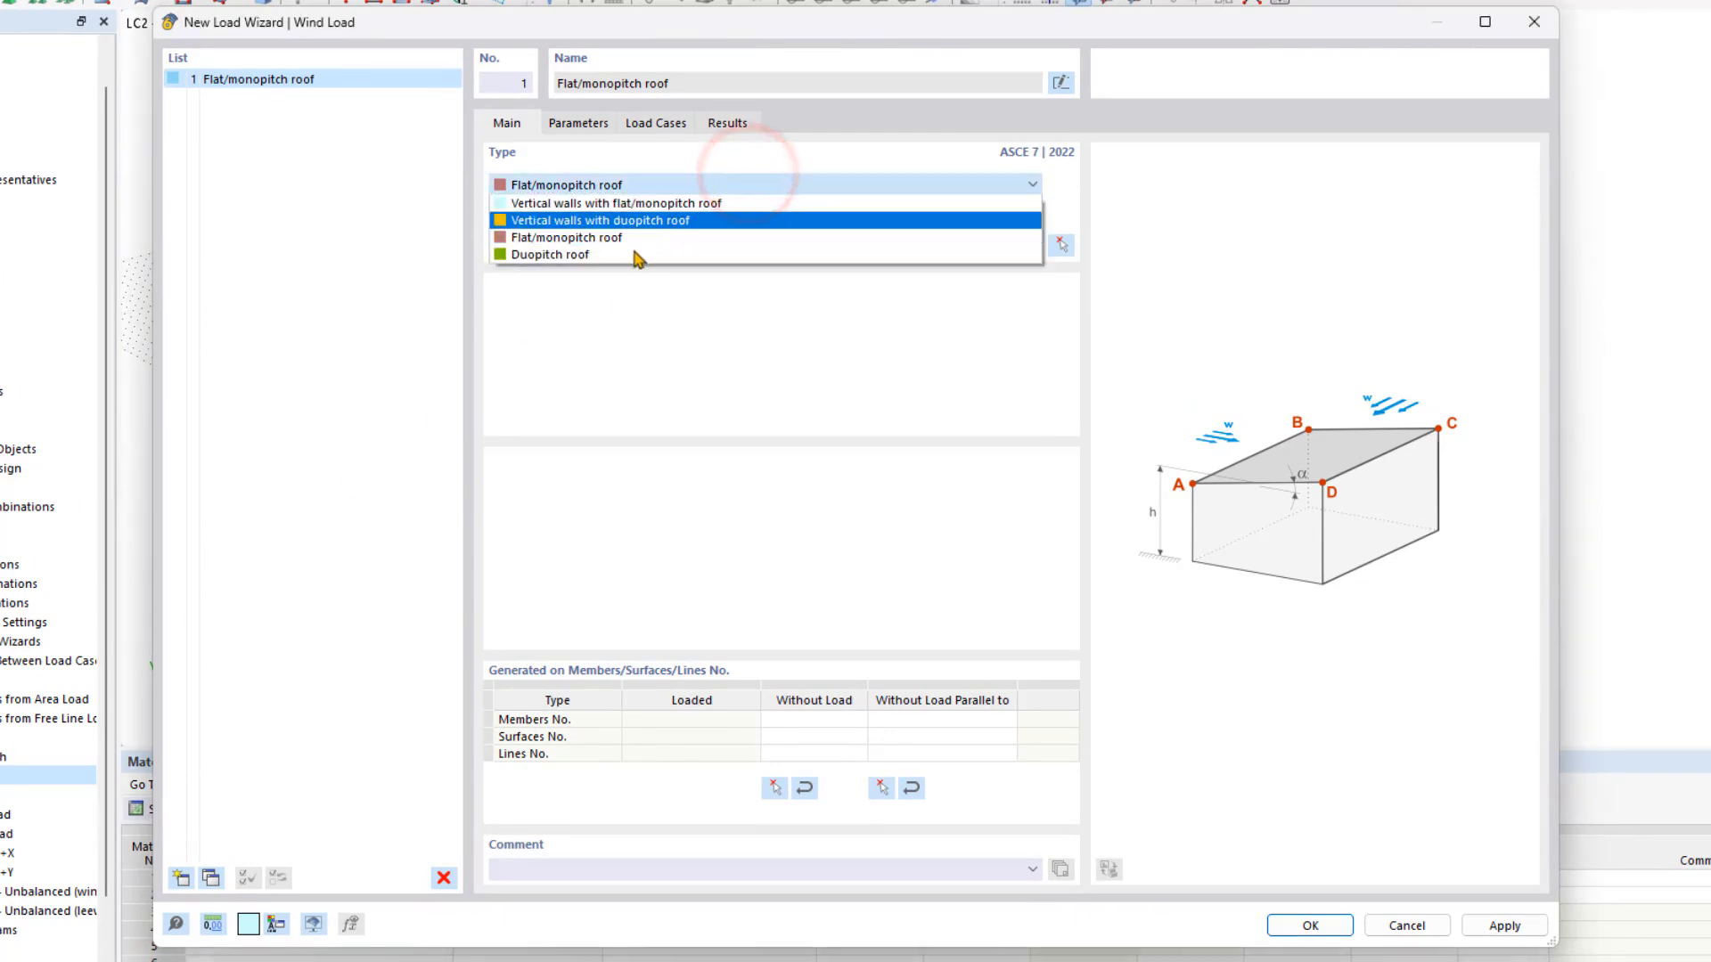
left_click(567, 238)
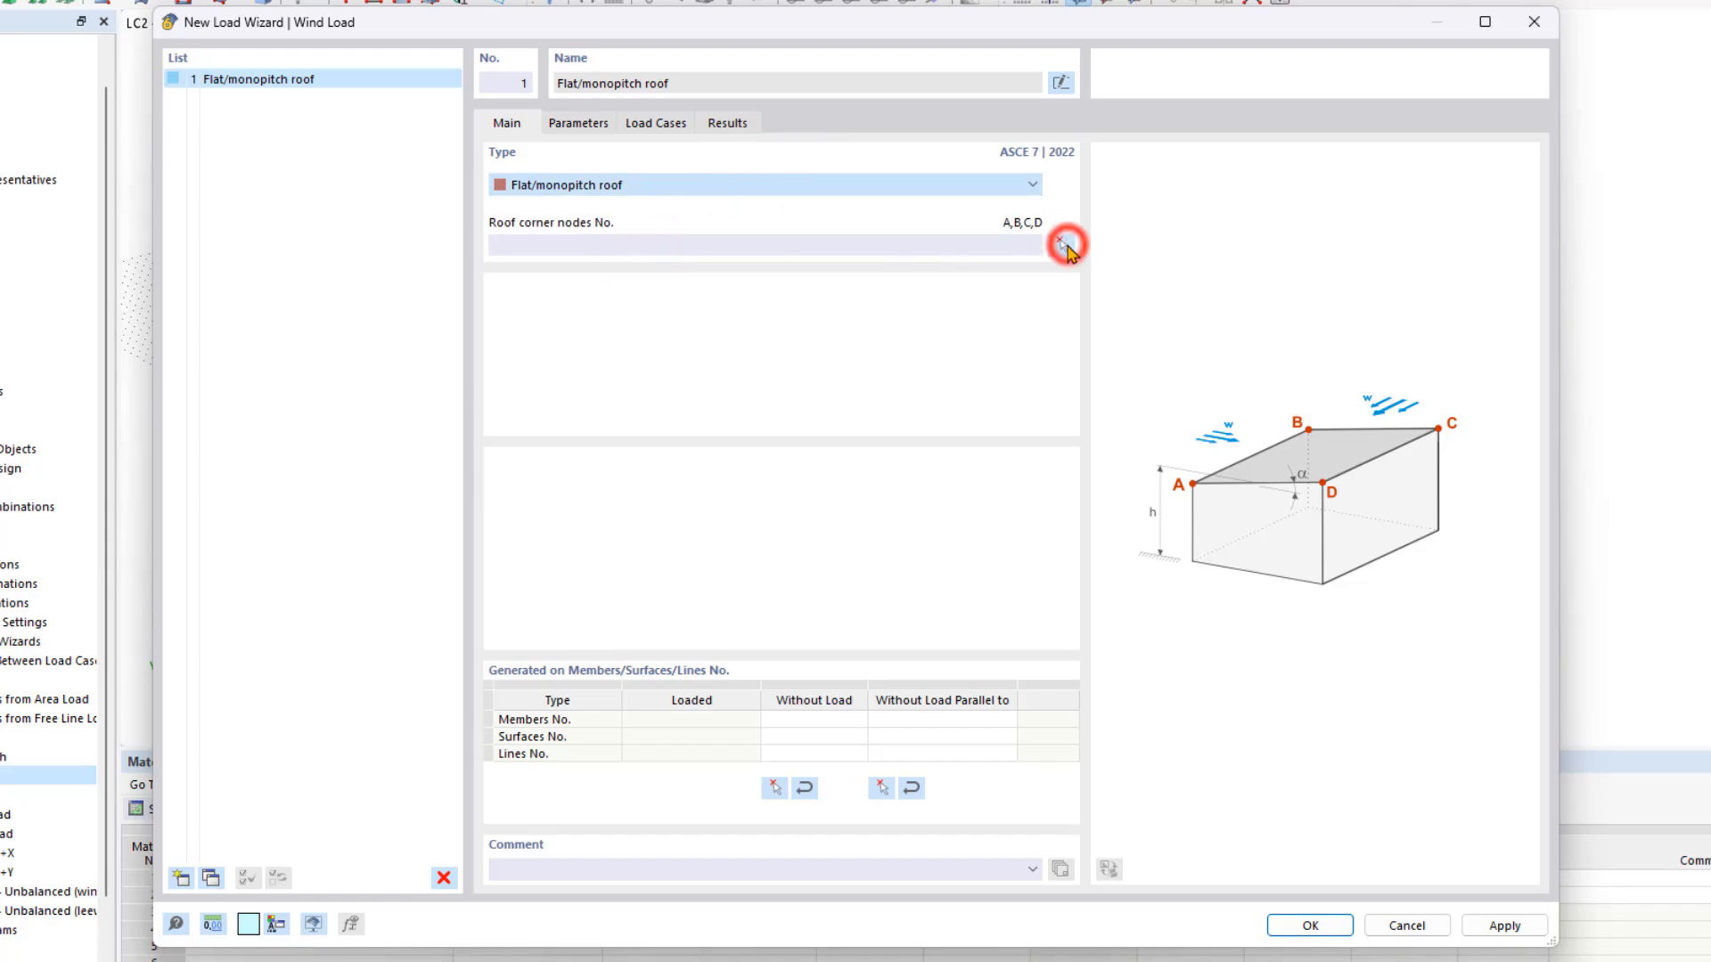
left_click(1060, 242)
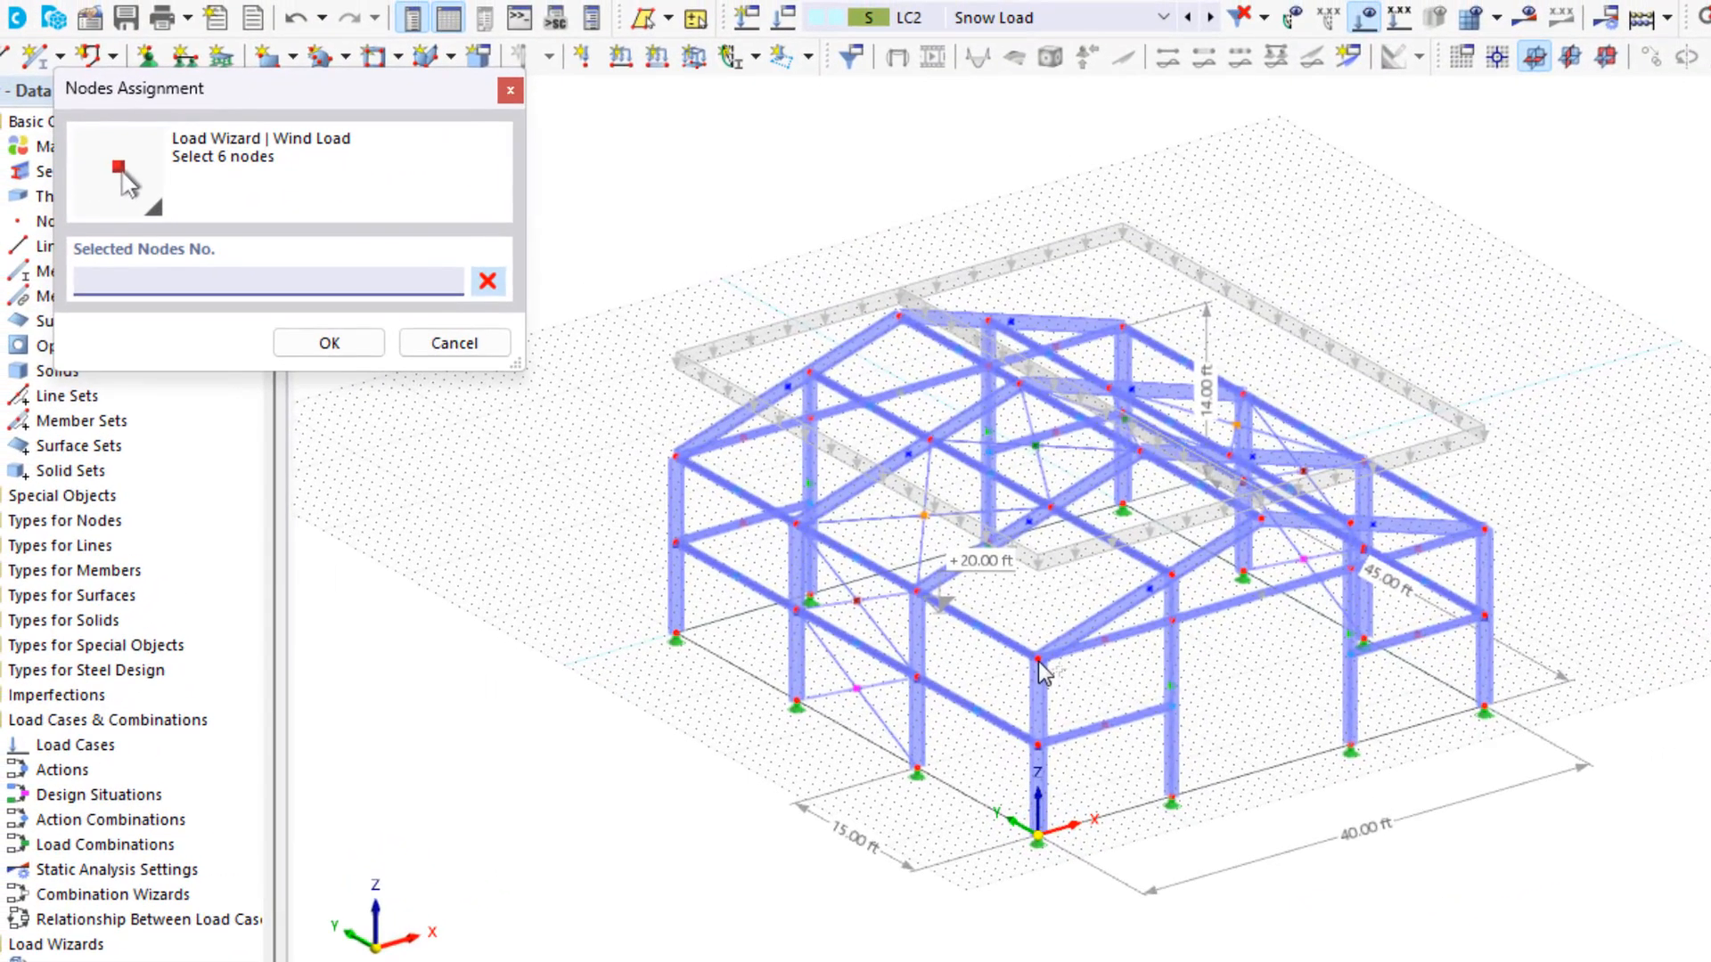
mouse_move(1036, 660)
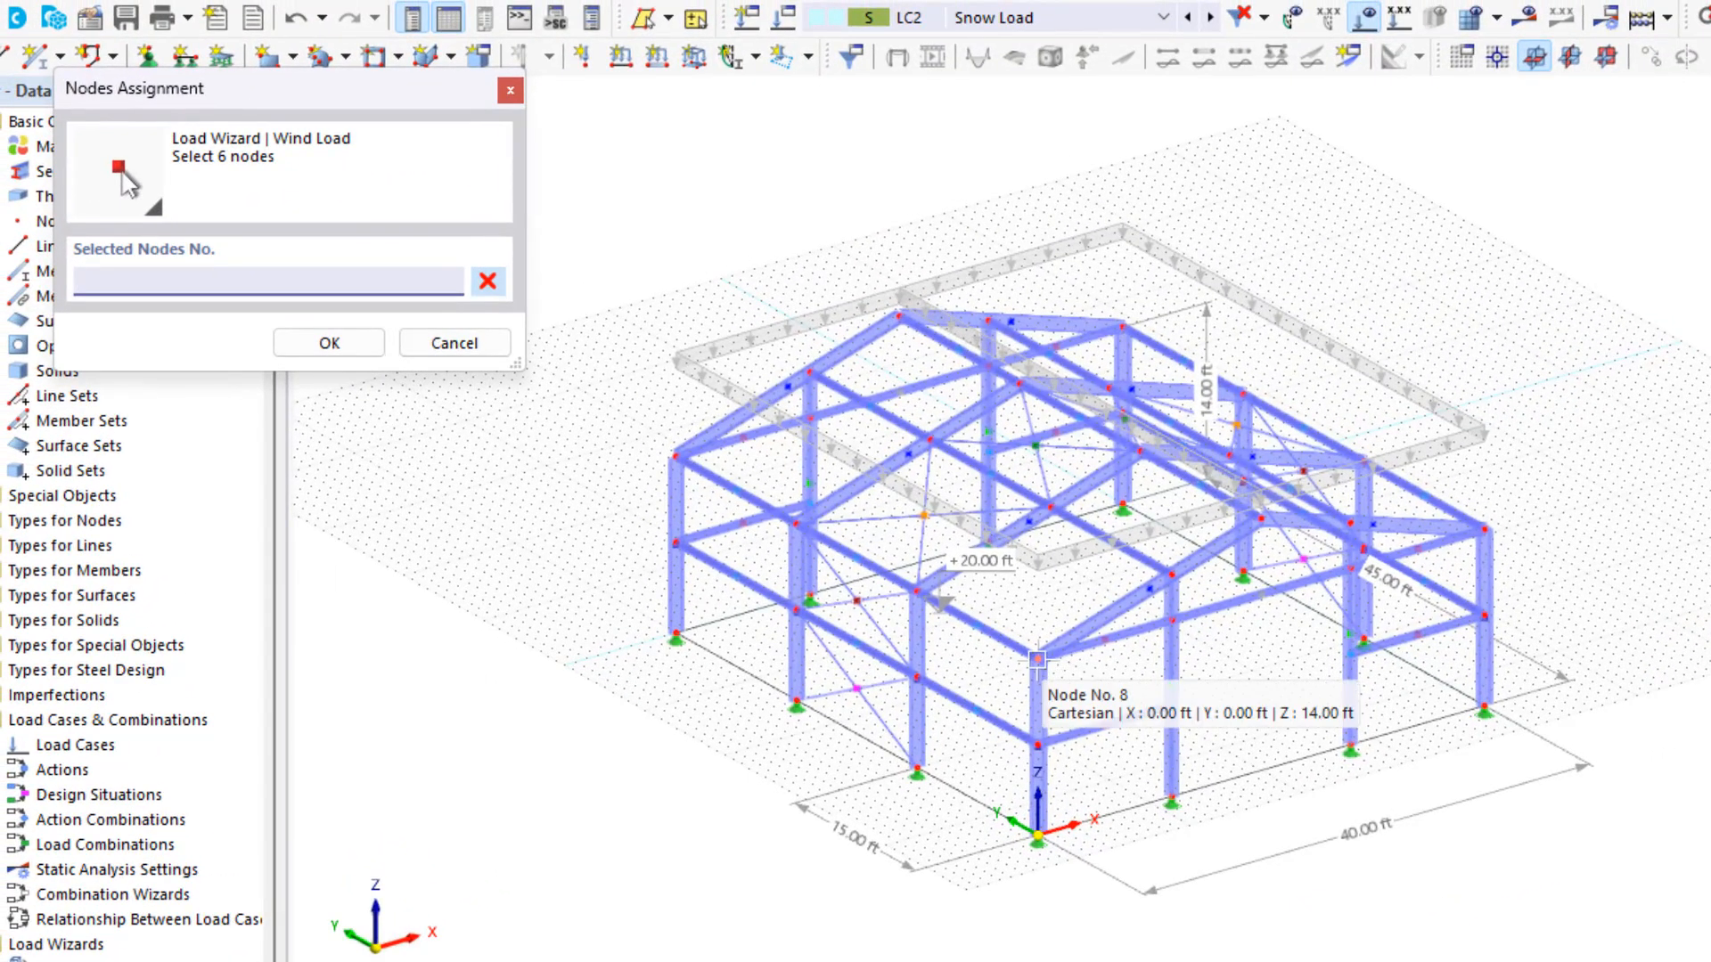
- Select nodes 8, 54, 58, 62, 16 and 12 as the wind load roof corners
left_click(1037, 659)
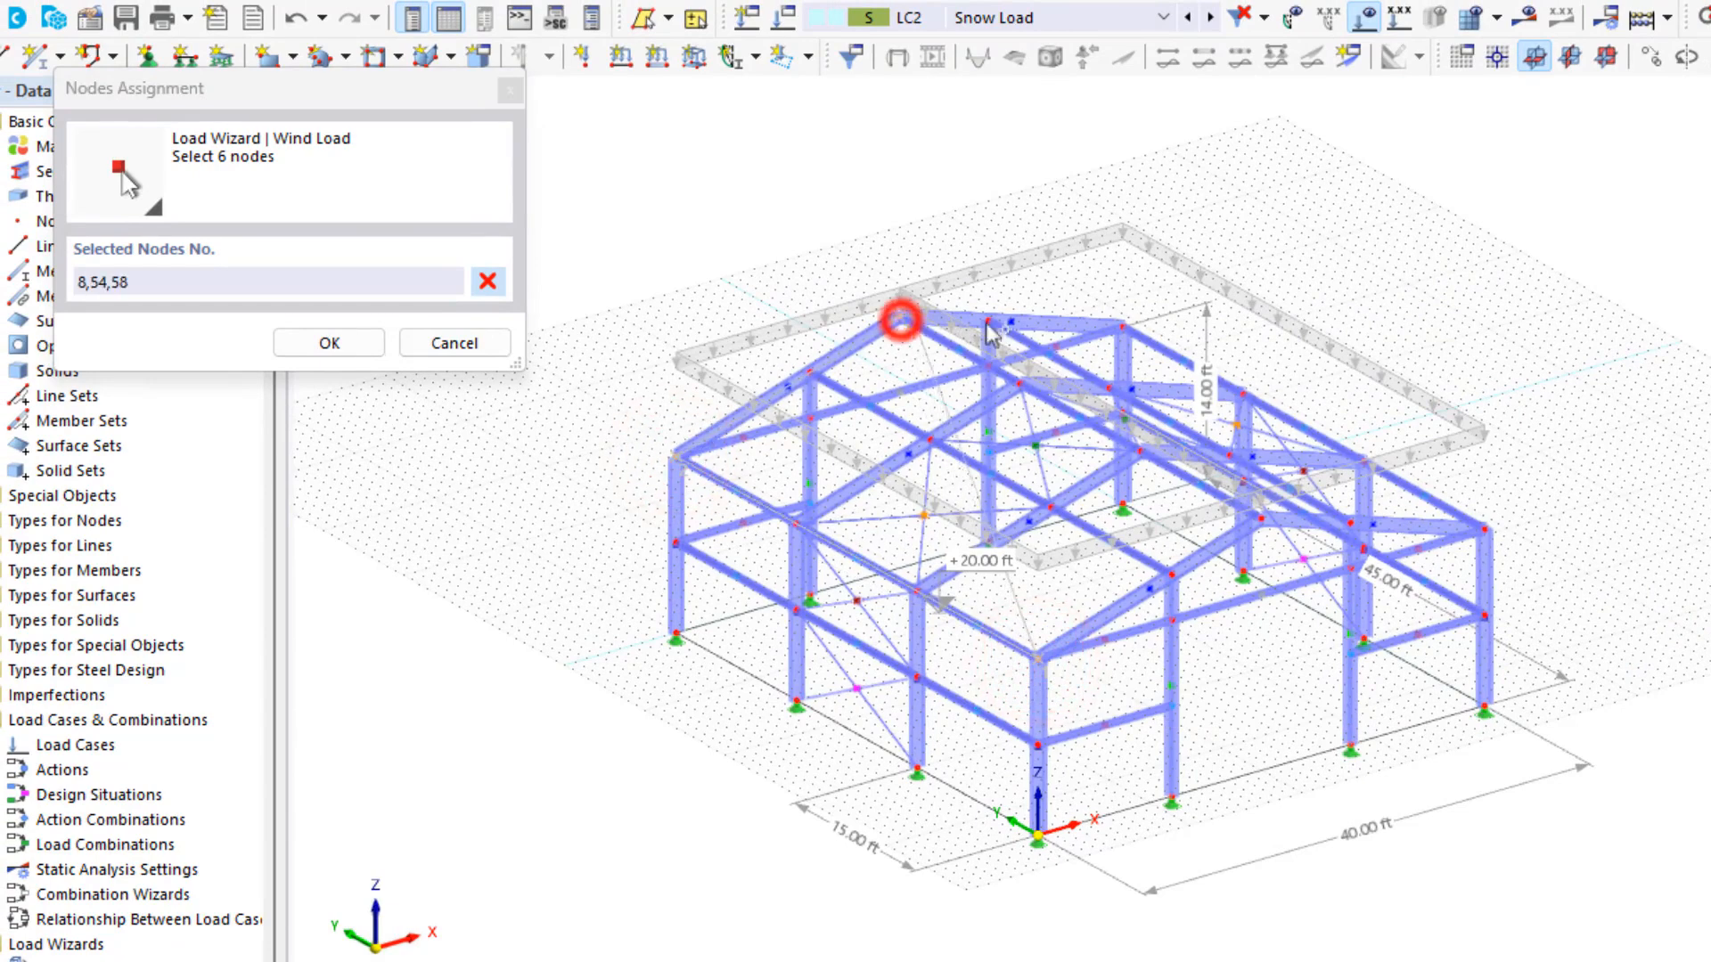
left_click(1129, 325)
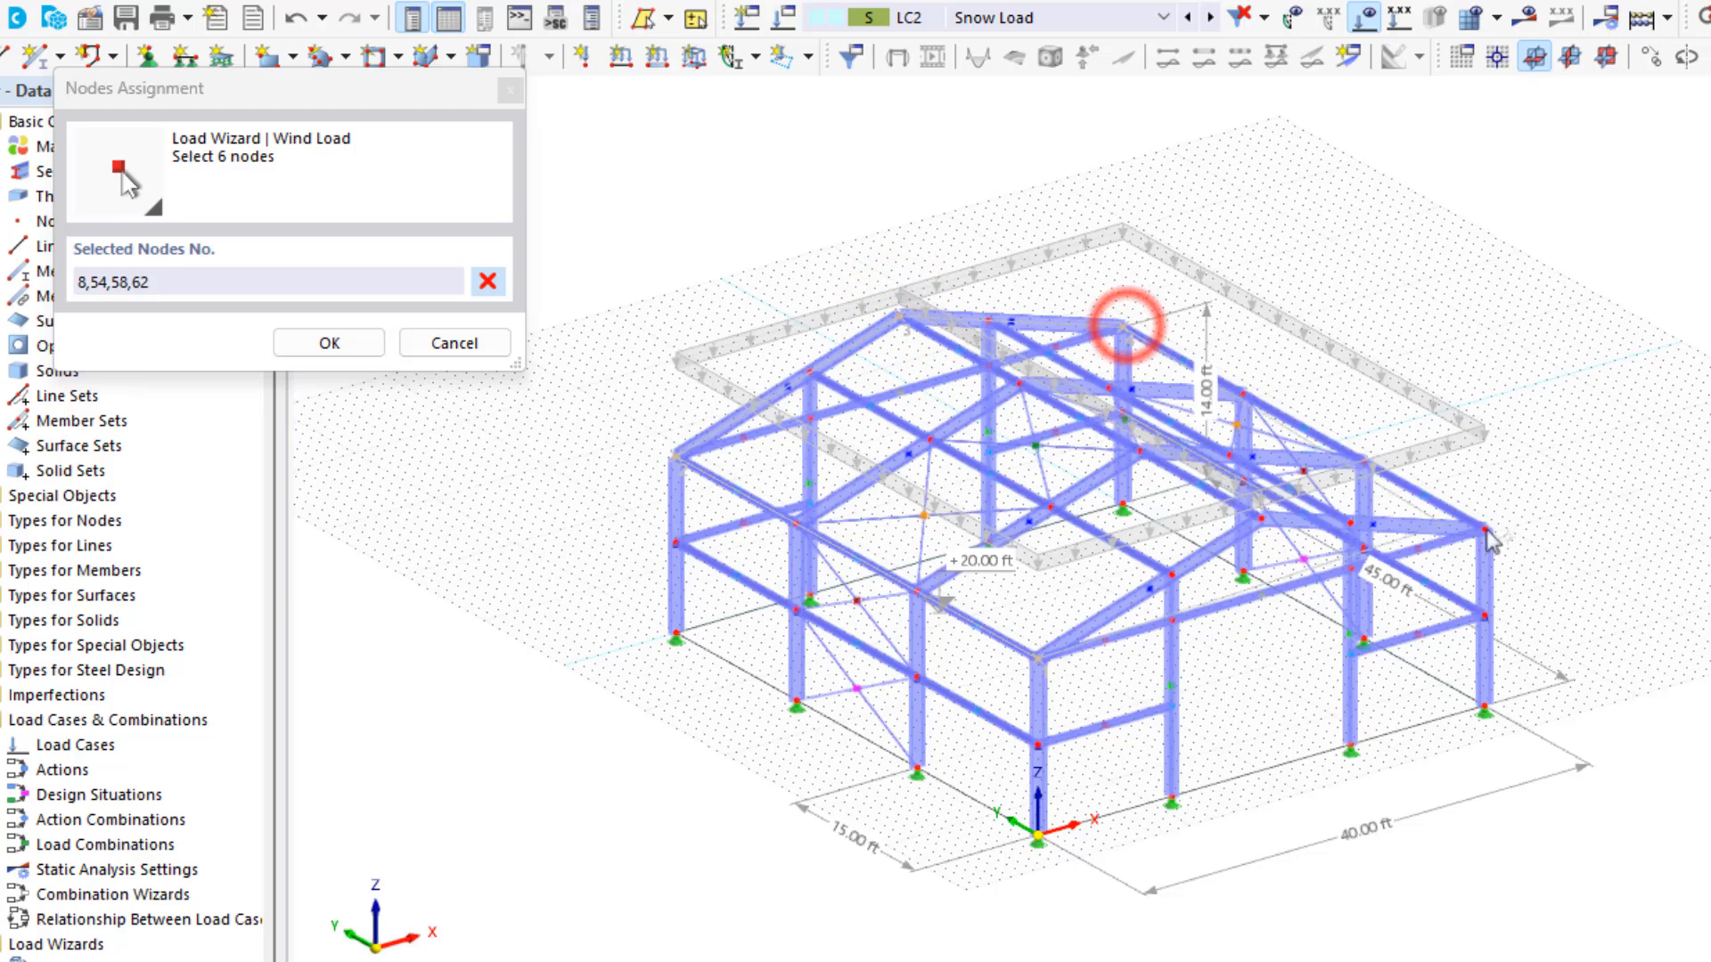
left_click(1488, 536)
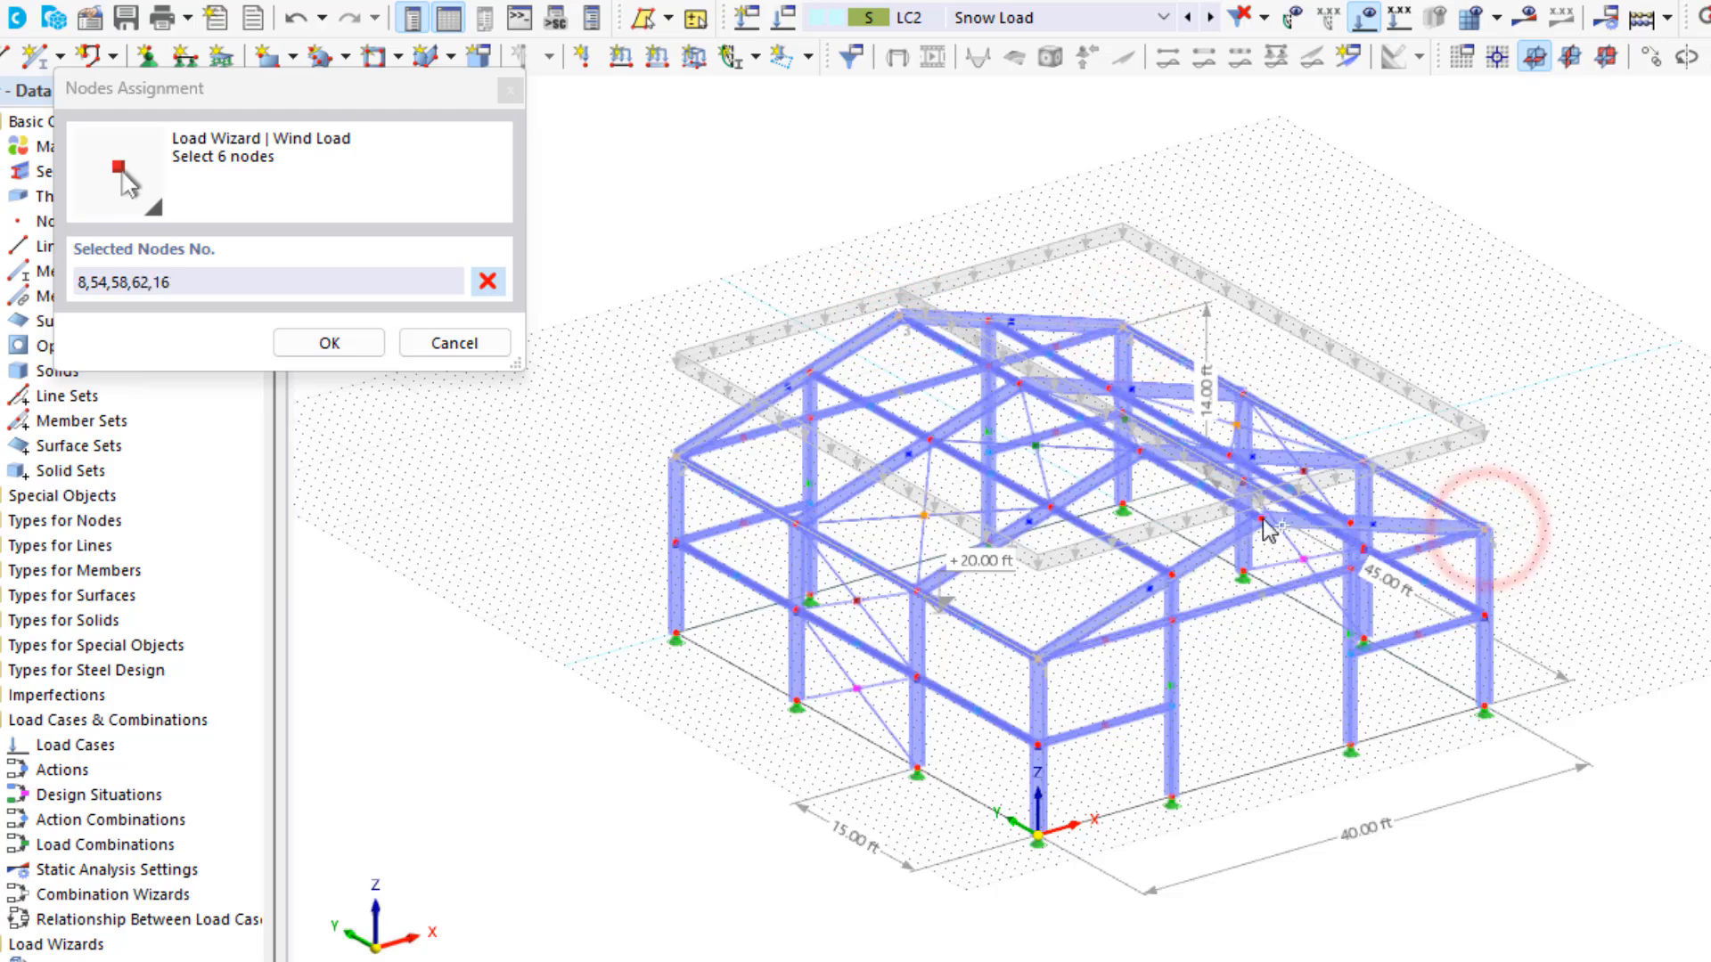
left_click(329, 341)
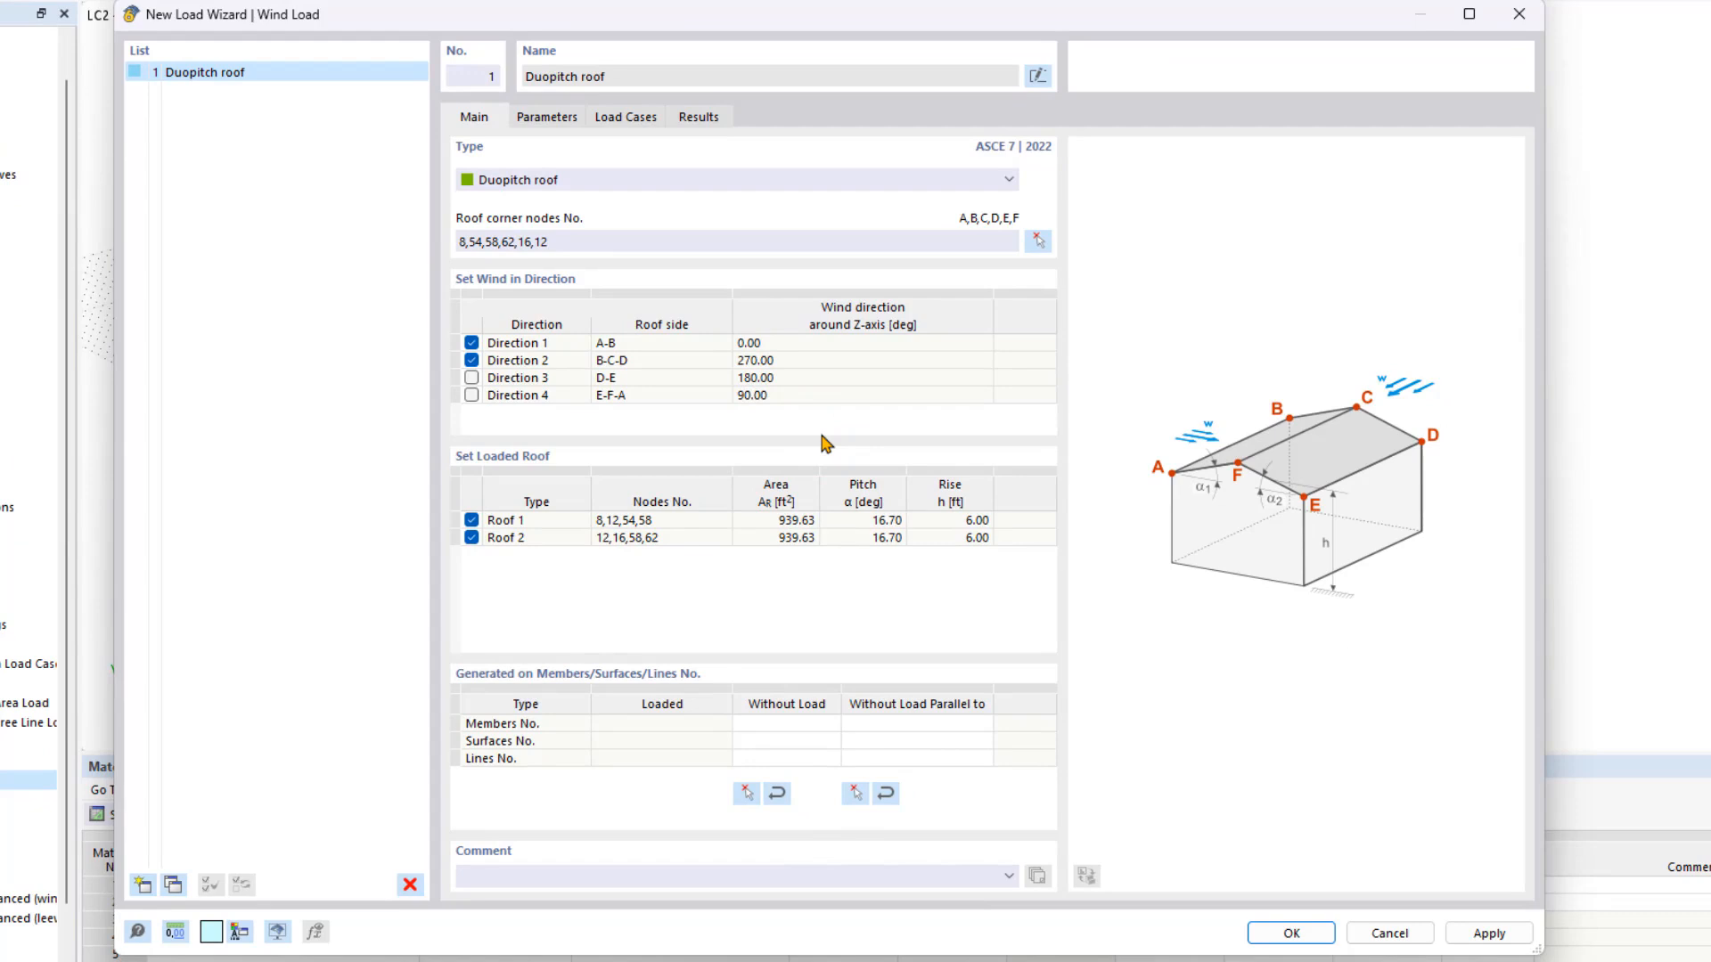
mouse_move(617, 426)
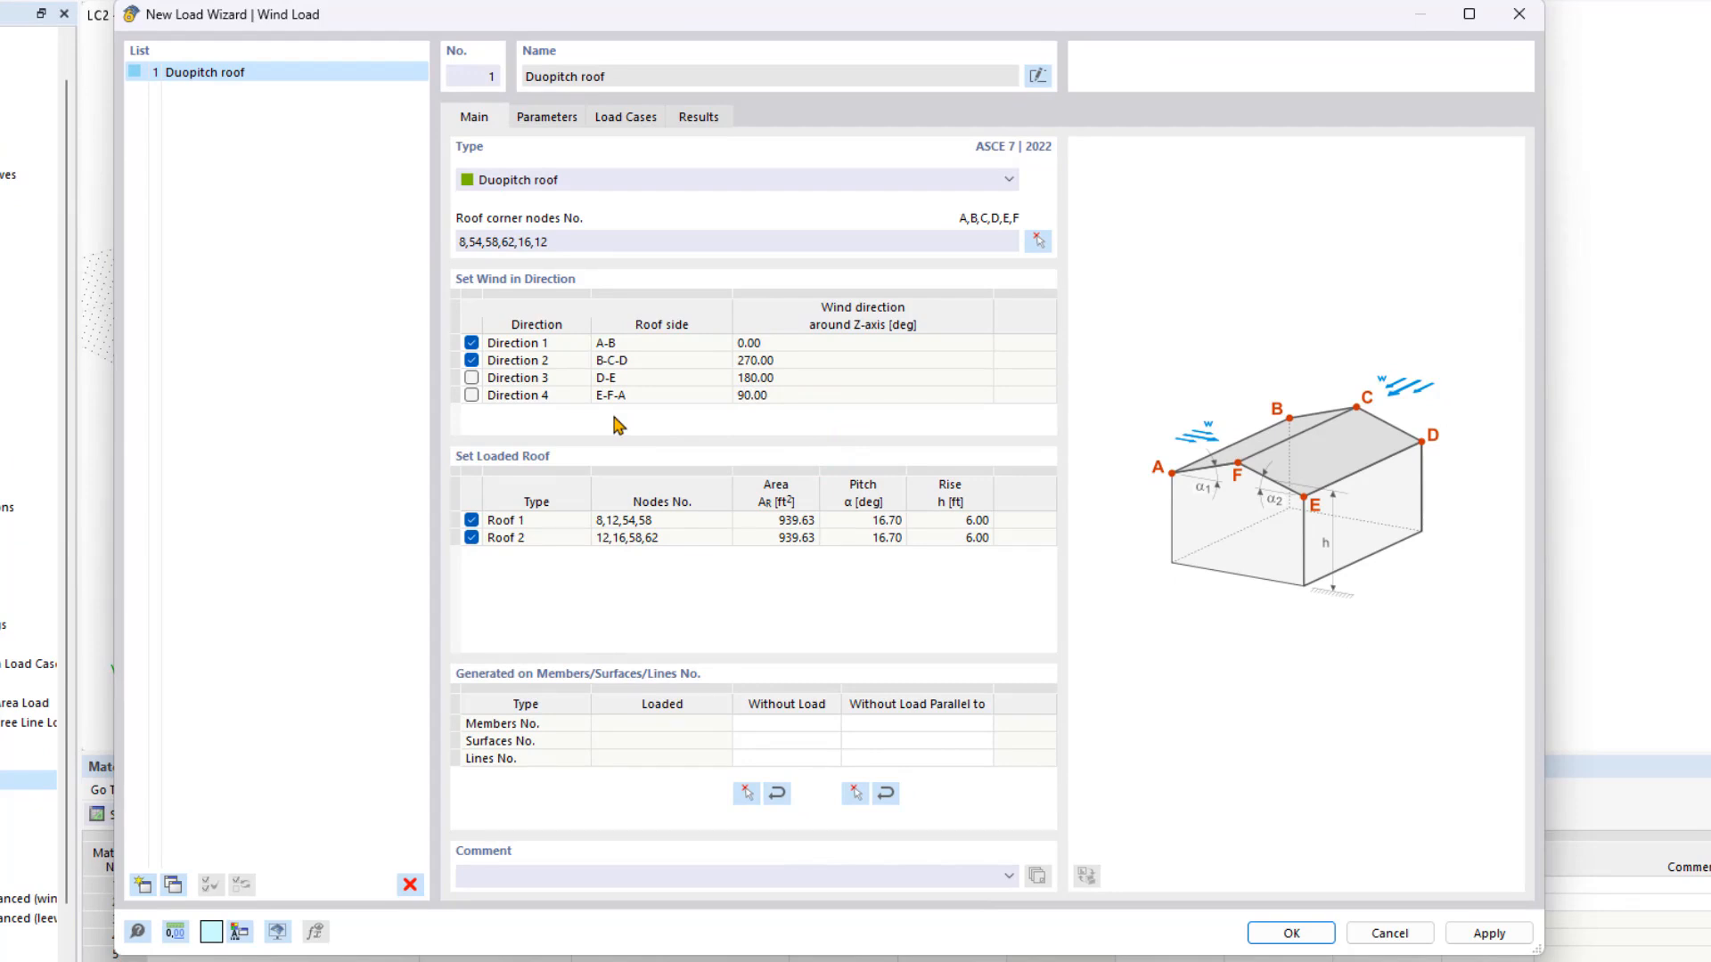
- Go to the wind Parameters tab to reach the wind load map
left_click(546, 117)
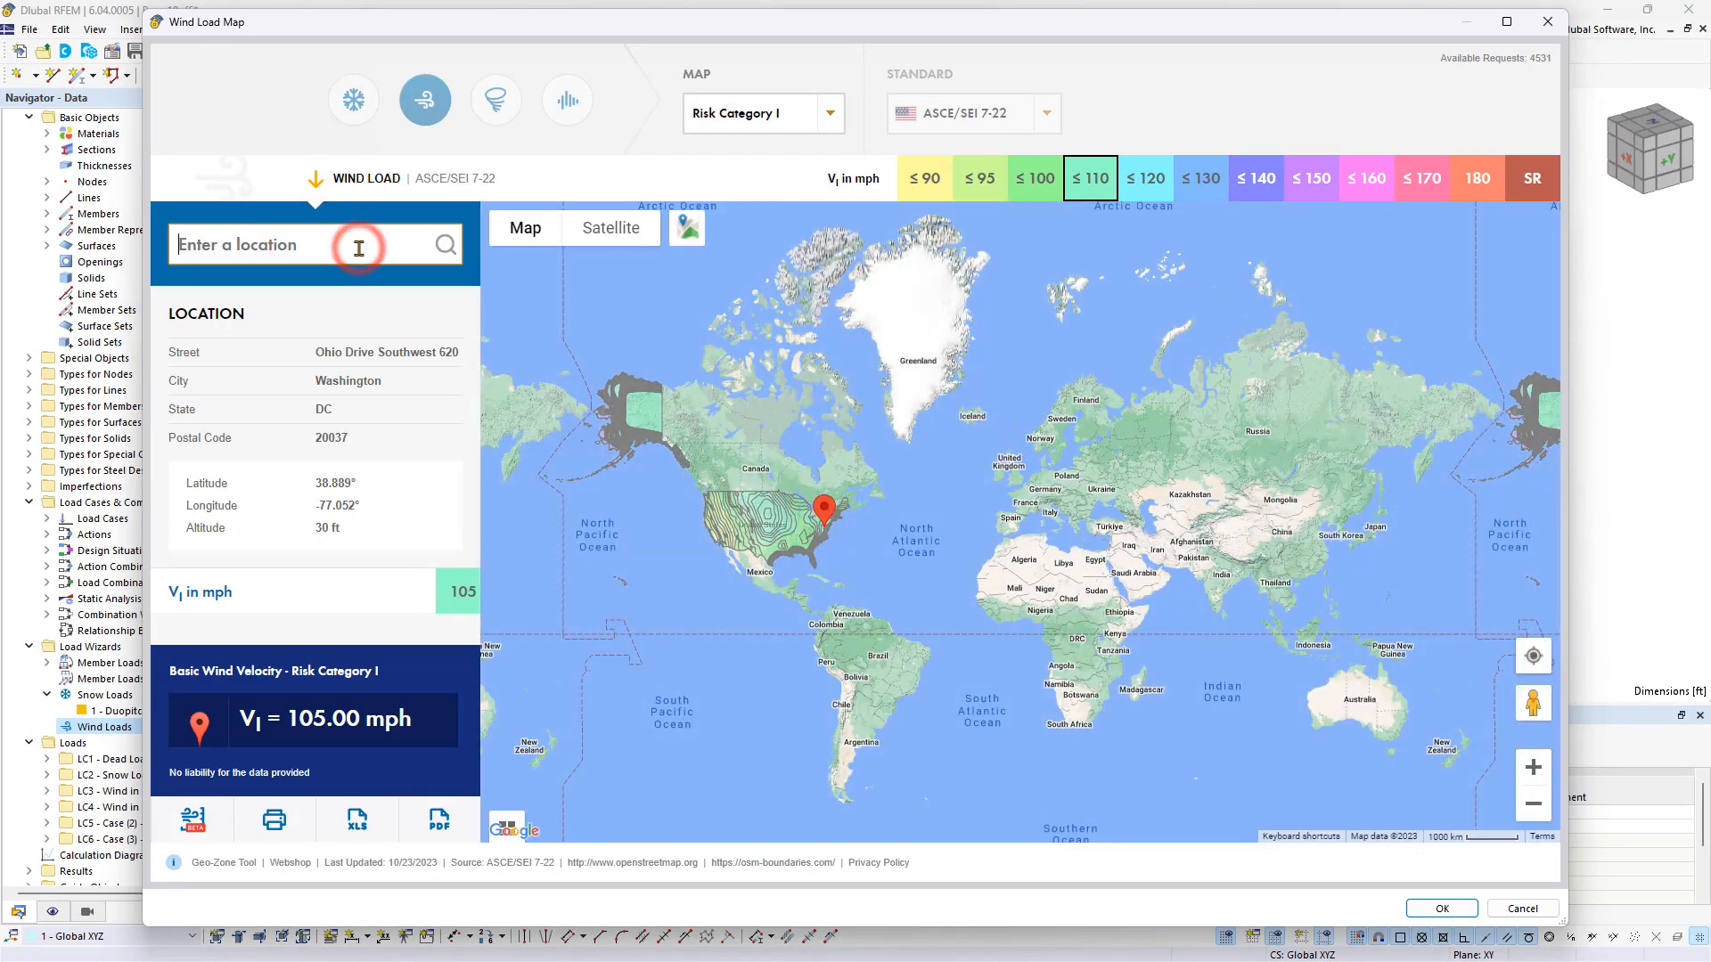
- Set the wind site to 30 South 15th Street, Philadelphia, giving 107 mph basic wind speed
type("30 south 15")
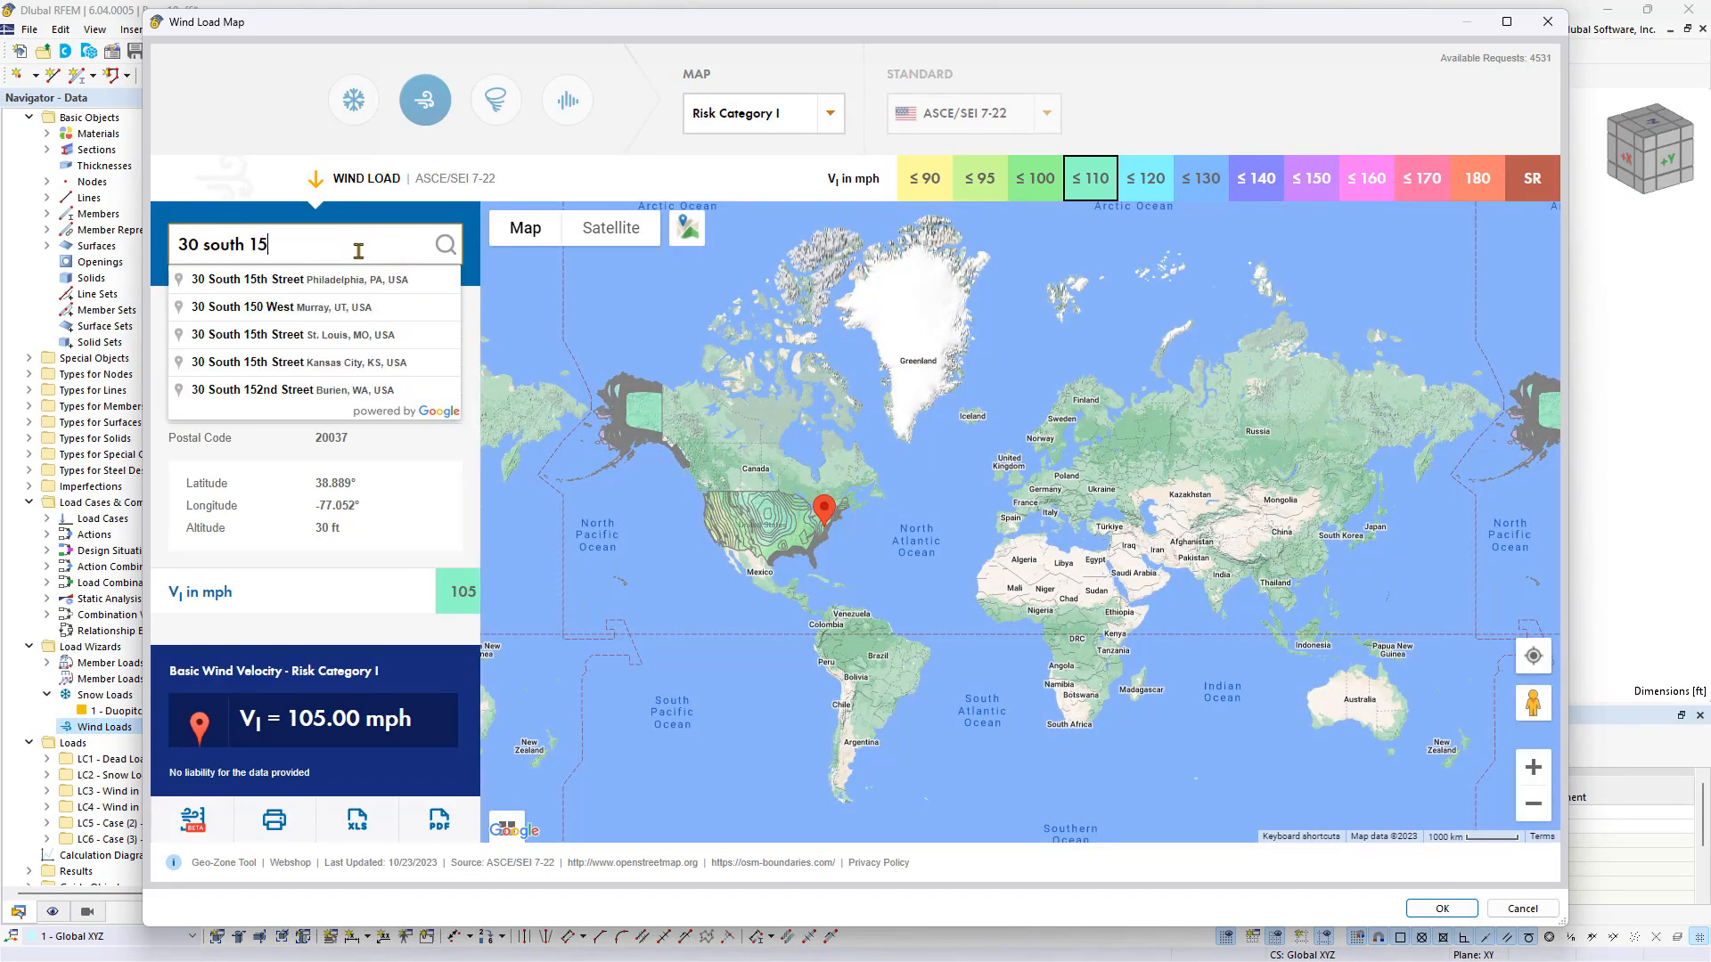
left_click(317, 279)
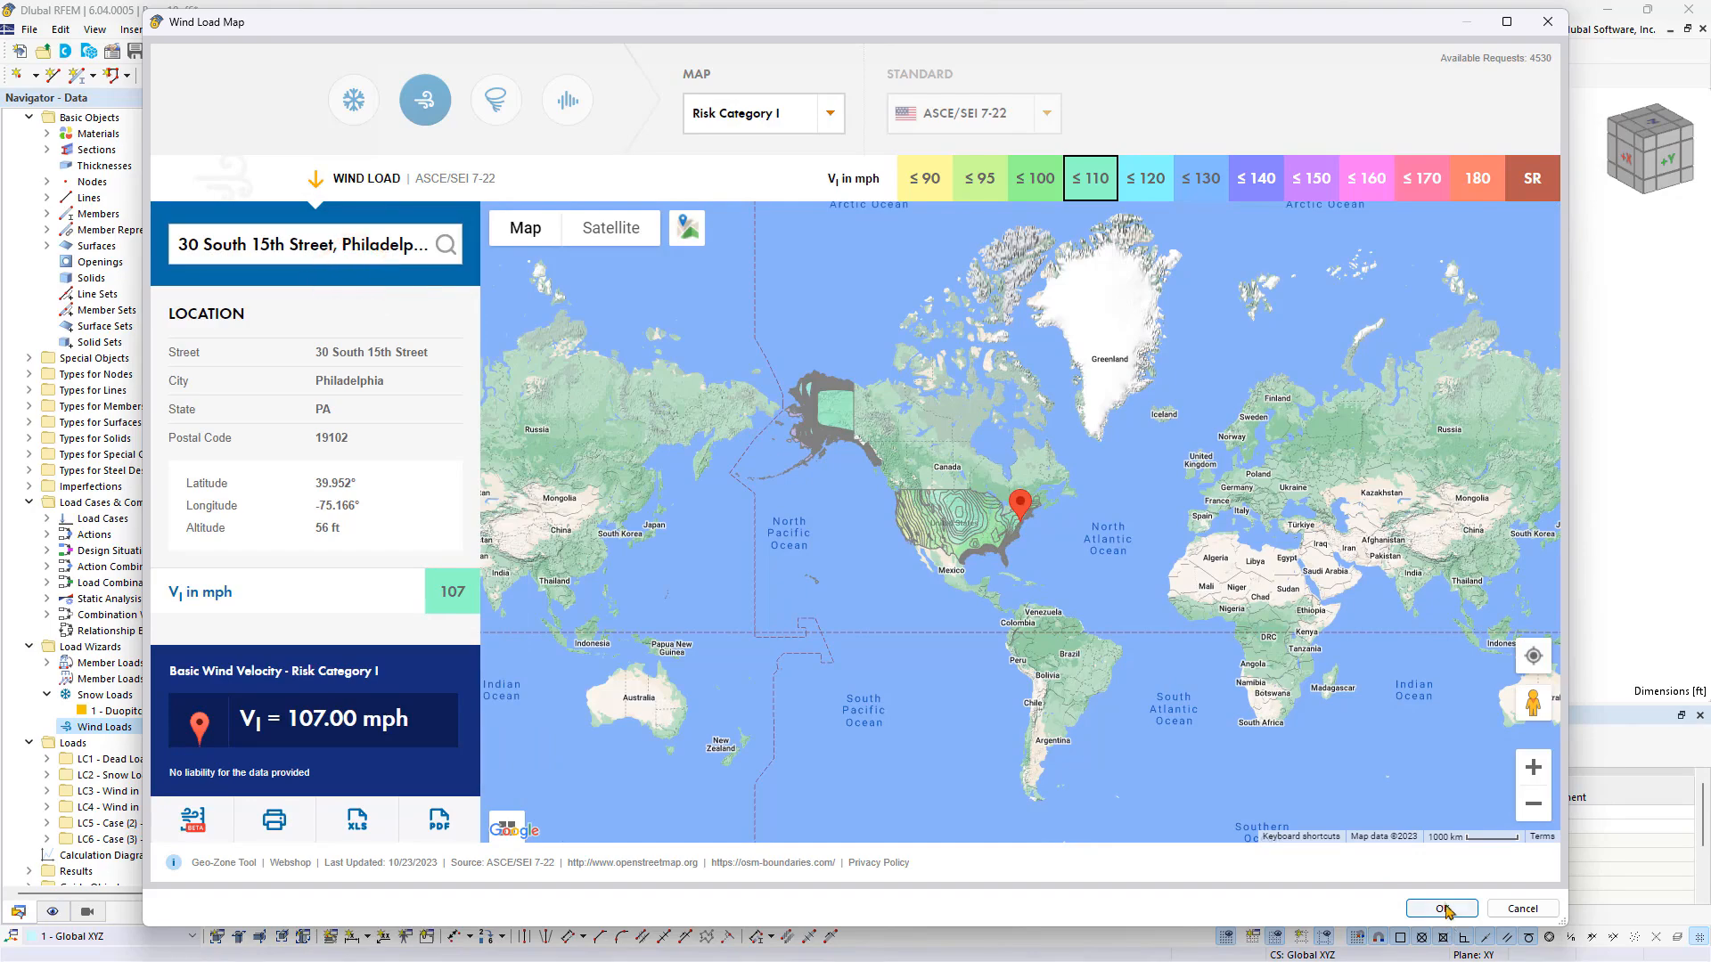
left_click(1438, 908)
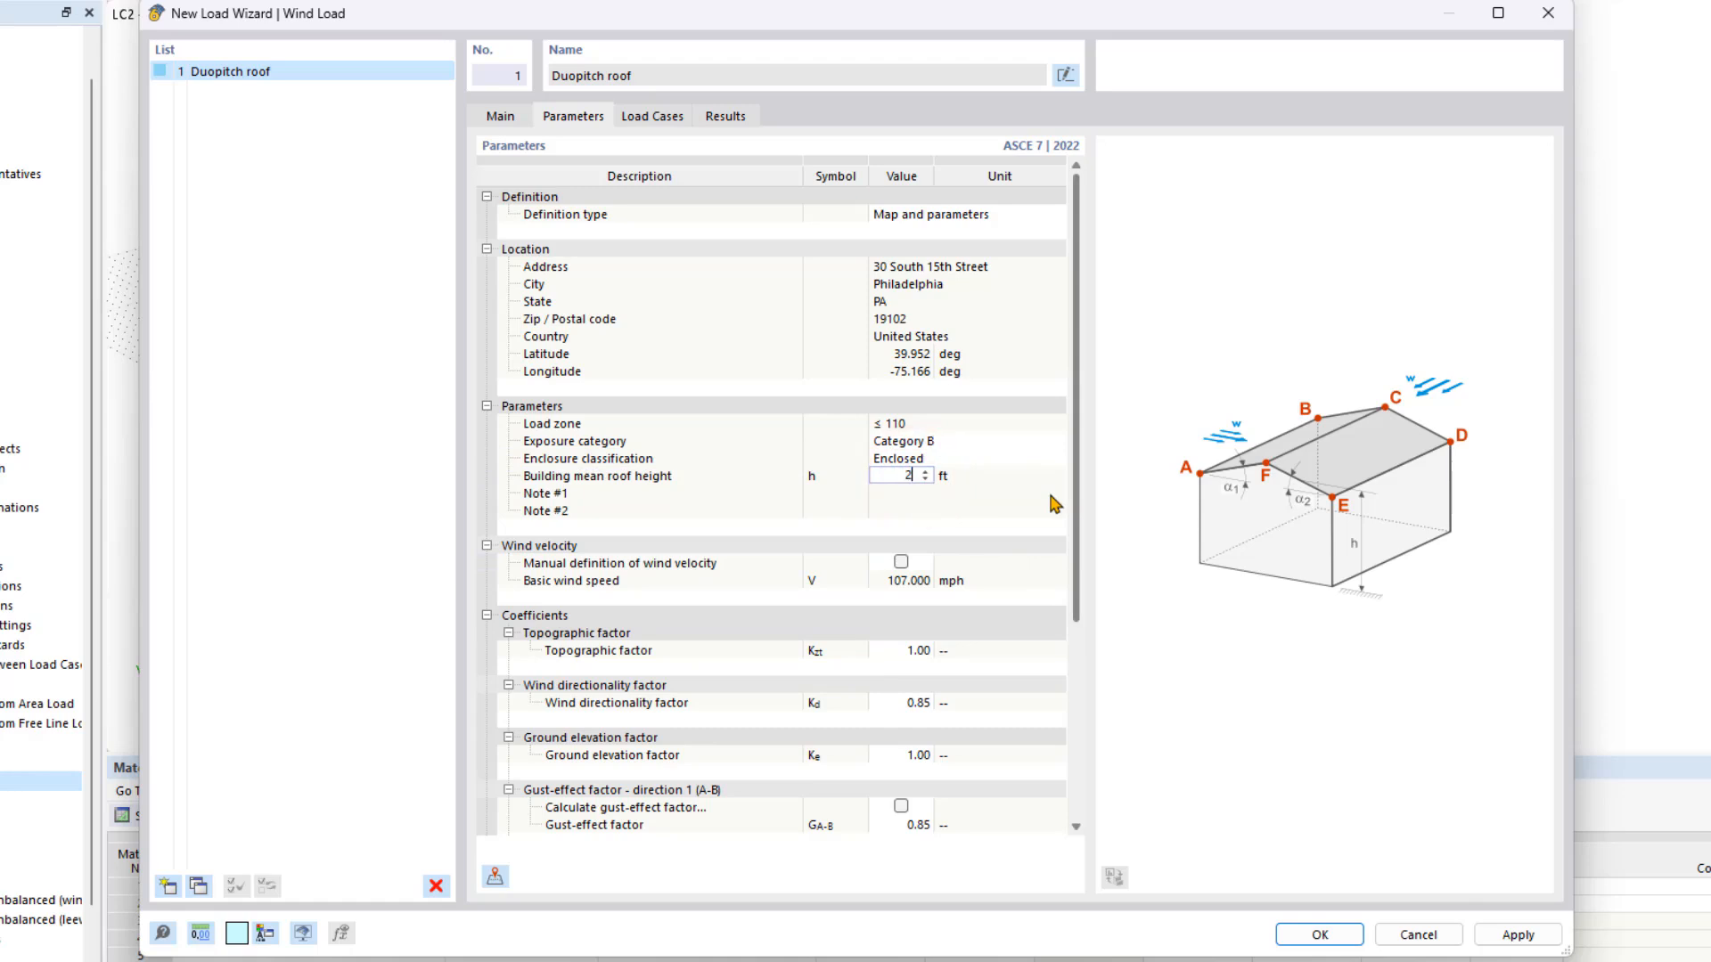
- Enter a 20 ft building mean roof height and move to the Load Cases tab
type("20")
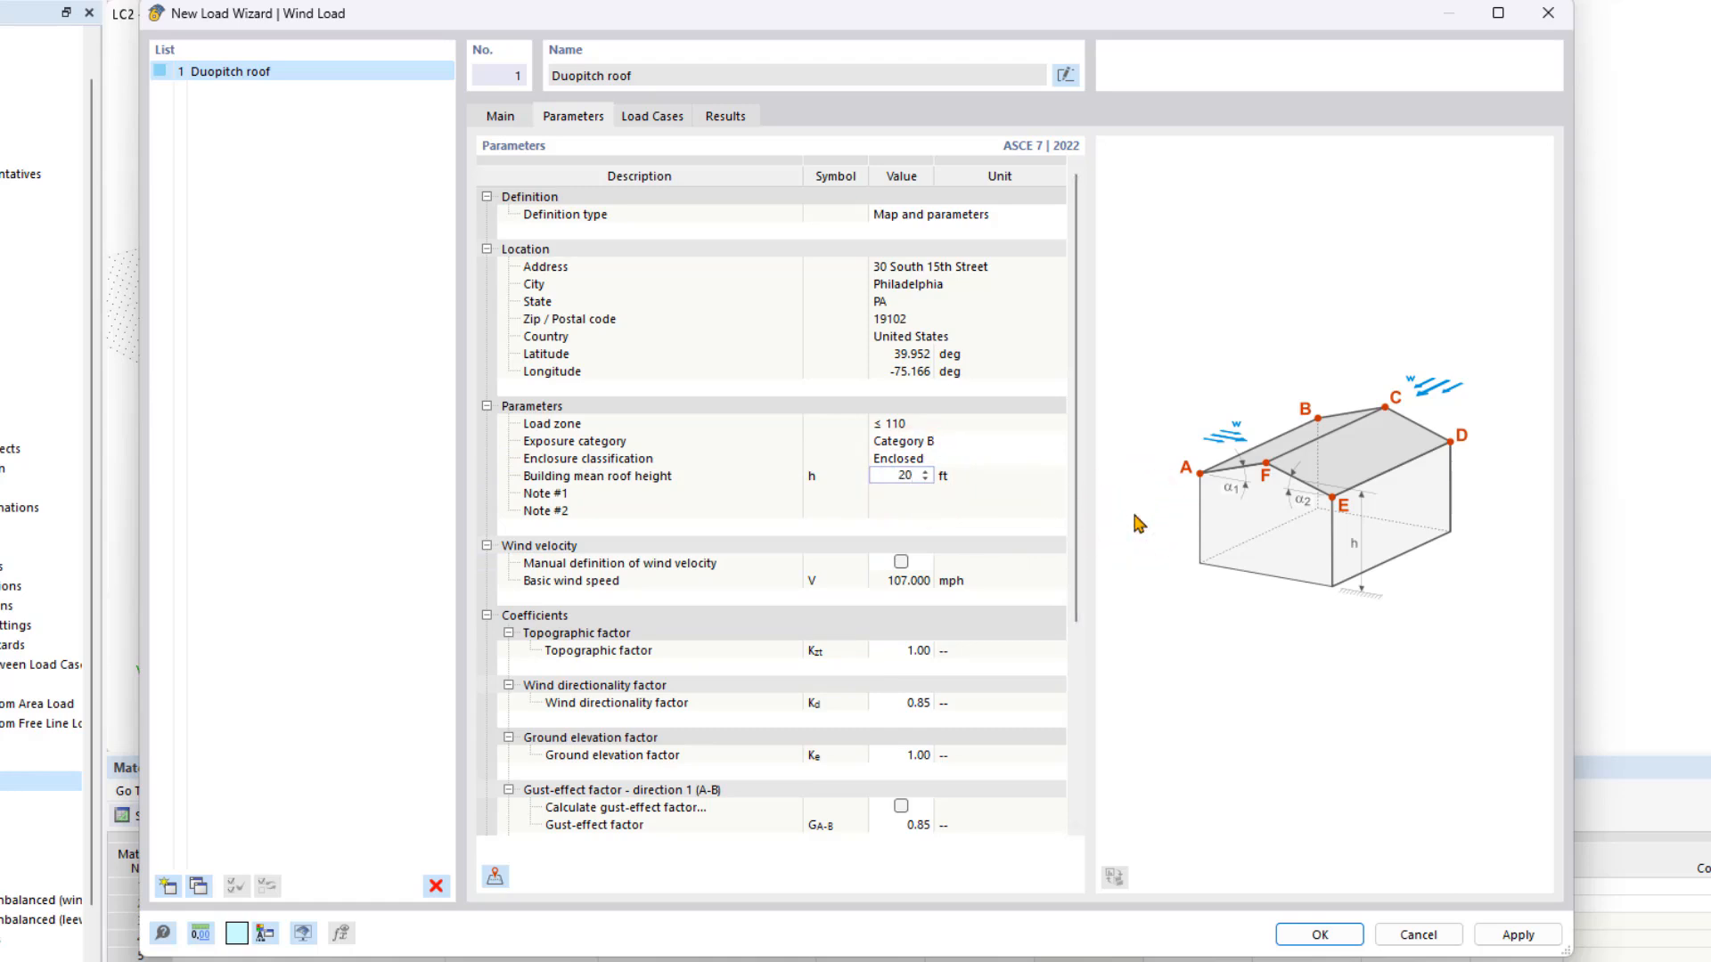
left_click(652, 116)
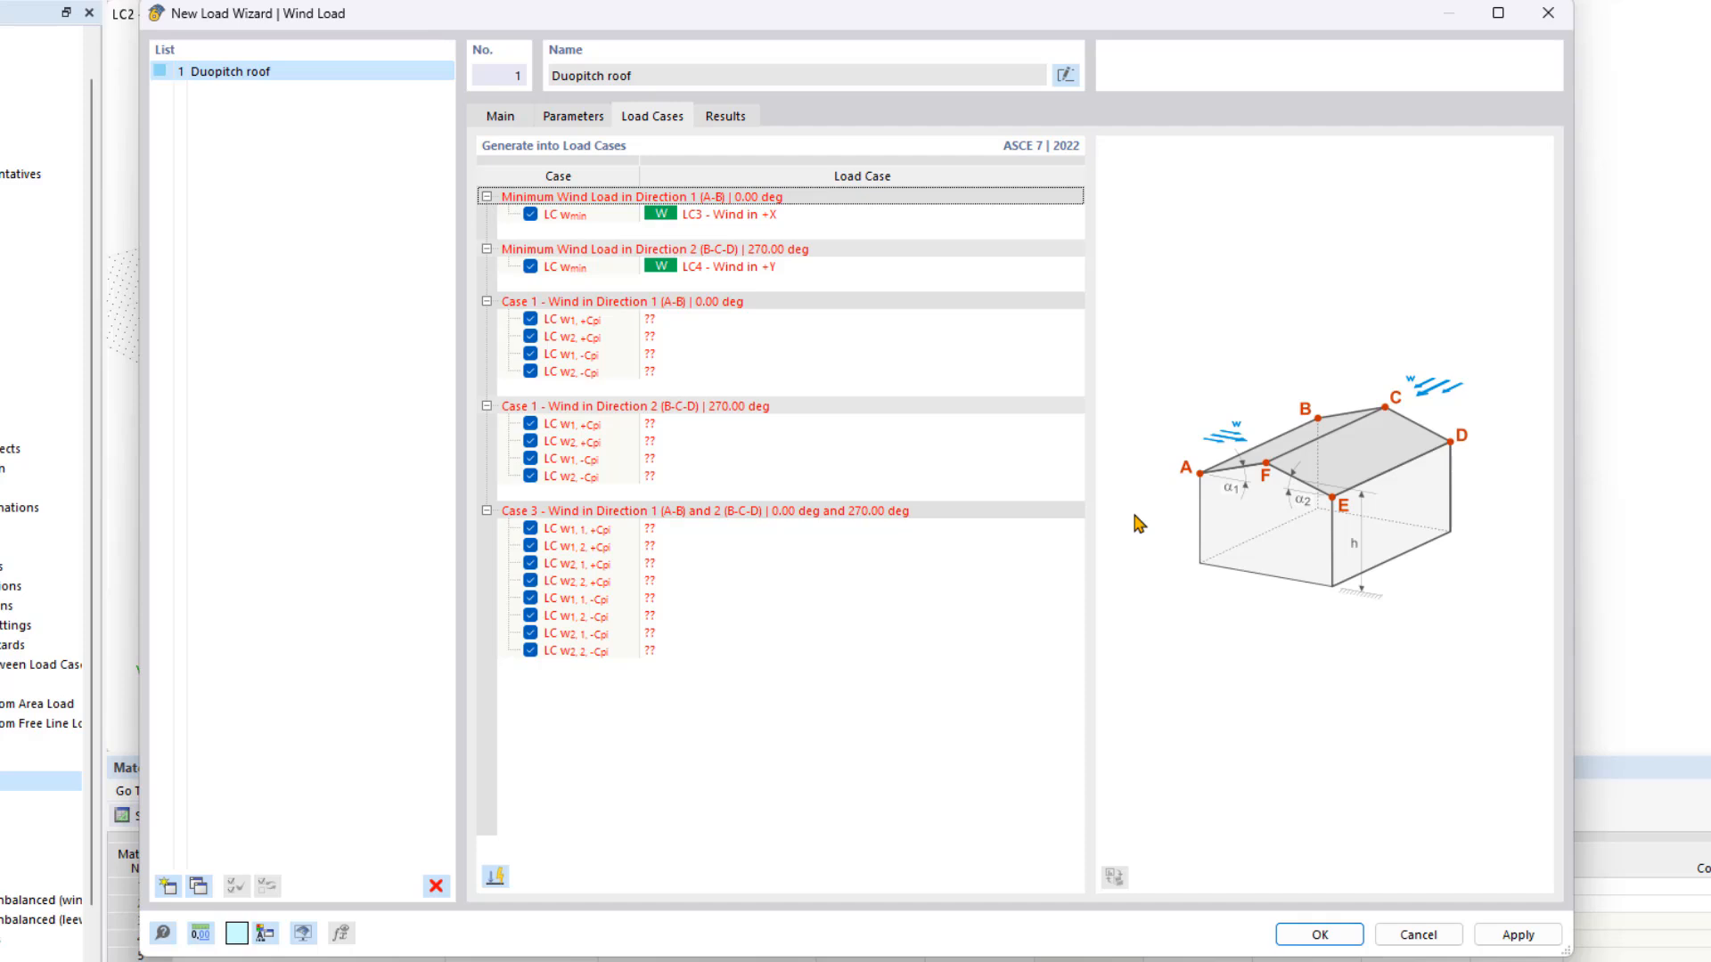
mouse_move(998, 762)
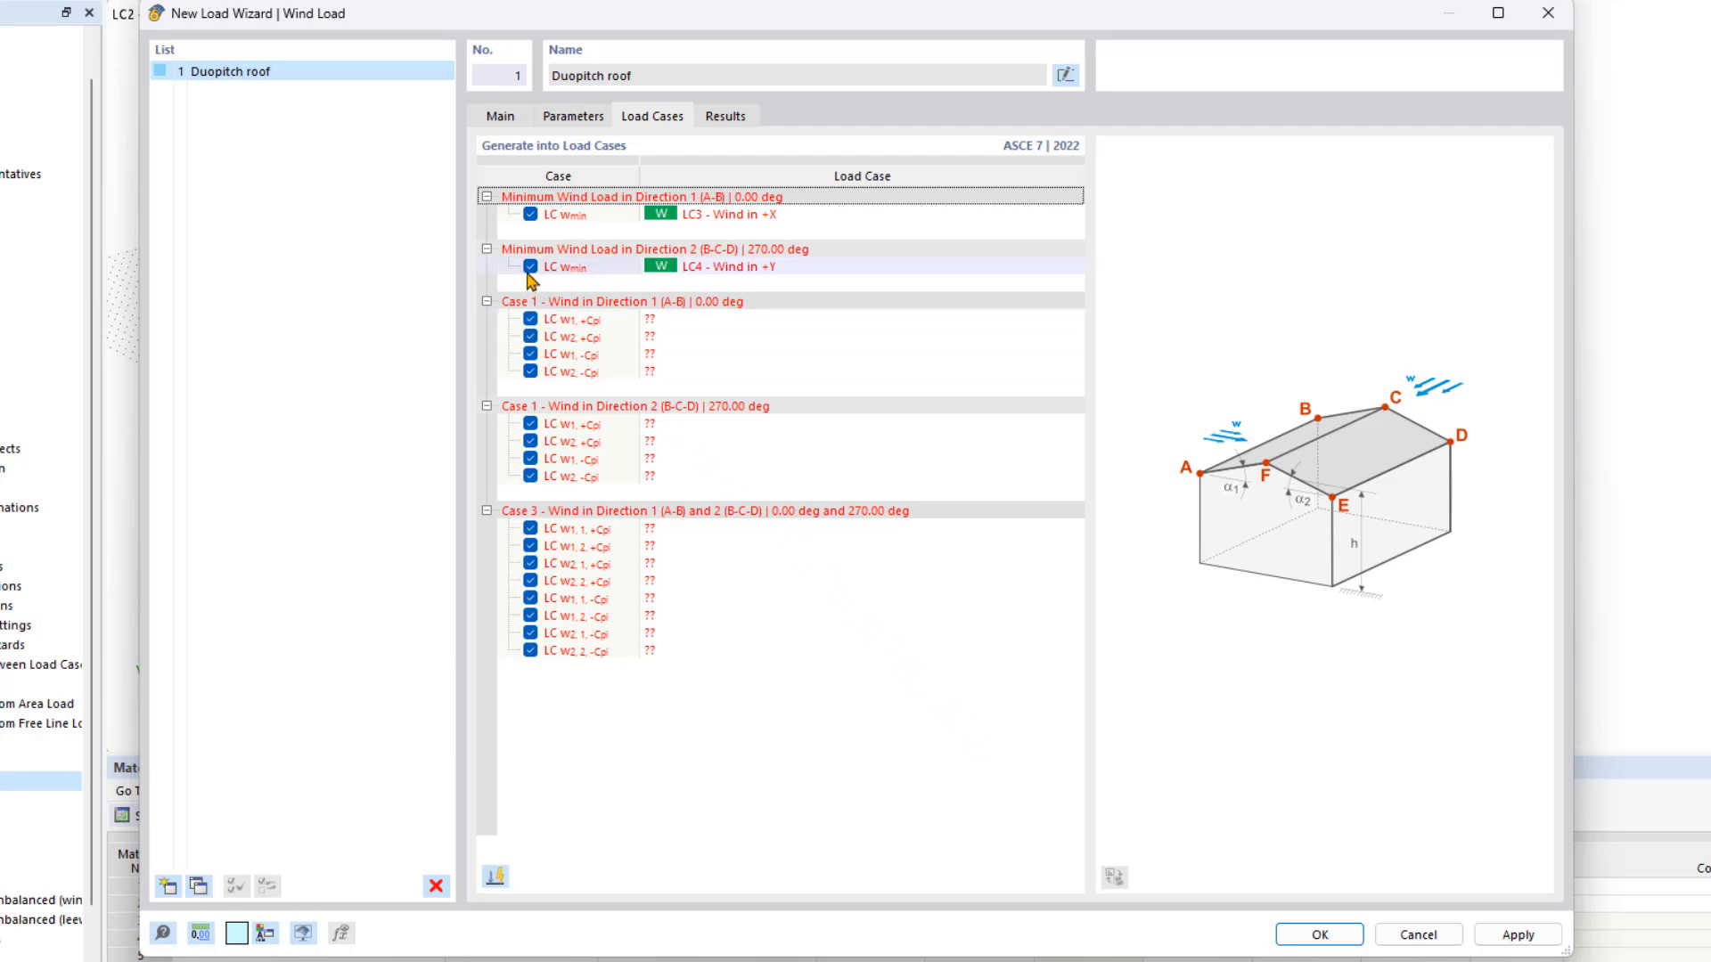
- Generate load cases LC7 to LC24 for the wind cases and close the wizard
left_click(530, 214)
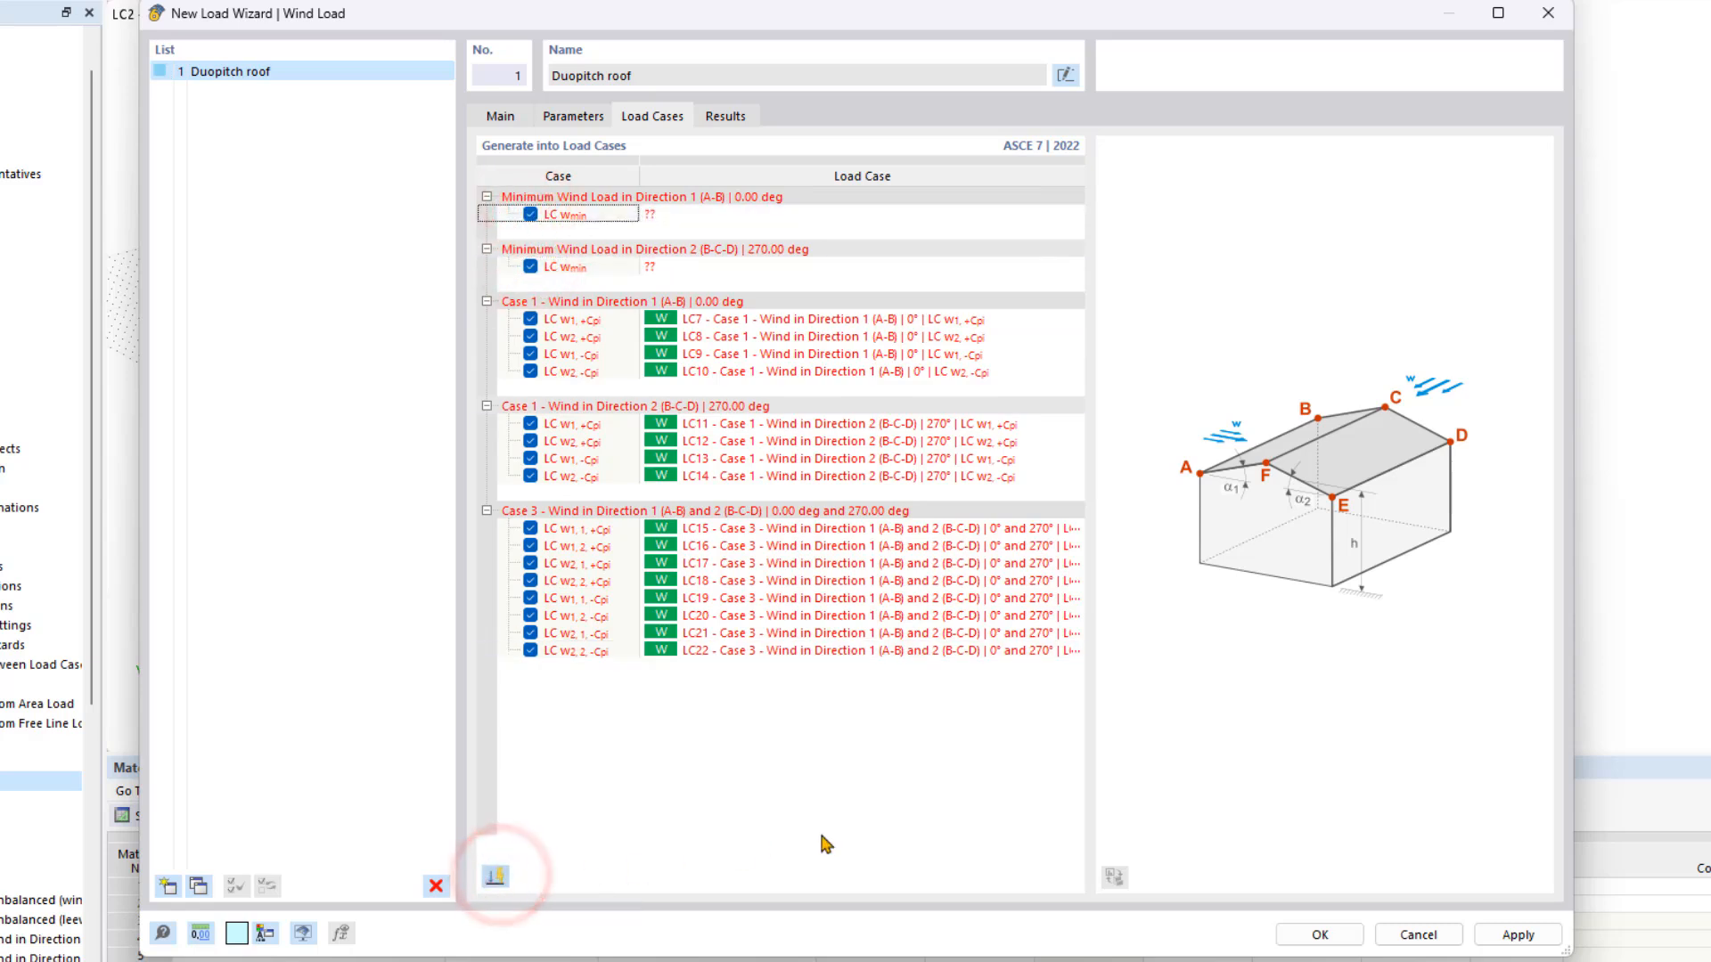
left_click(495, 876)
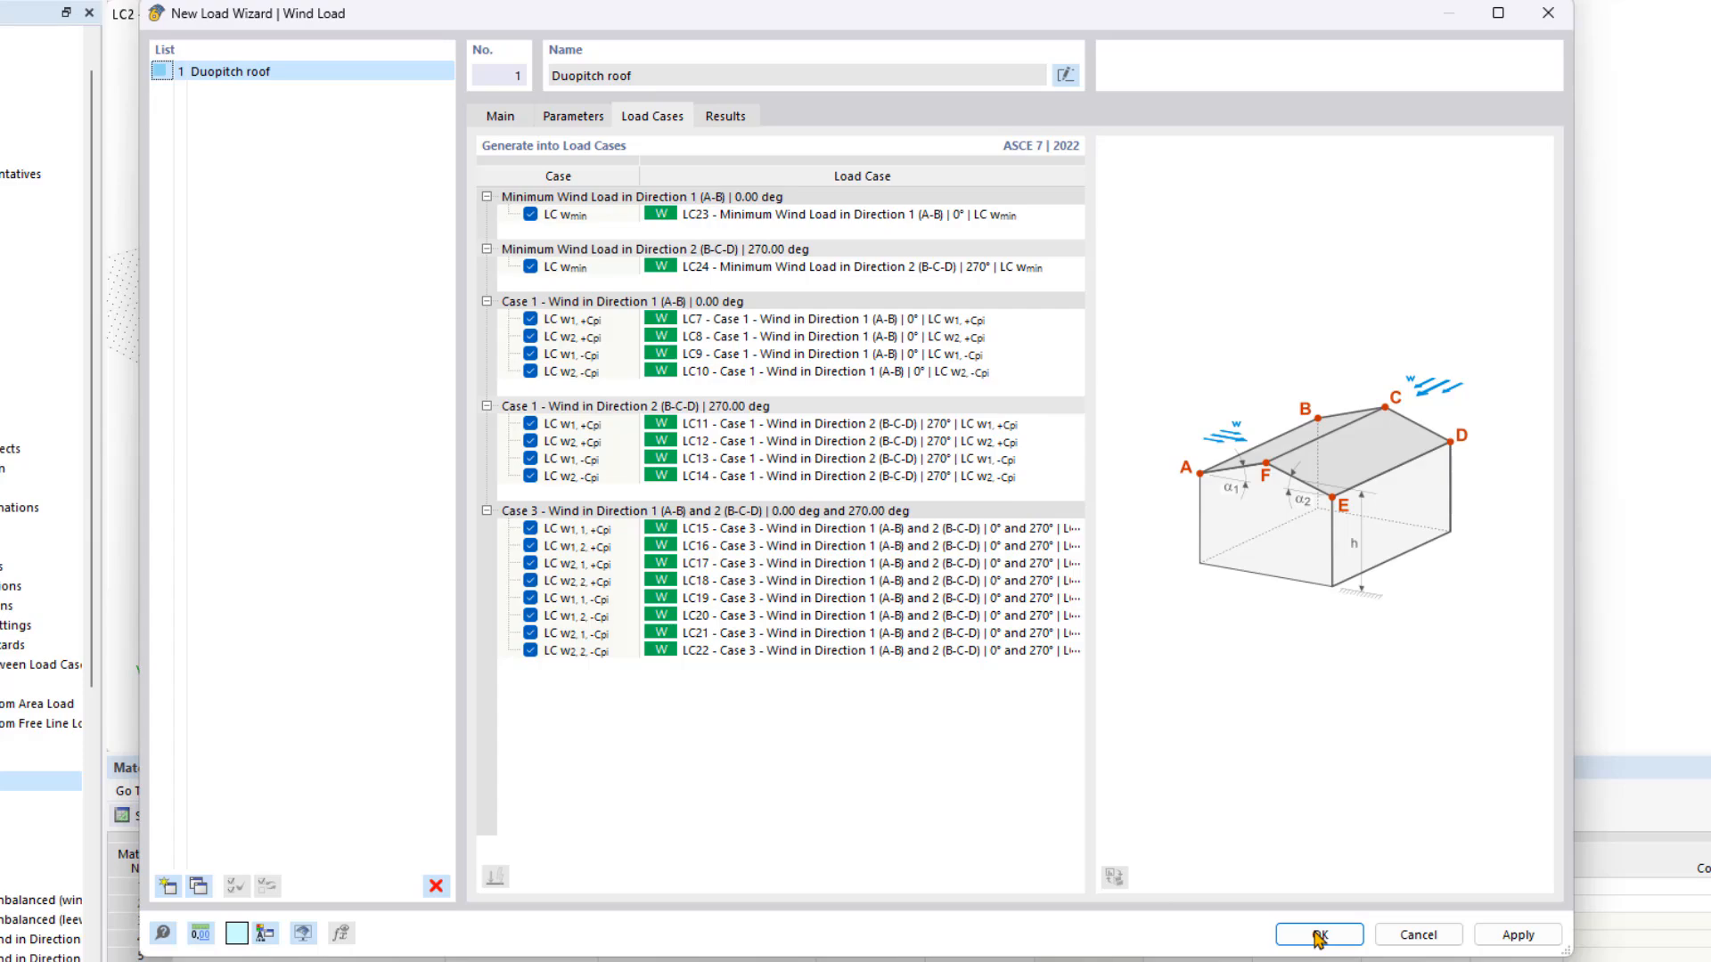
left_click(1318, 934)
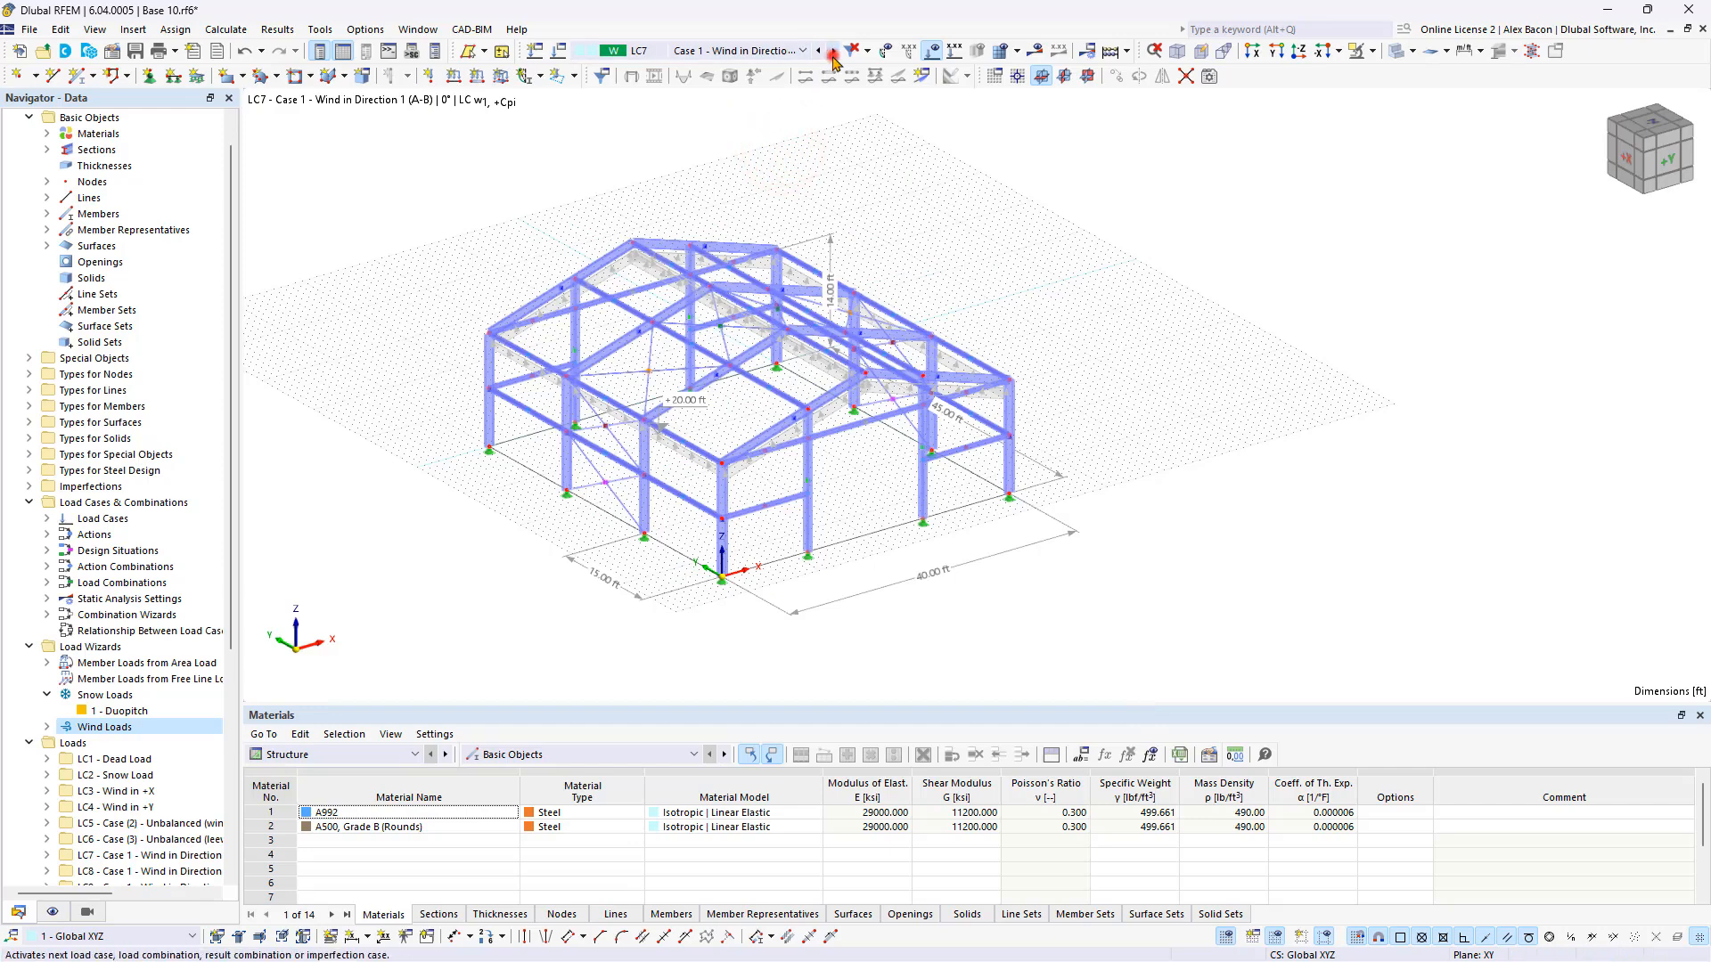
- Step forward through the wind load cases until LC15, Case 3 wind, is shown
left_click(832, 50)
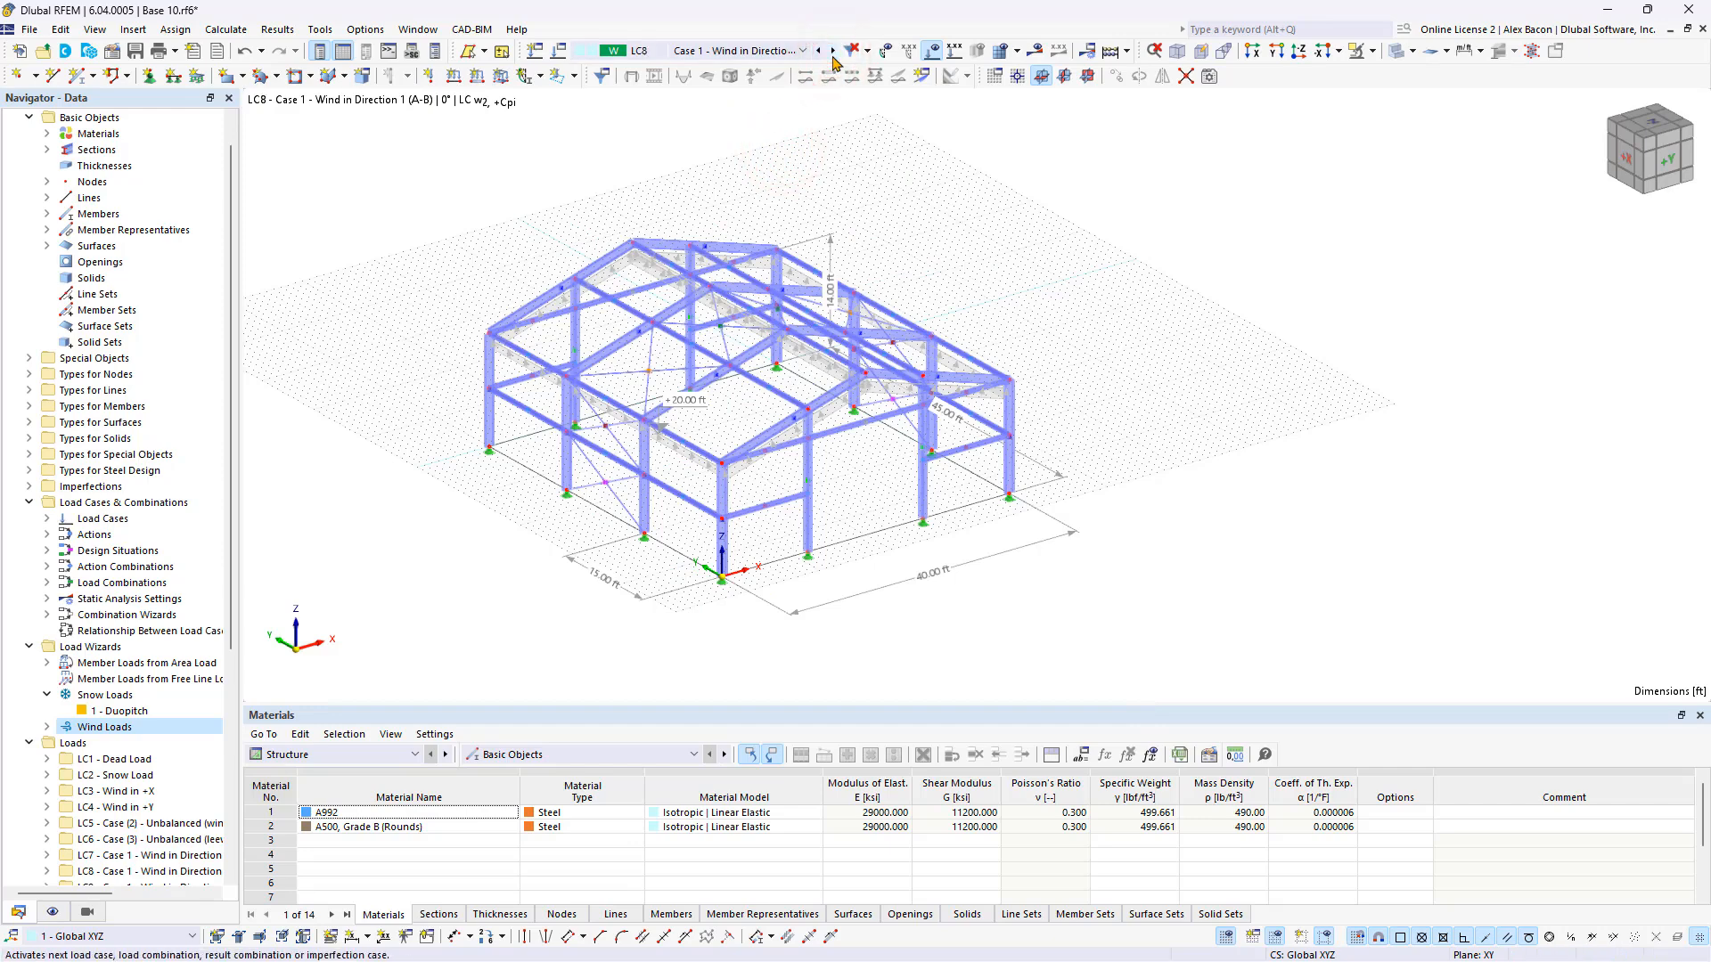
left_click(831, 50)
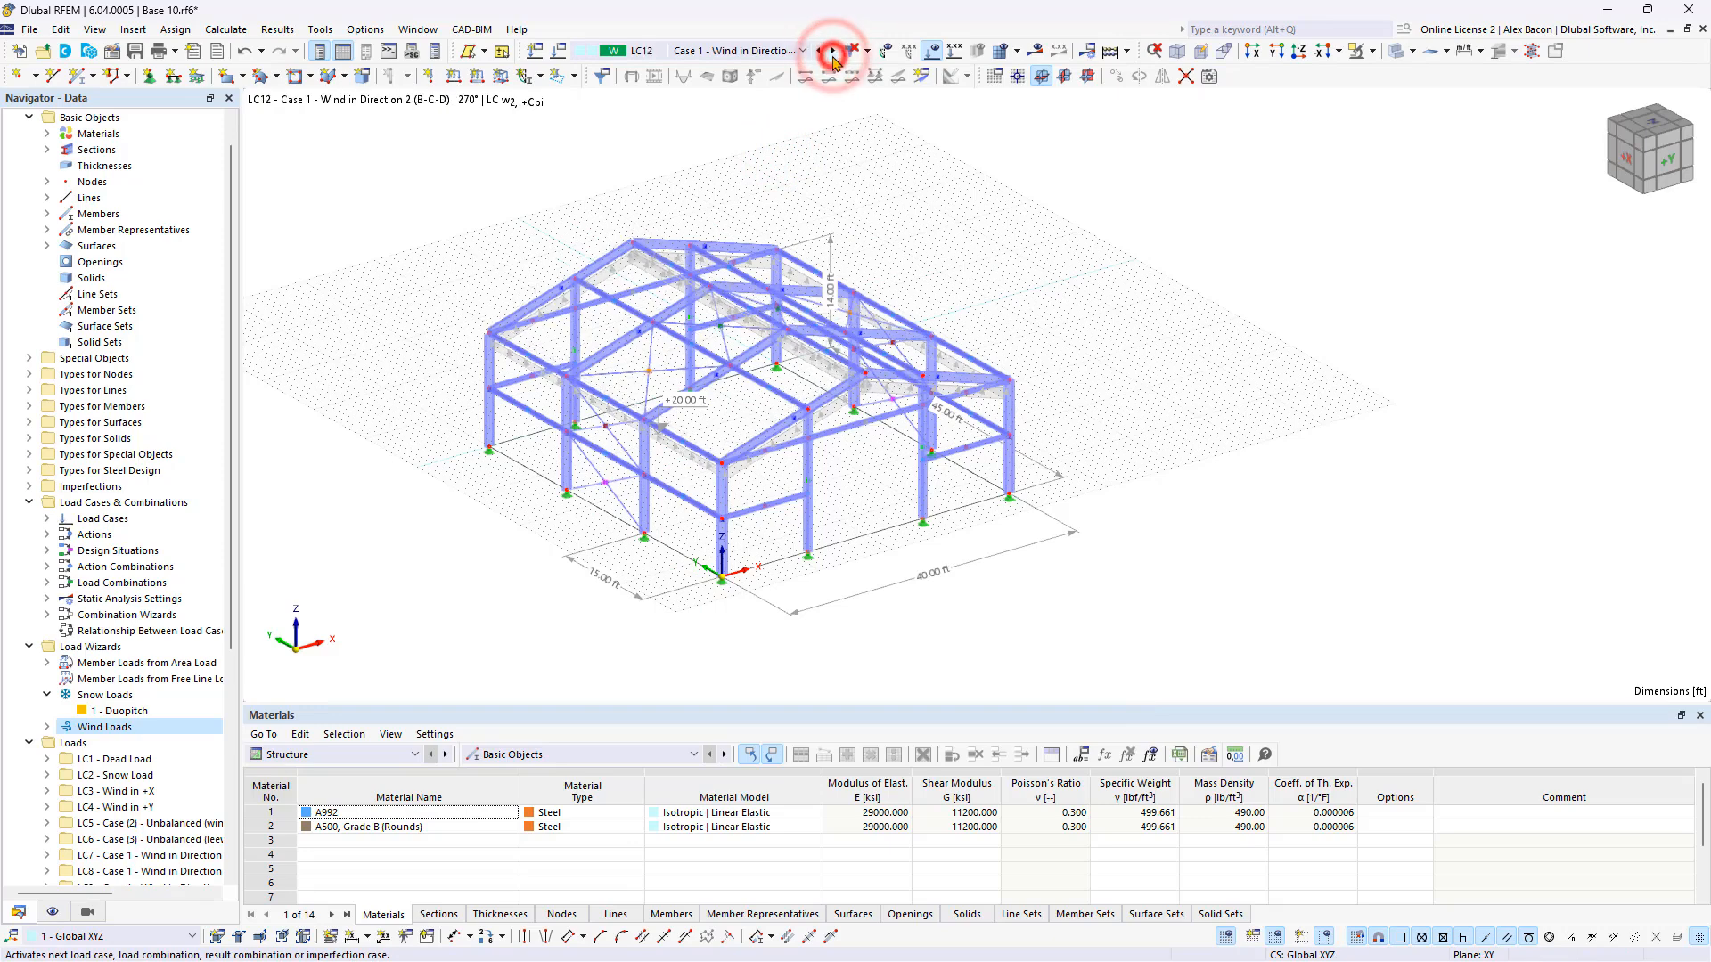
left_click(835, 52)
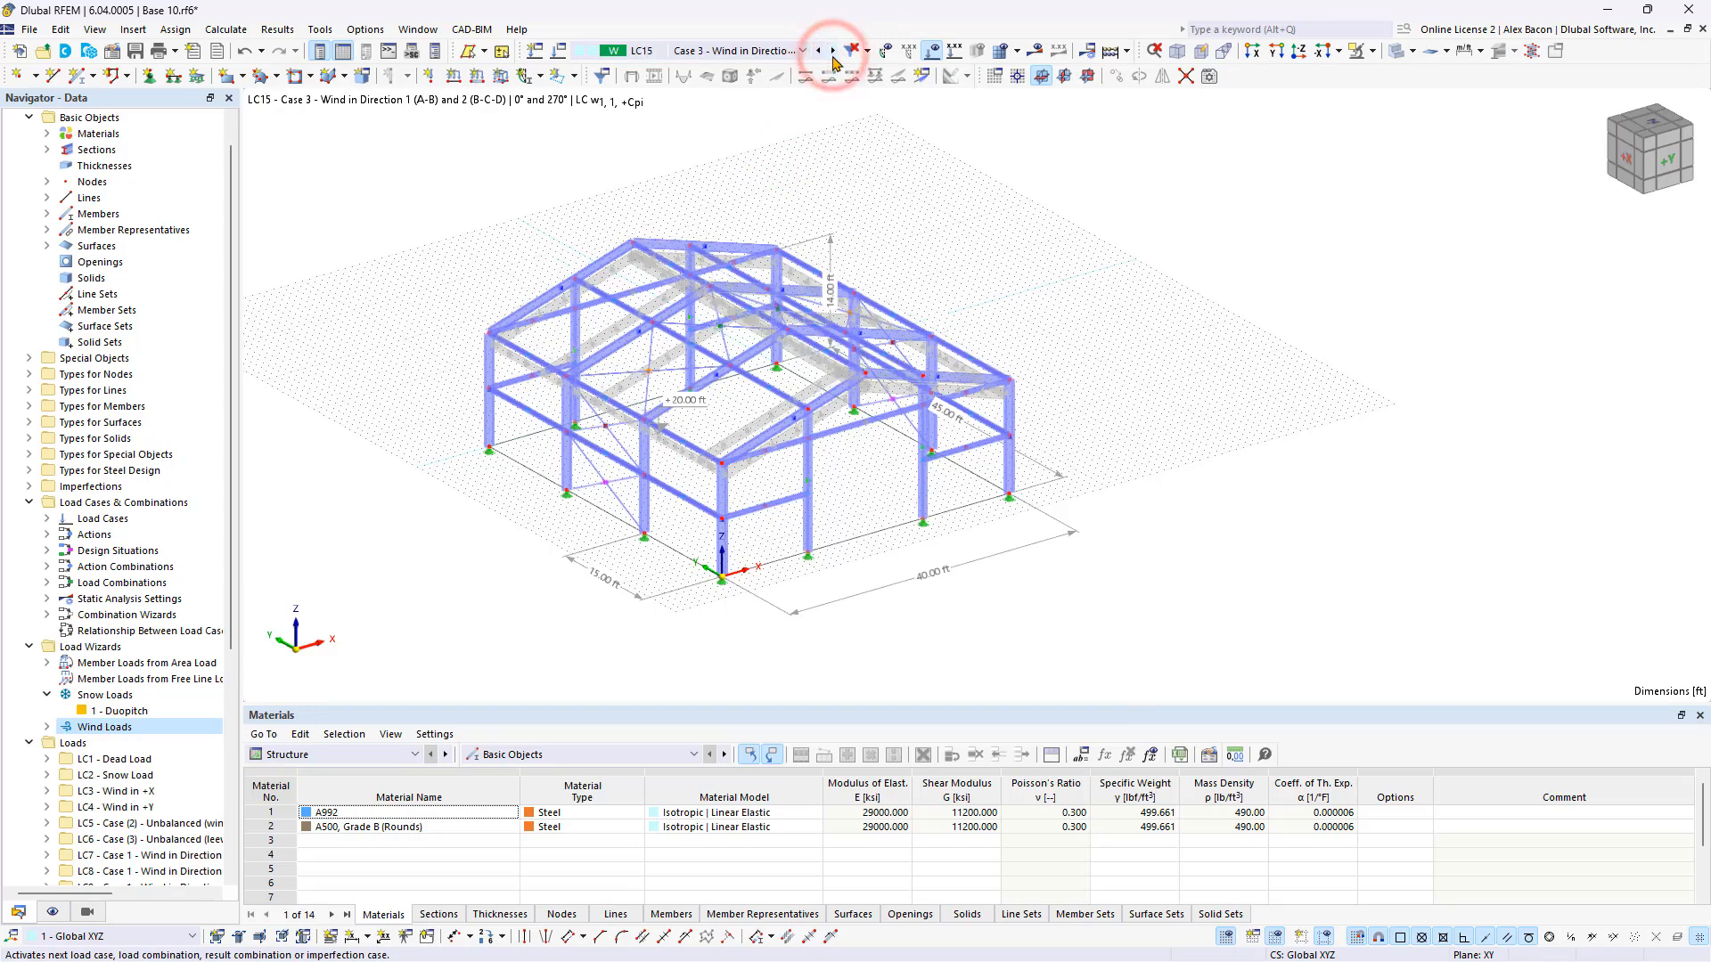